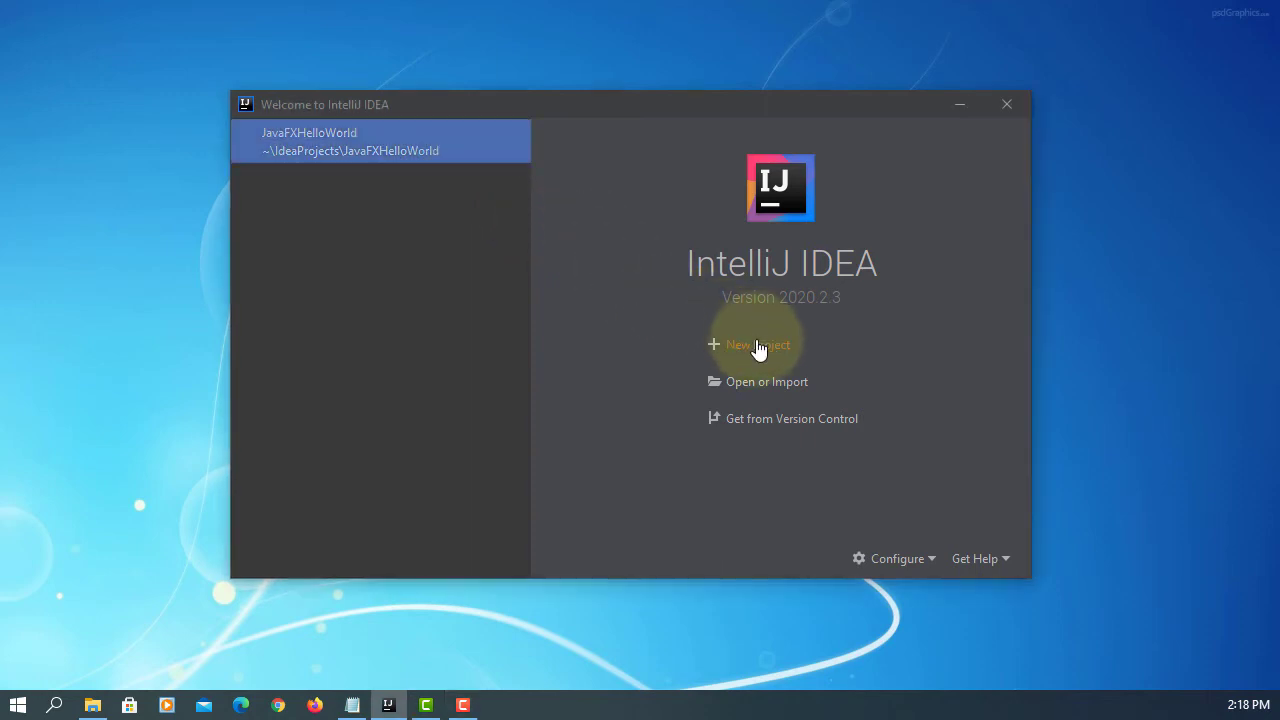
Create a new JavaFX Application project named JavaFX01
click(756, 344)
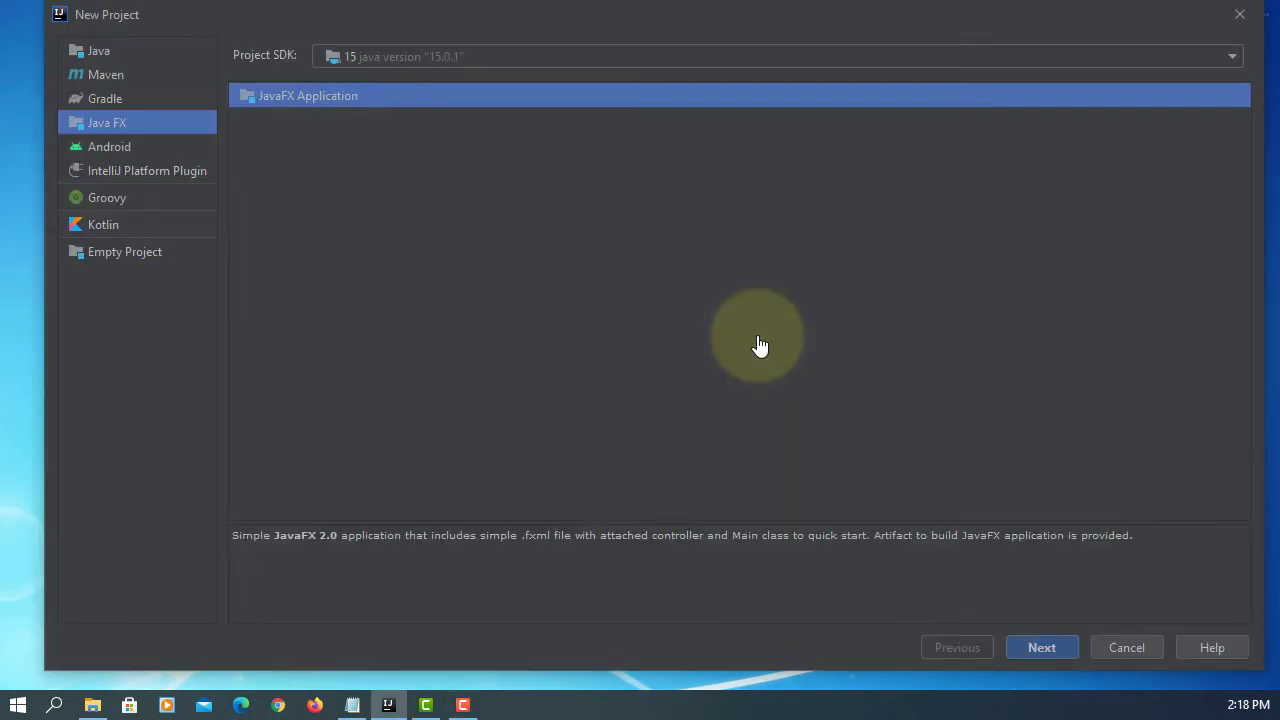
mouse_move(340, 76)
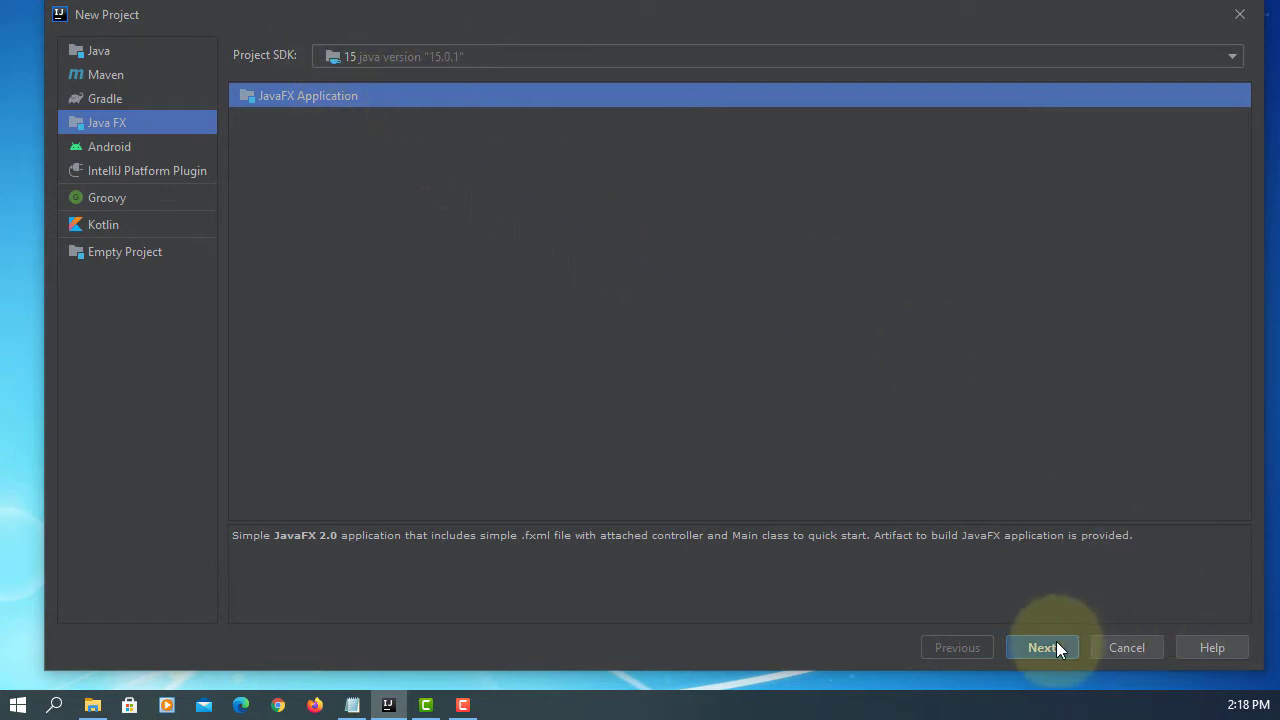
click(1042, 648)
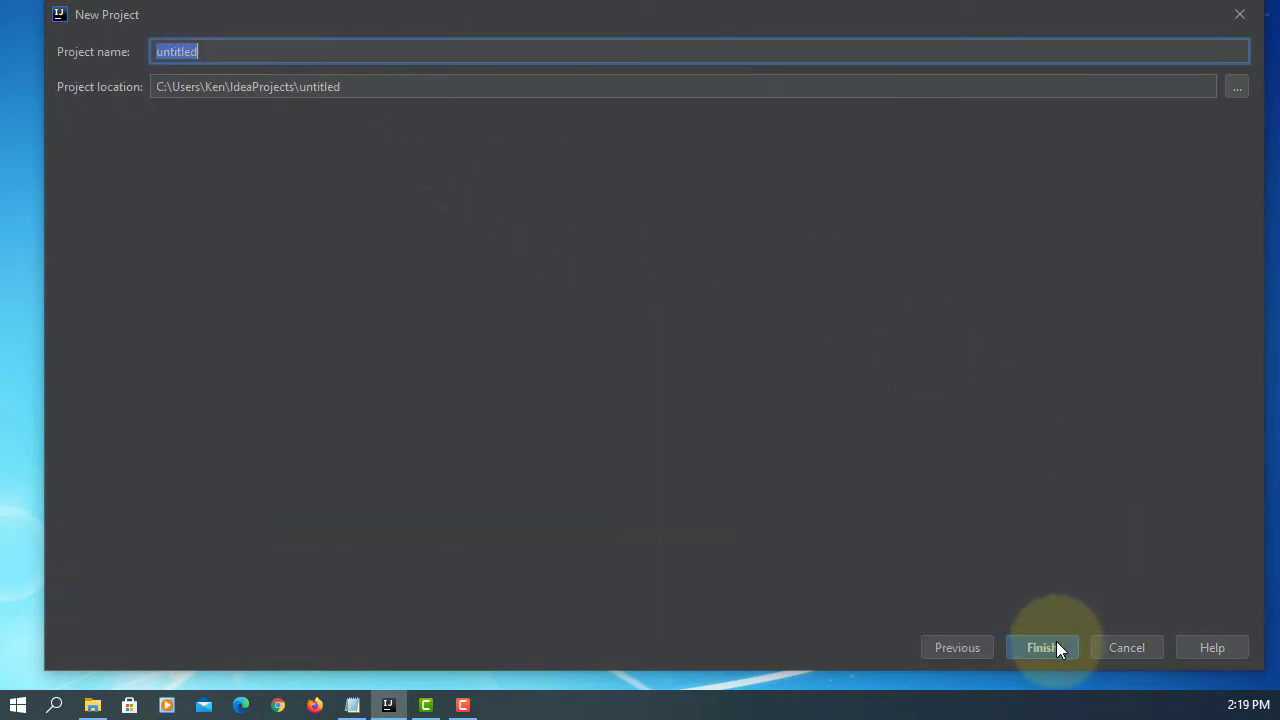
text(JavaFX)
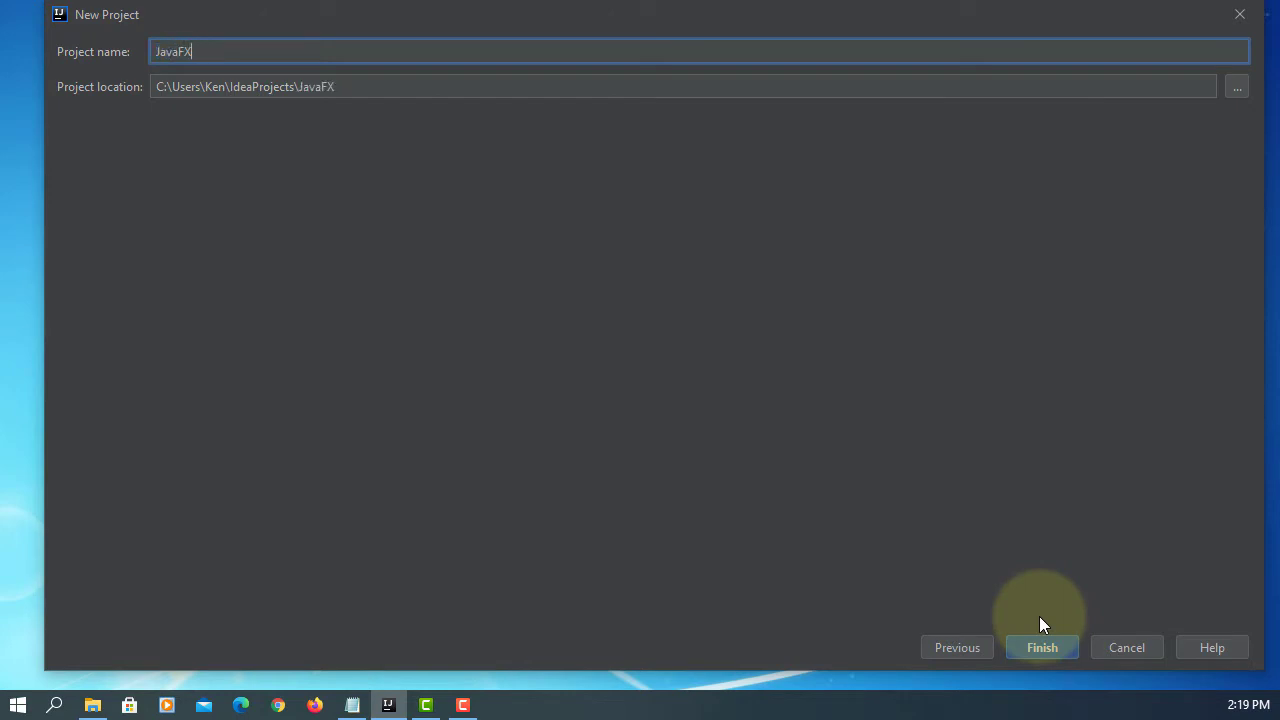
text(0)
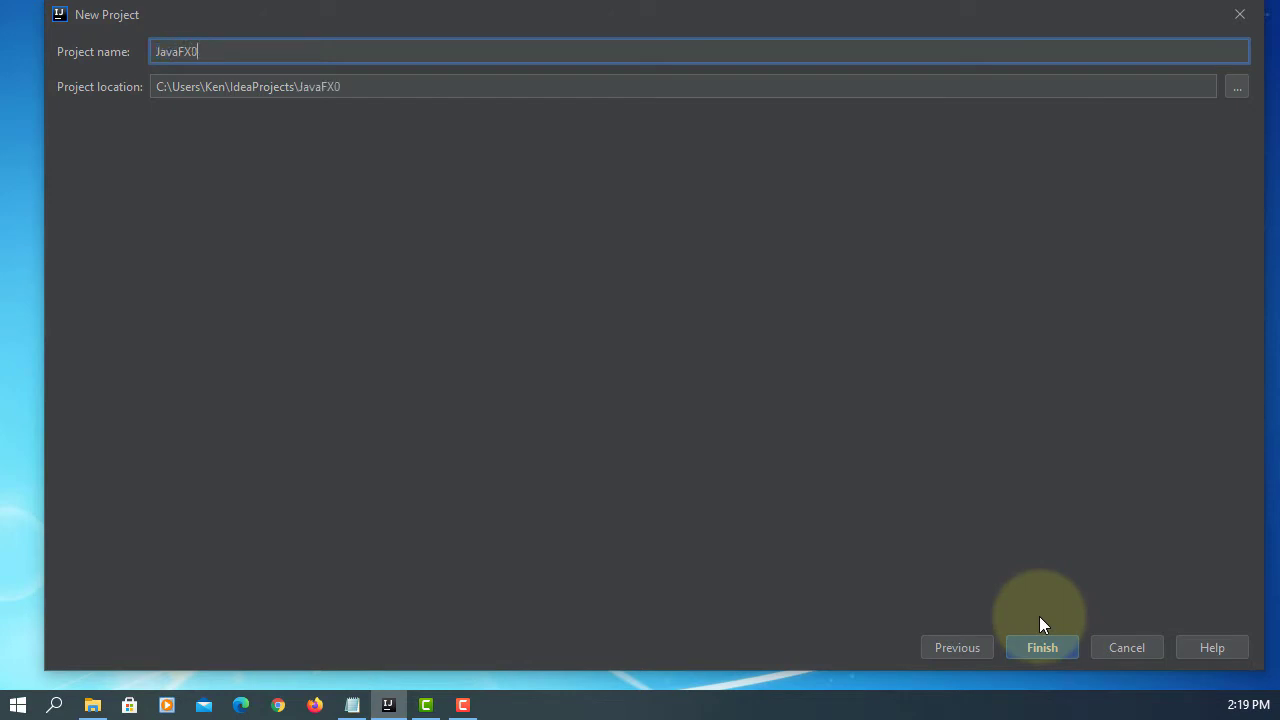
text(1)
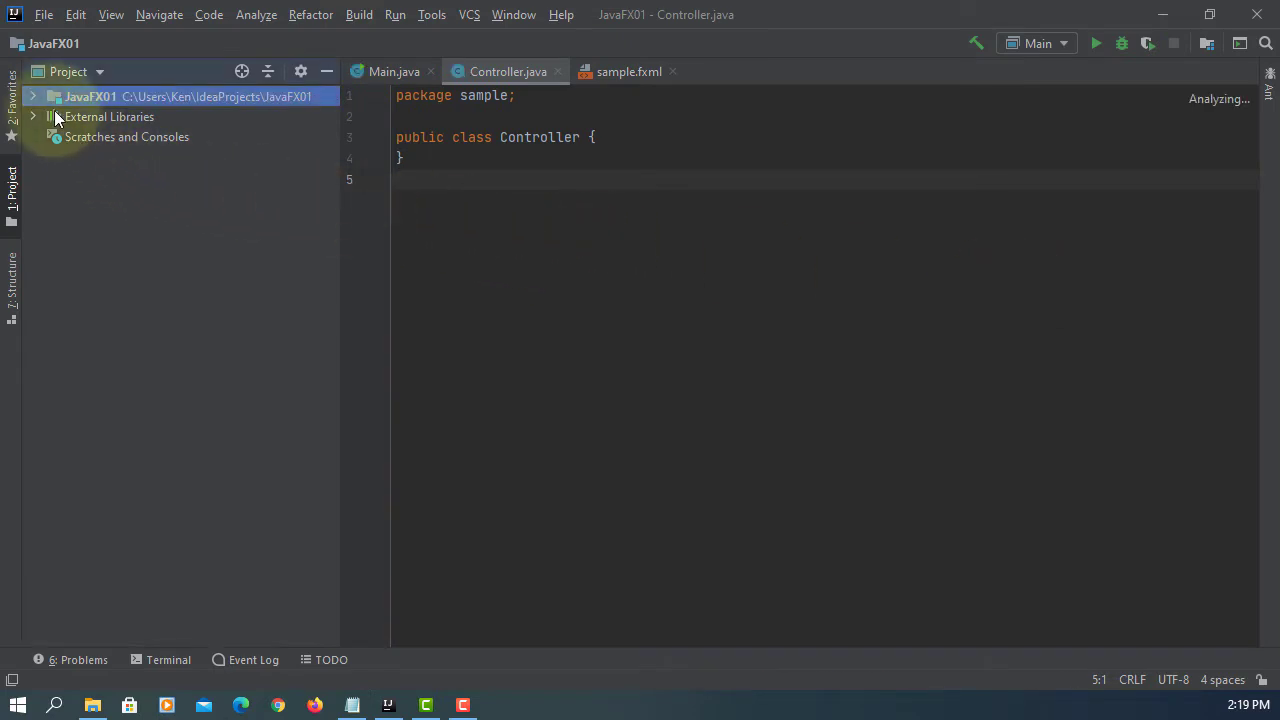
Expand the project tree and view the GridPane layout in sample.fxml
click(32, 96)
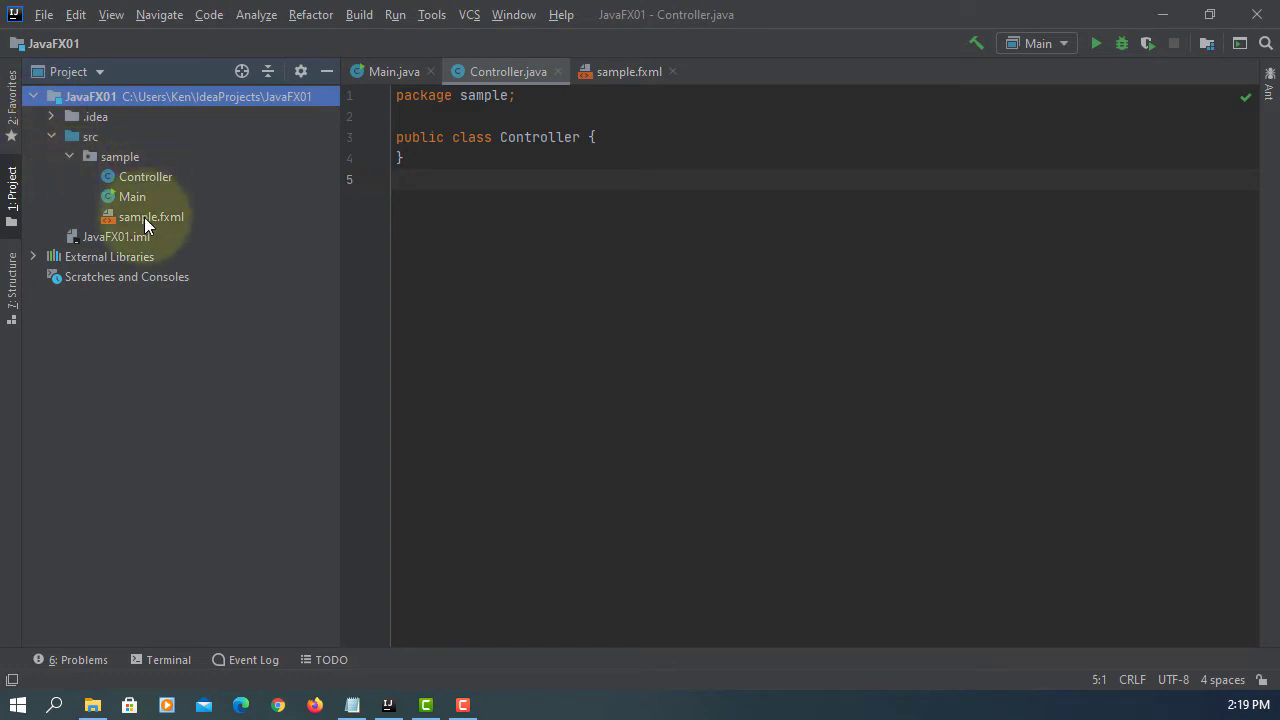
mouse_move(44, 14)
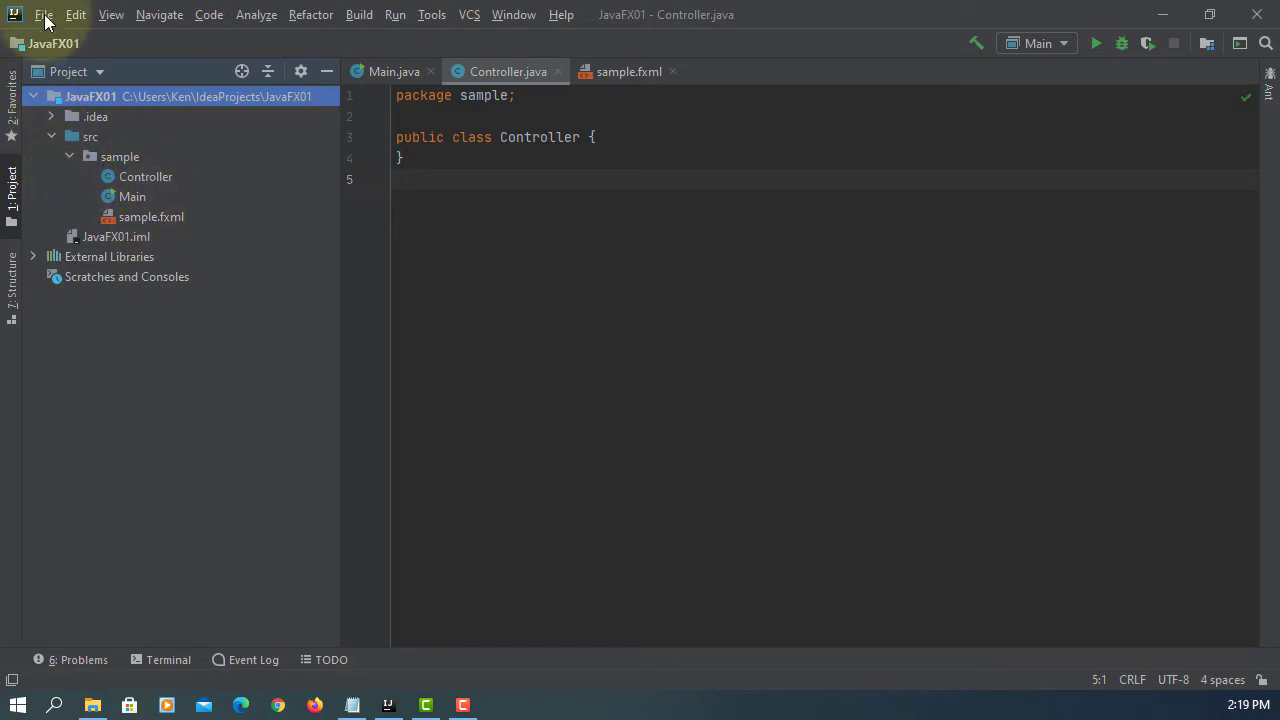
click(628, 72)
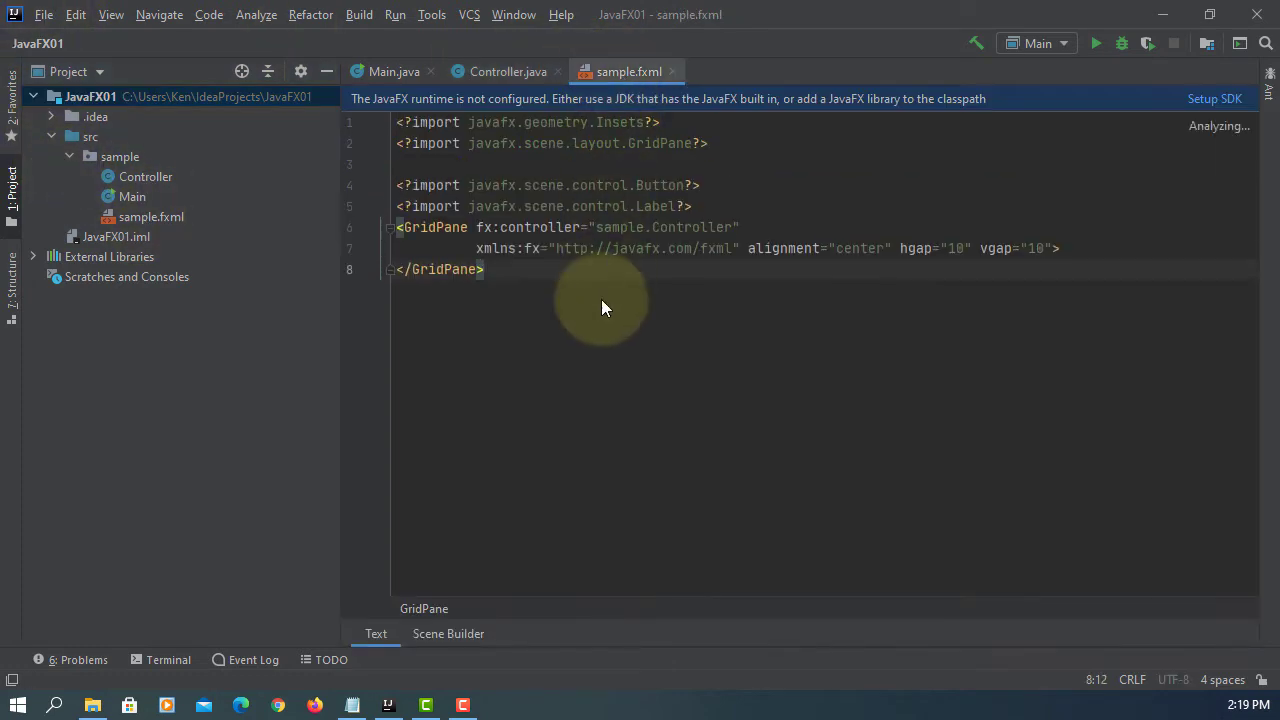
click(484, 268)
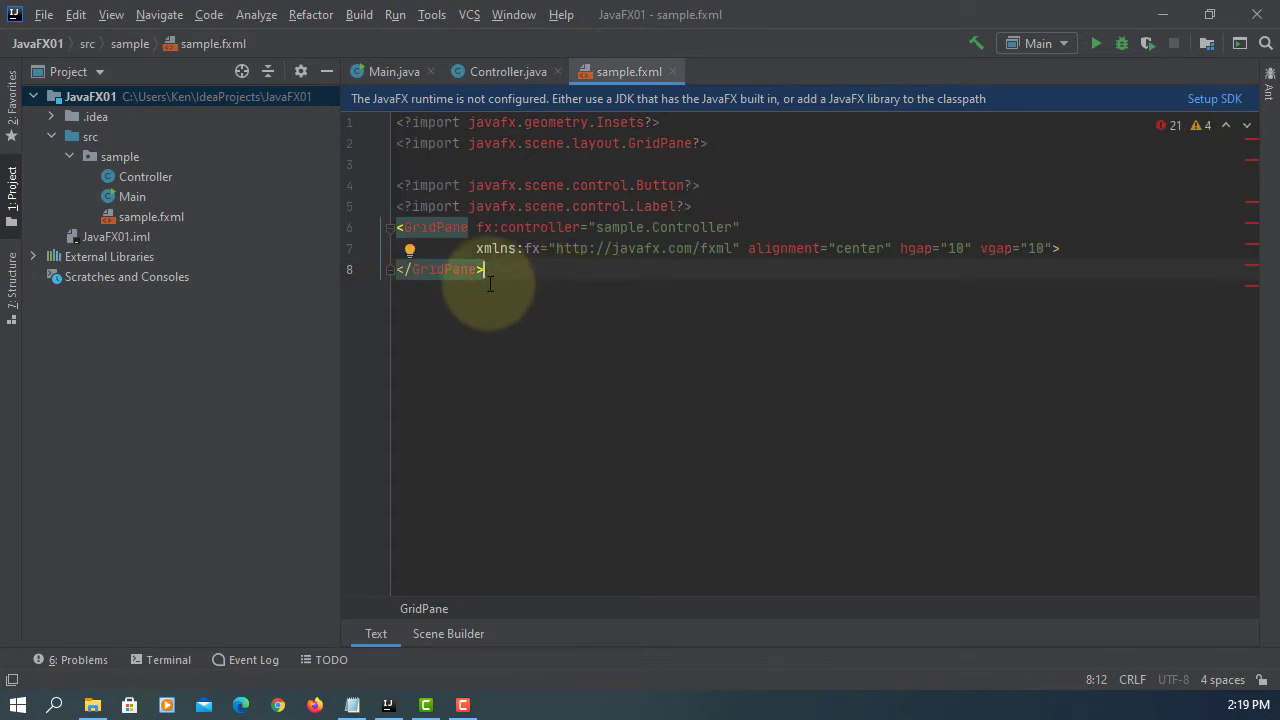
click(44, 14)
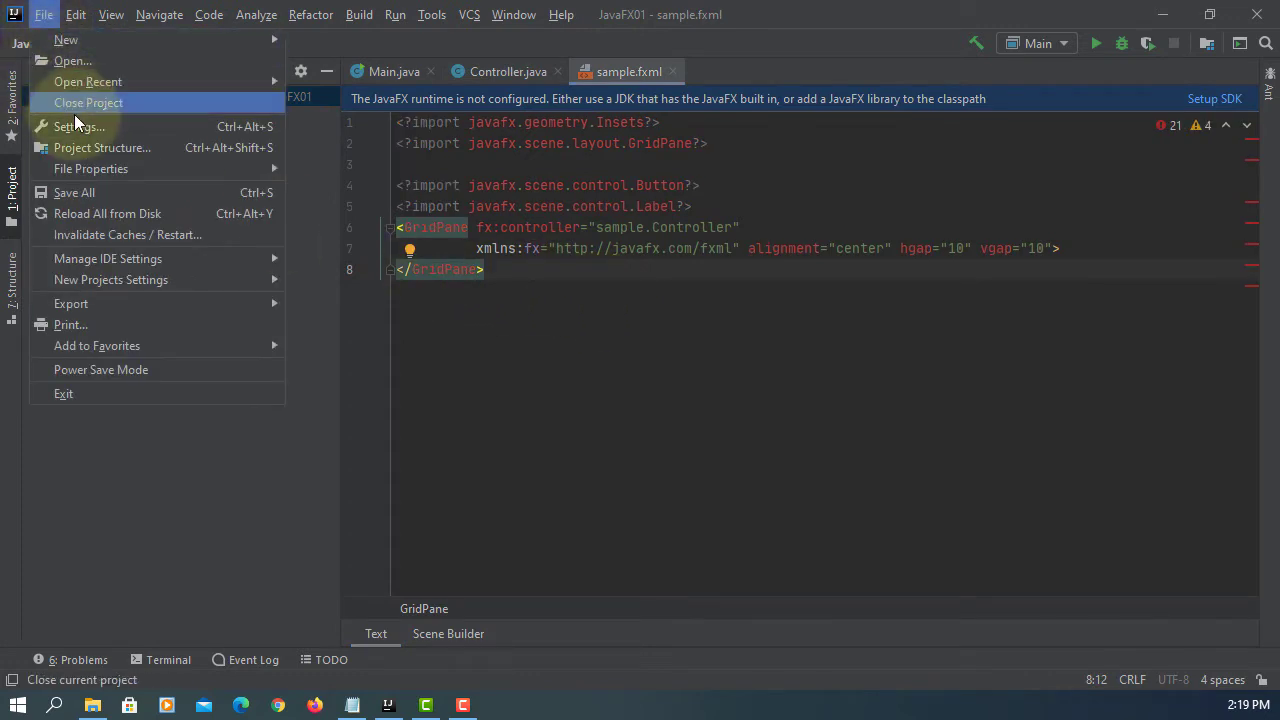
mouse_move(102, 148)
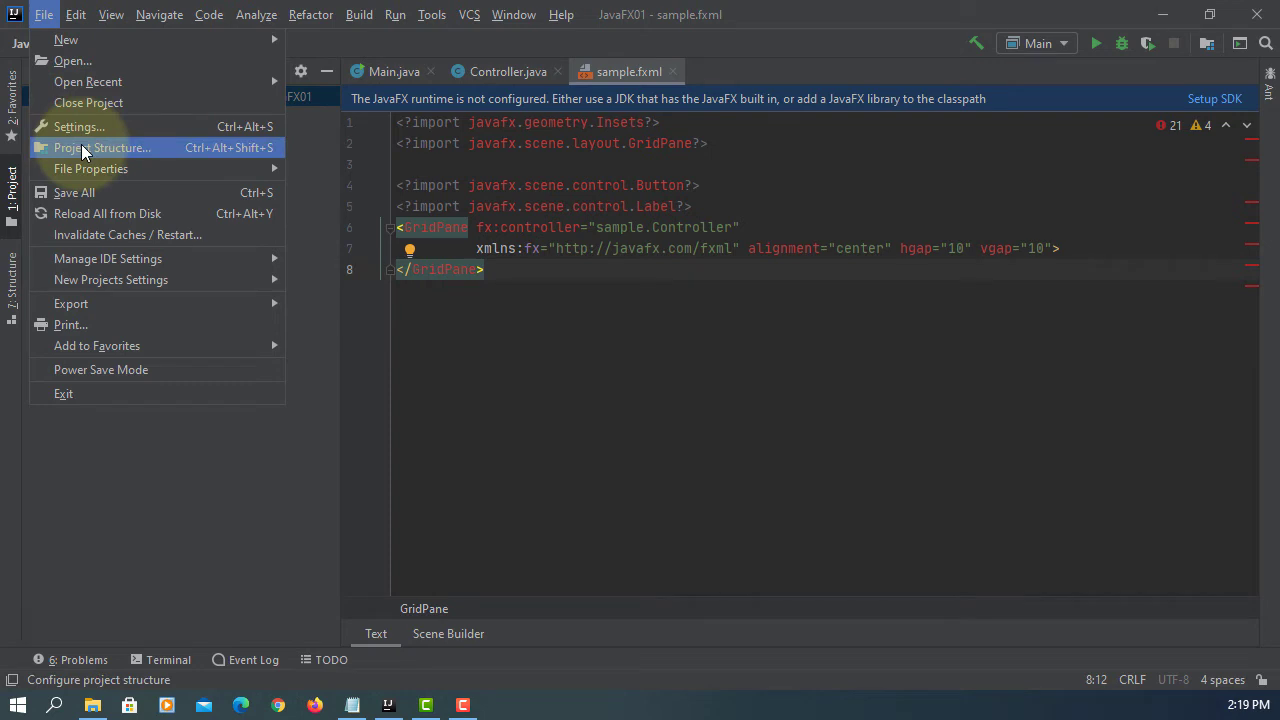
Add a Java library from the javafx-sdk-15.0.1 lib folder in Project Structure
click(104, 148)
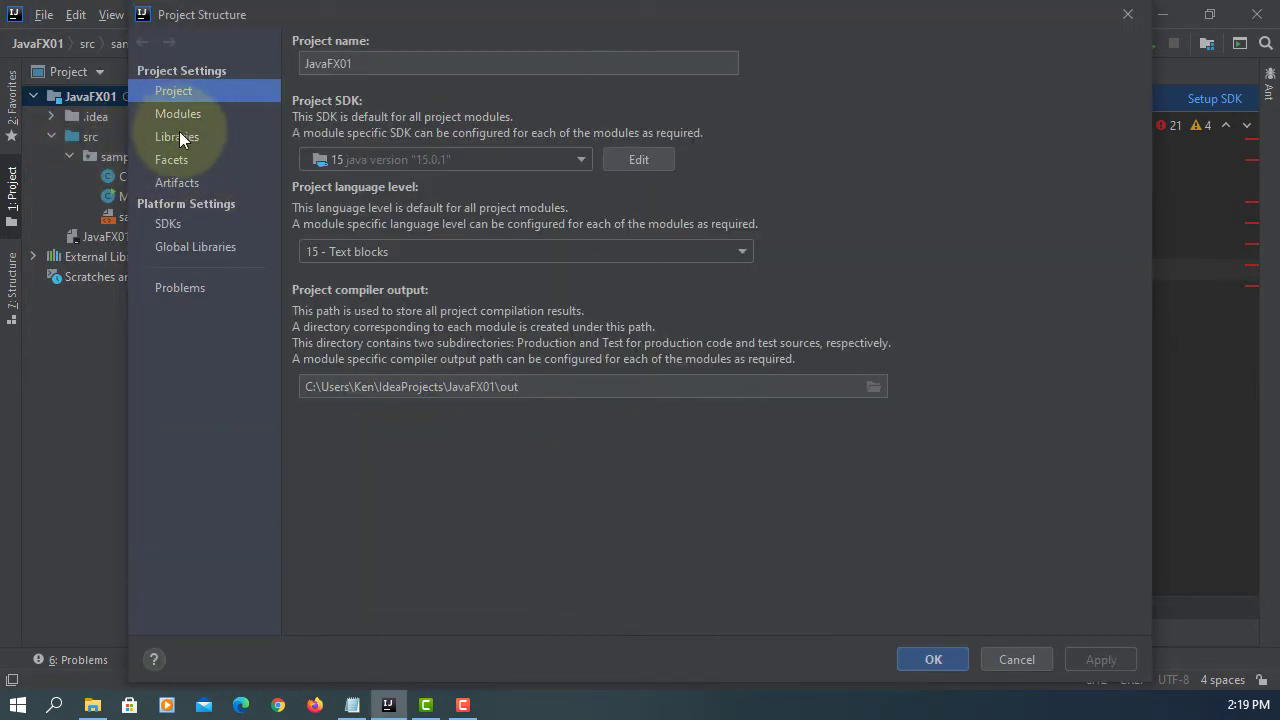
click(176, 136)
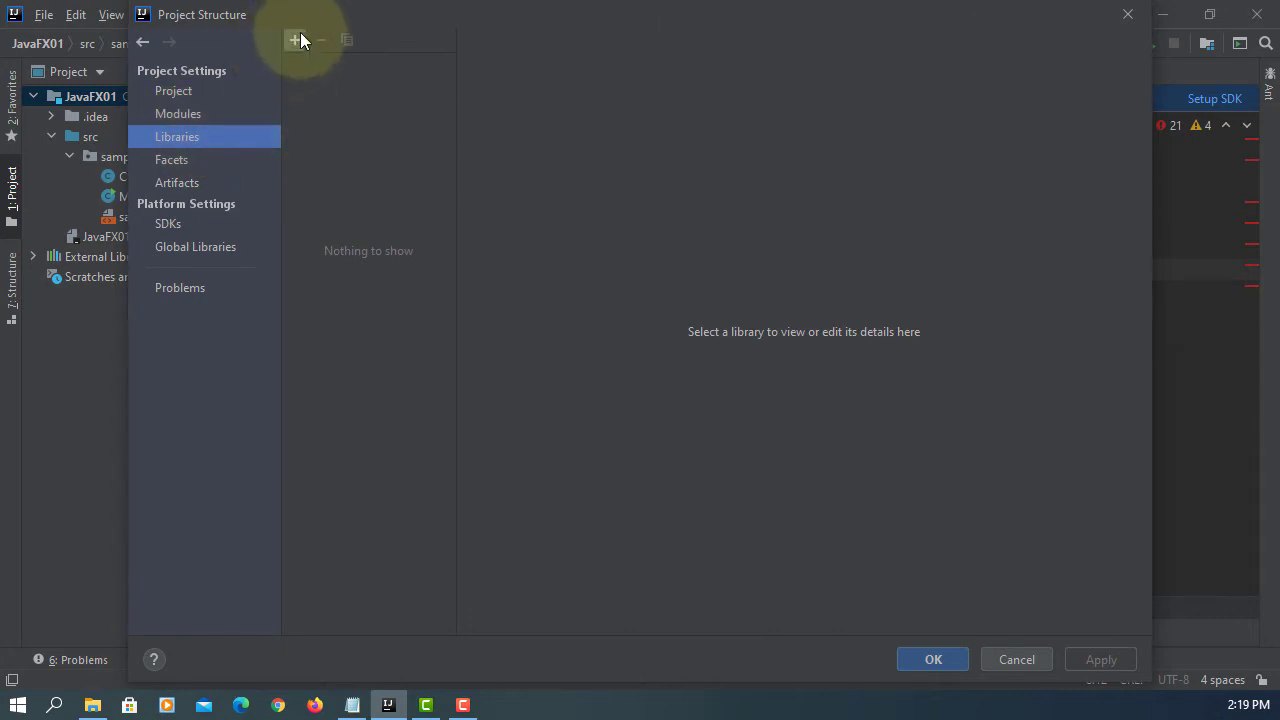
click(294, 40)
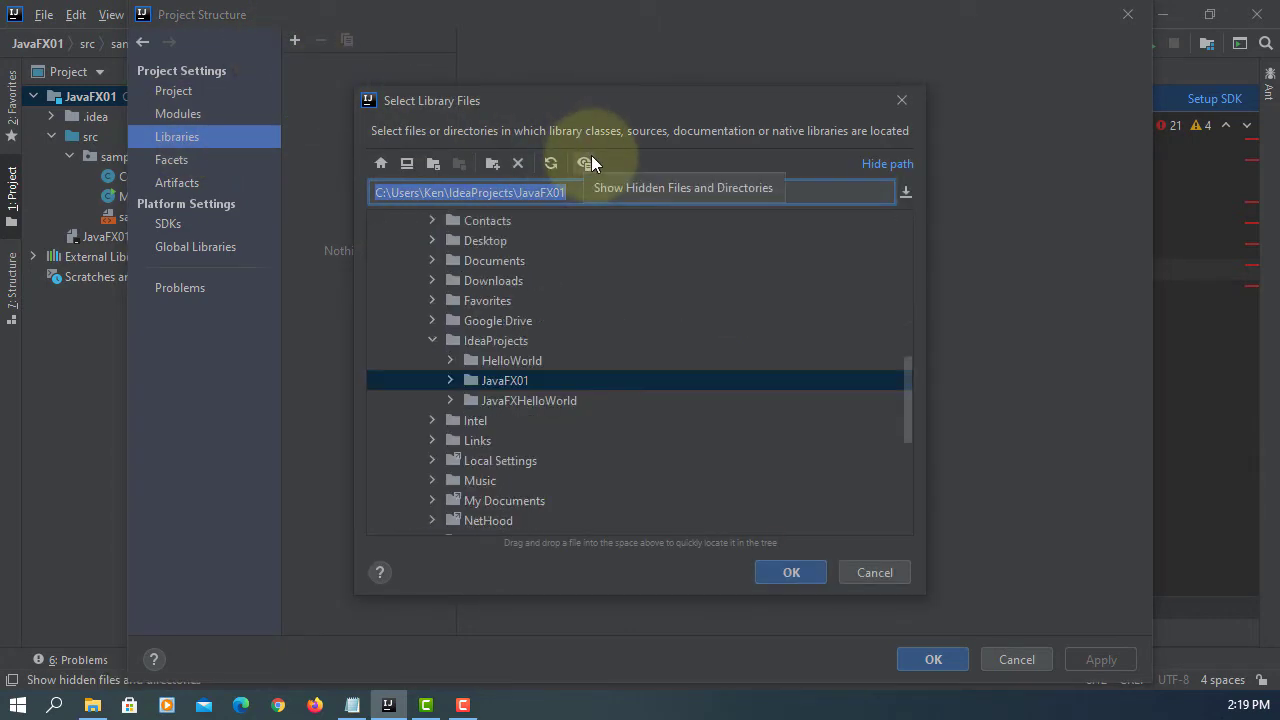
click(584, 164)
text(C:\Program Files)
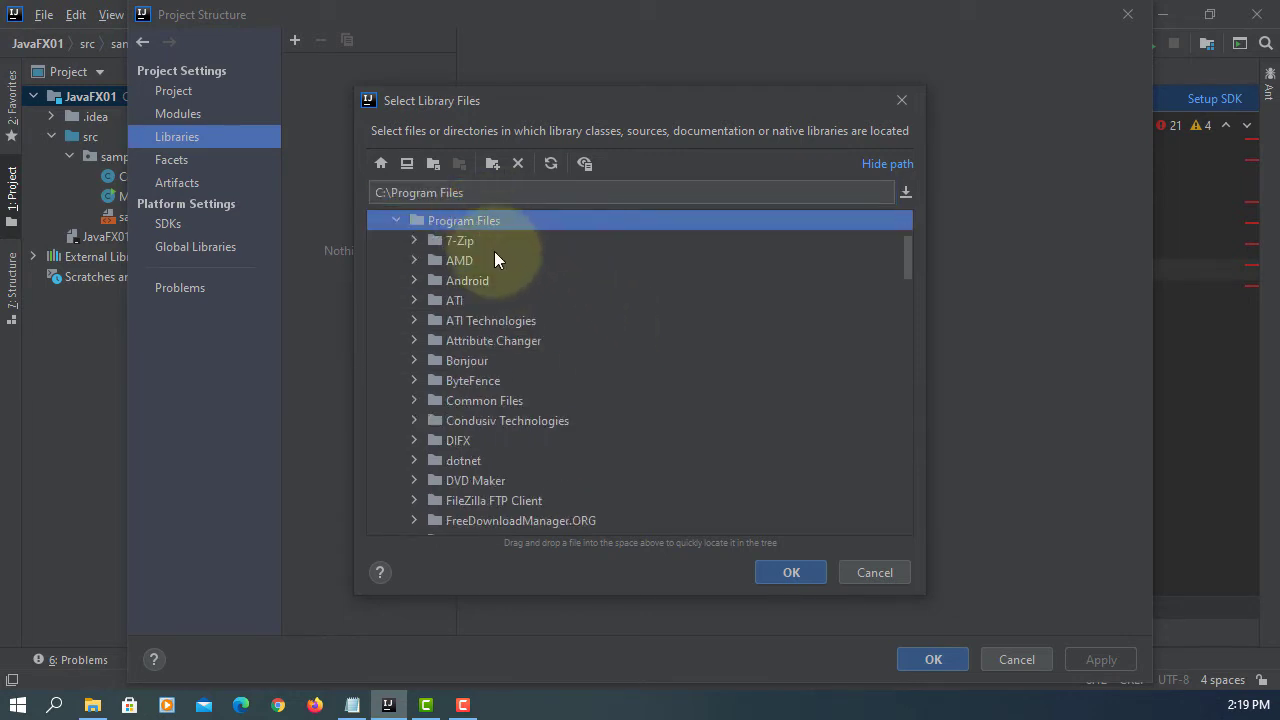
scroll(down, 3)
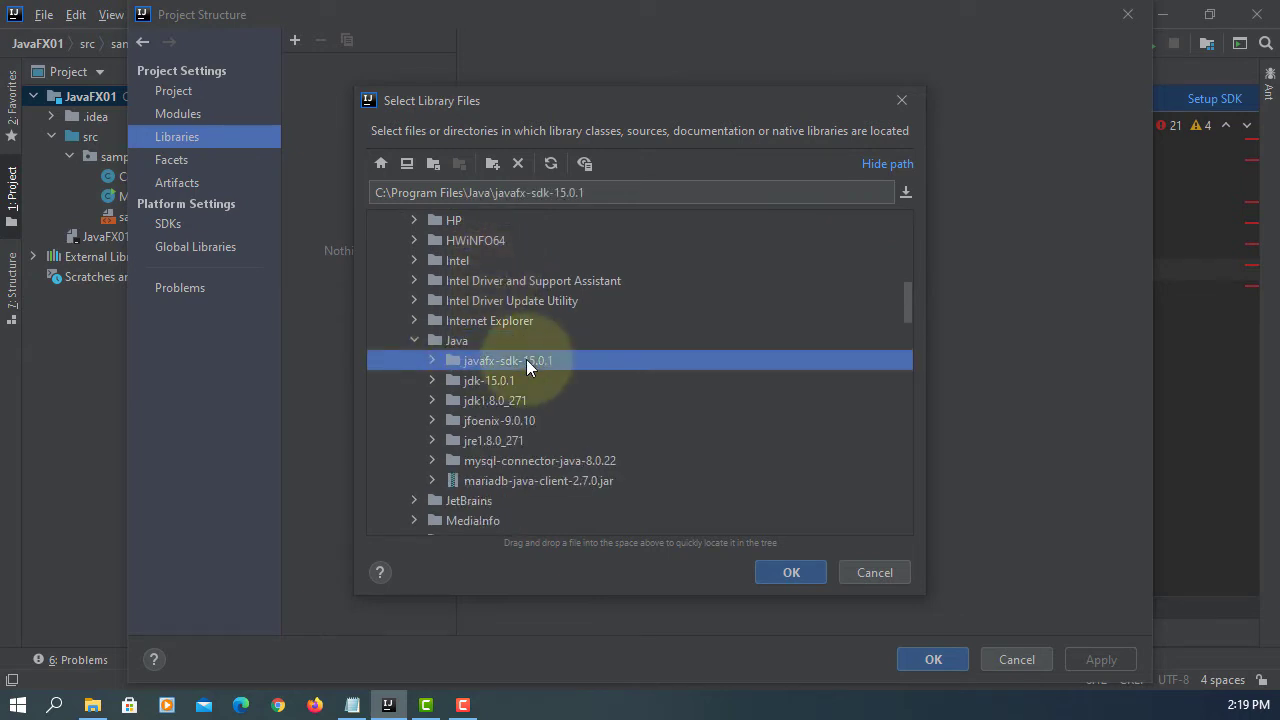
click(432, 360)
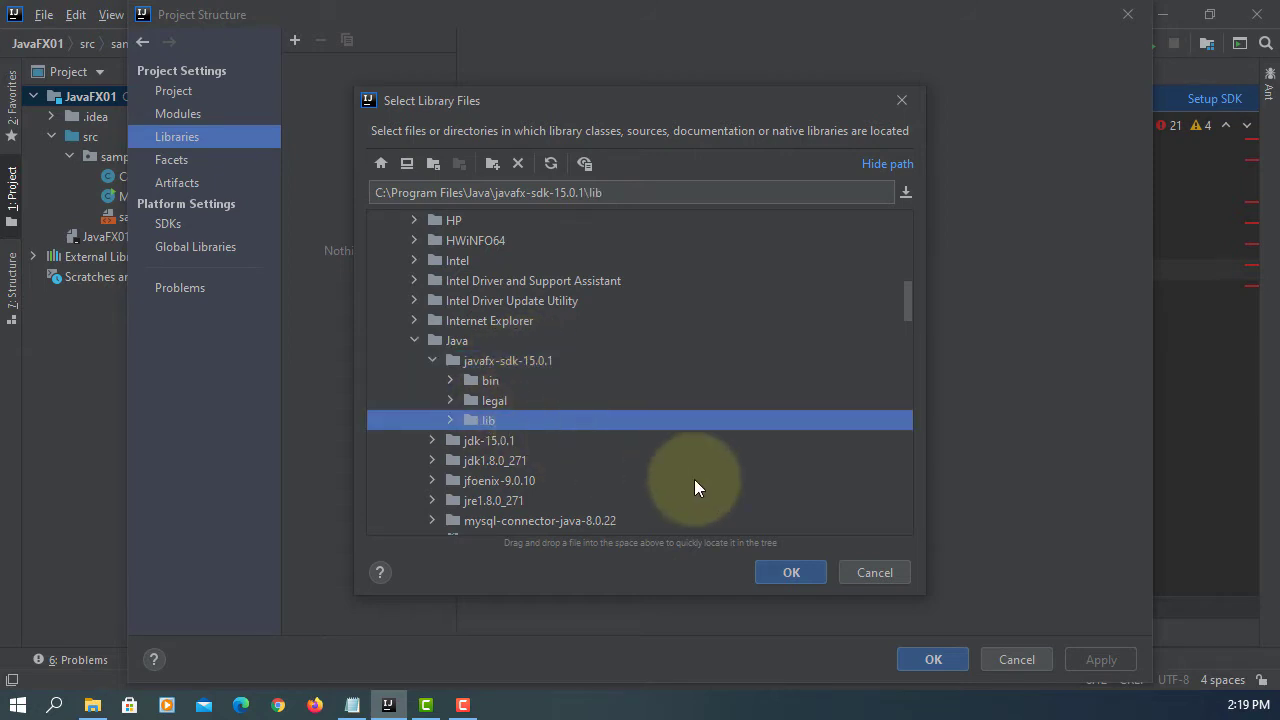
click(790, 572)
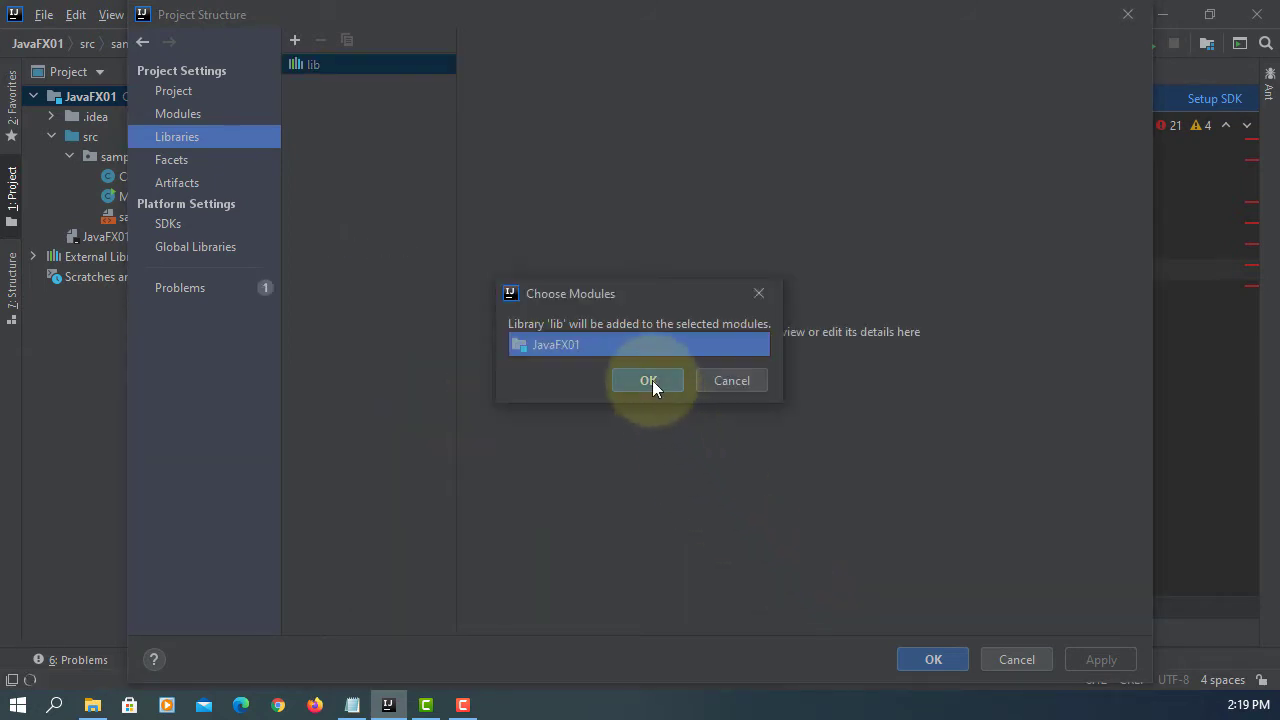
Attach the library to the JavaFX01 module, name it javafx-sdk-15.0.1 and apply
click(648, 380)
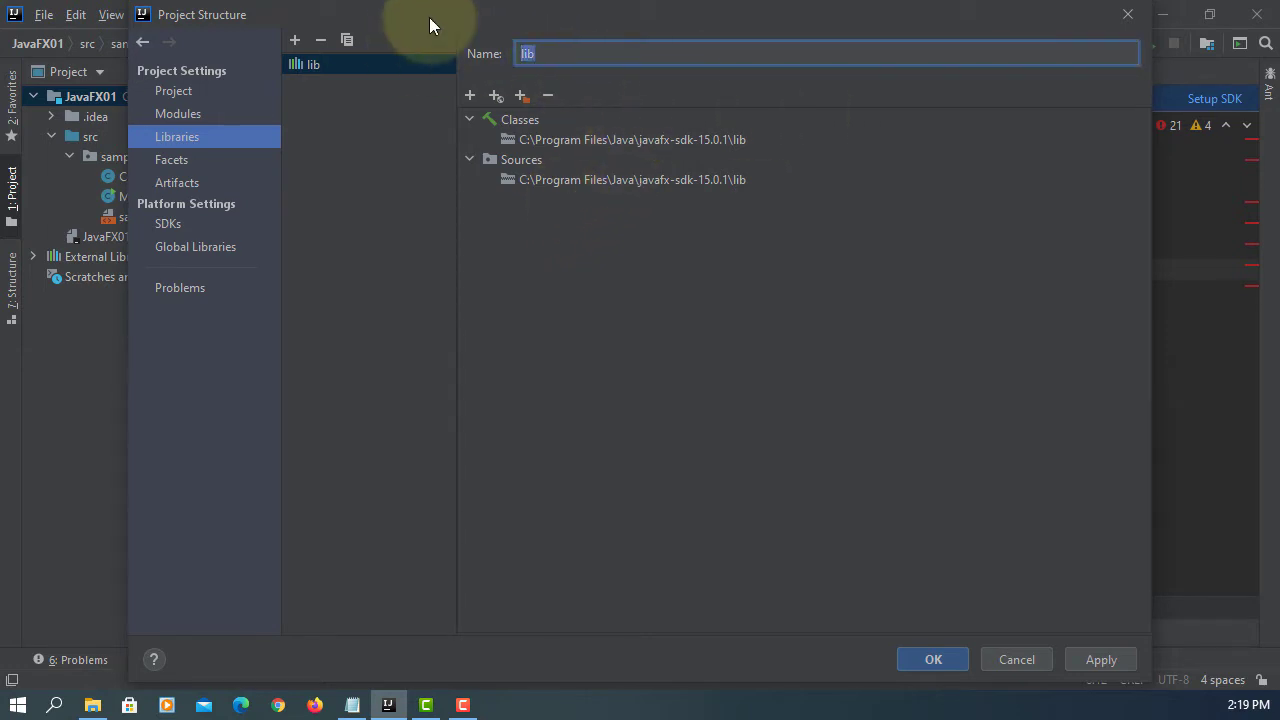
text(javafx-sdk-15.0.1)
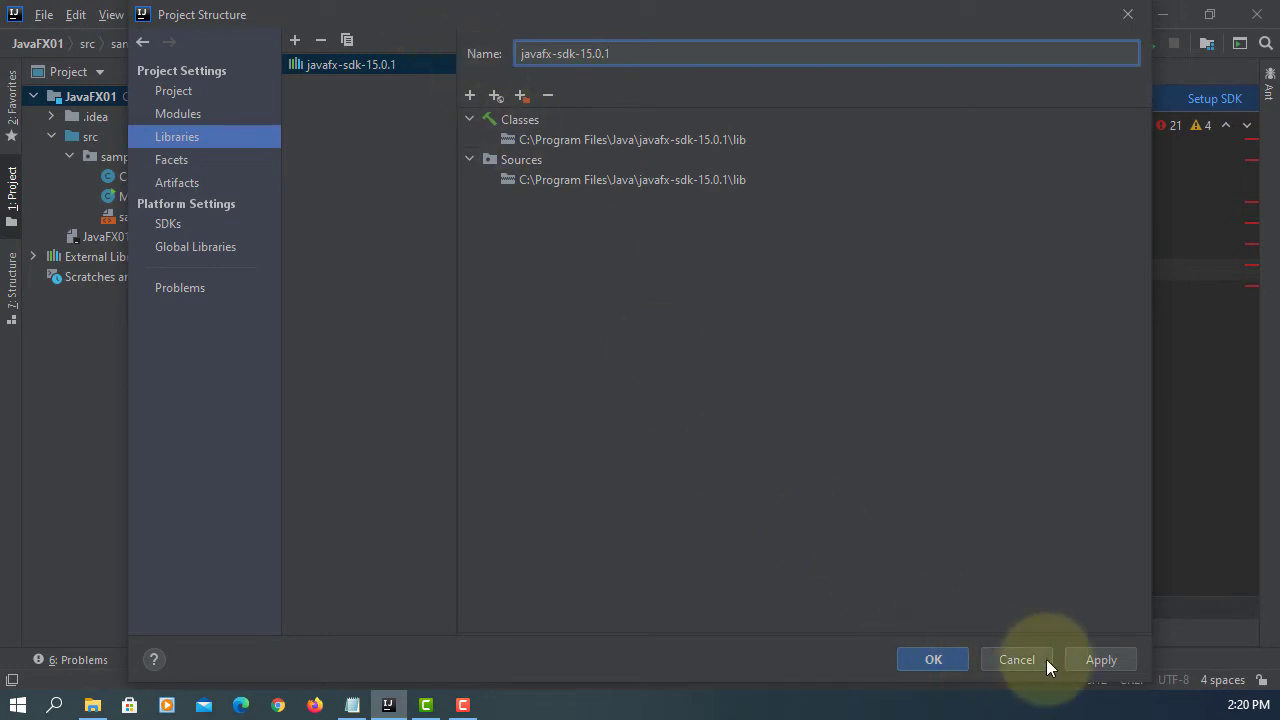
click(932, 660)
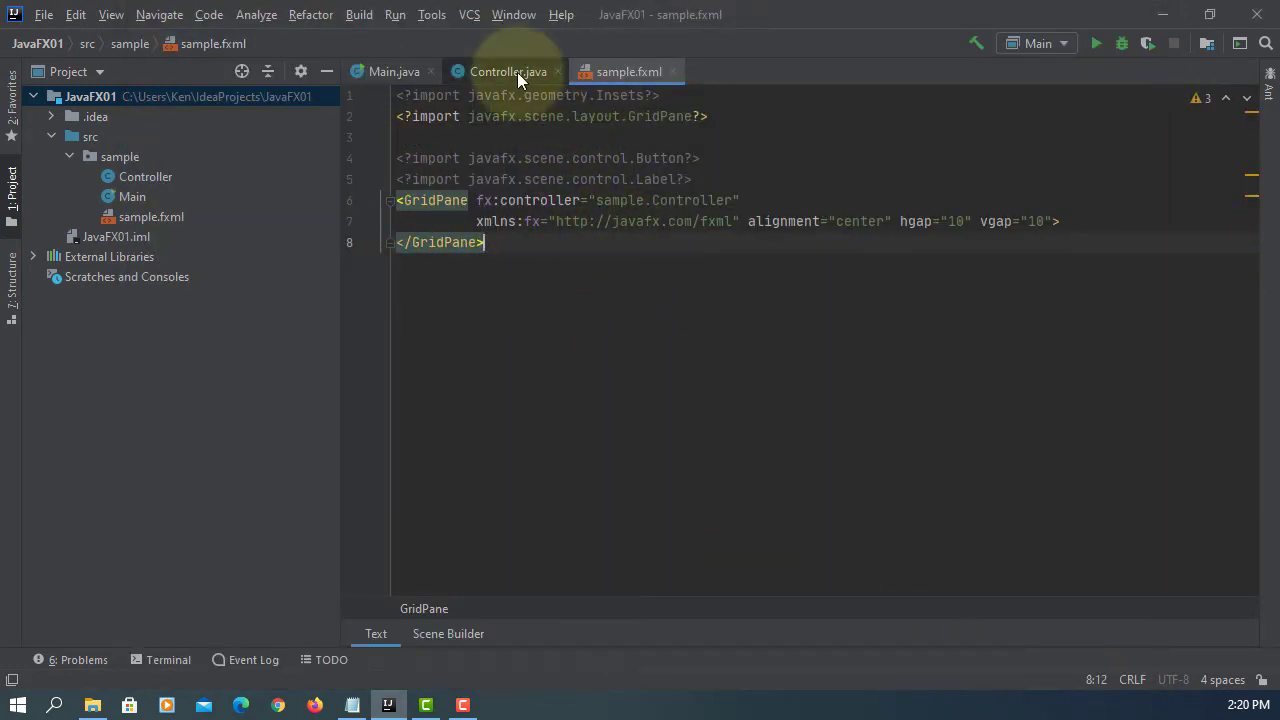
Check Controller.java and sample.fxml, then open sample.fxml in Scene Builder
click(392, 72)
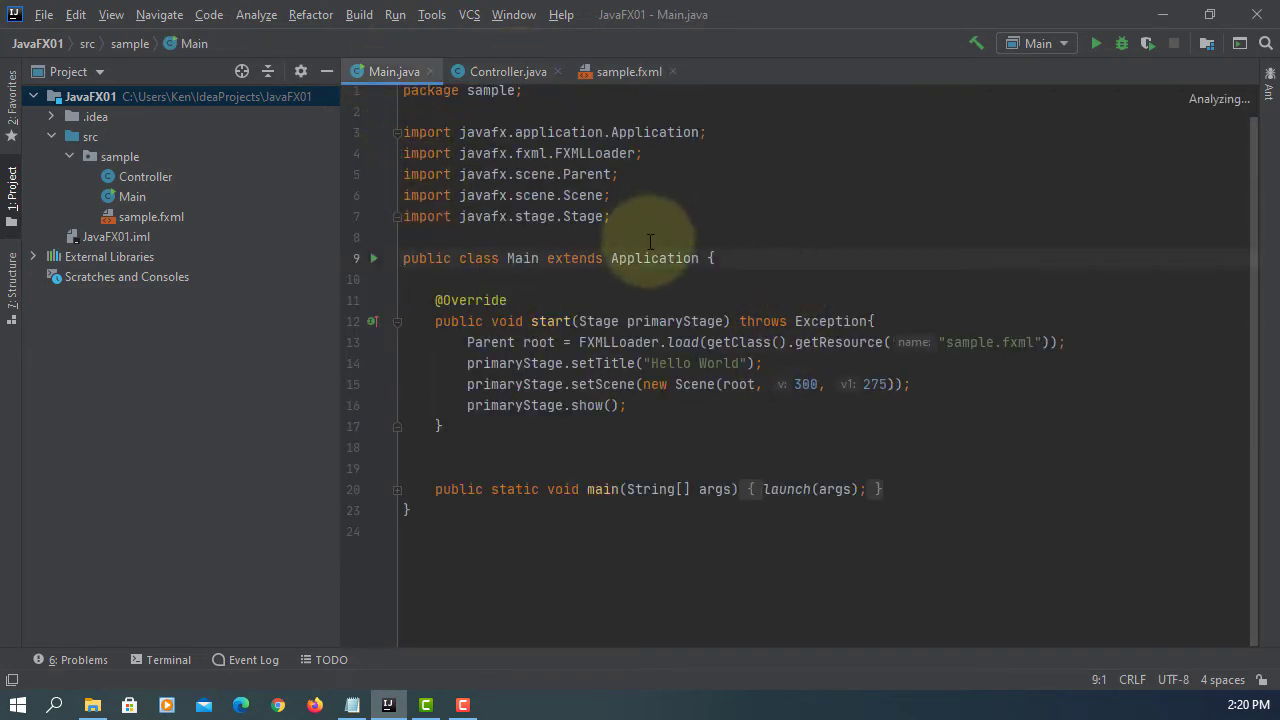
click(628, 72)
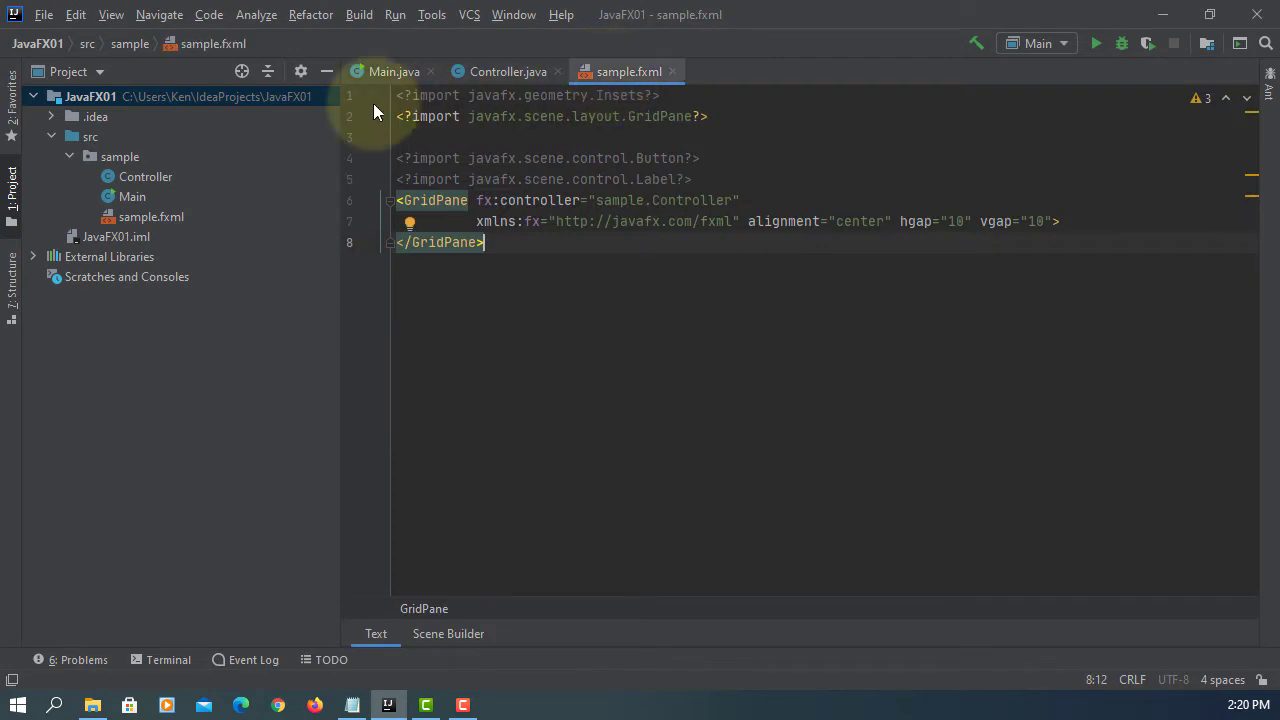
mouse_move(132, 196)
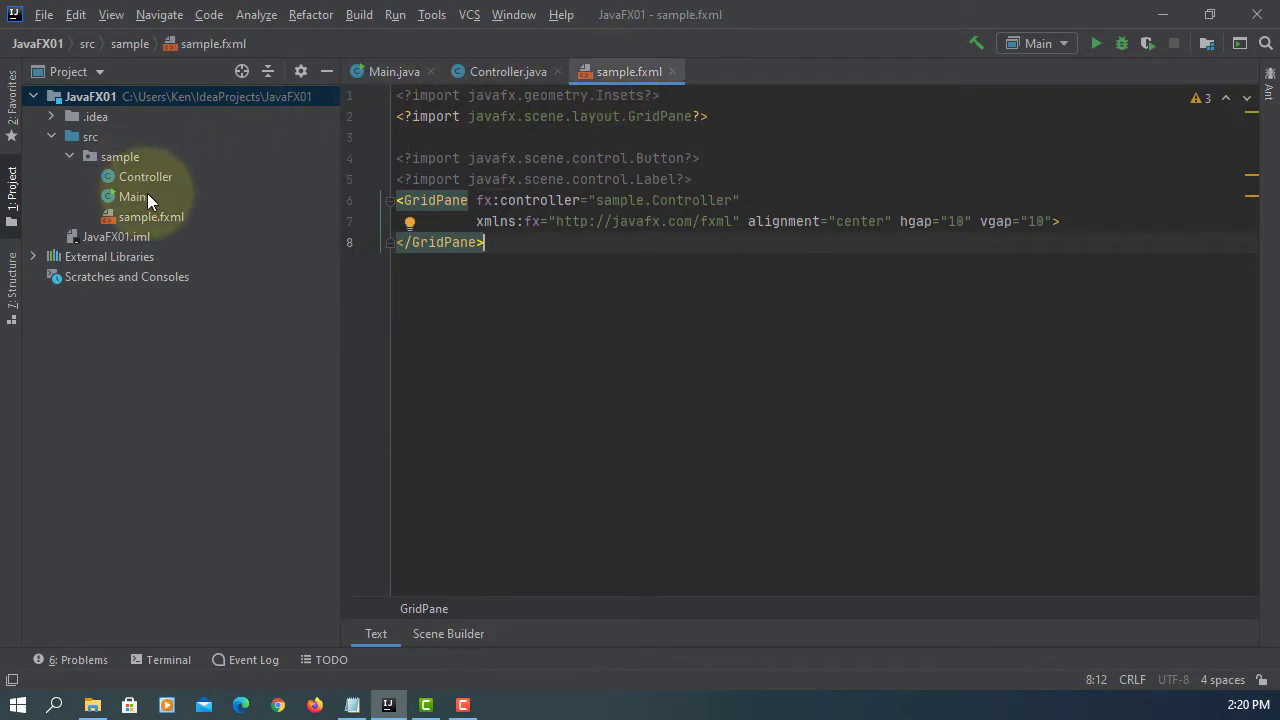
click(150, 216)
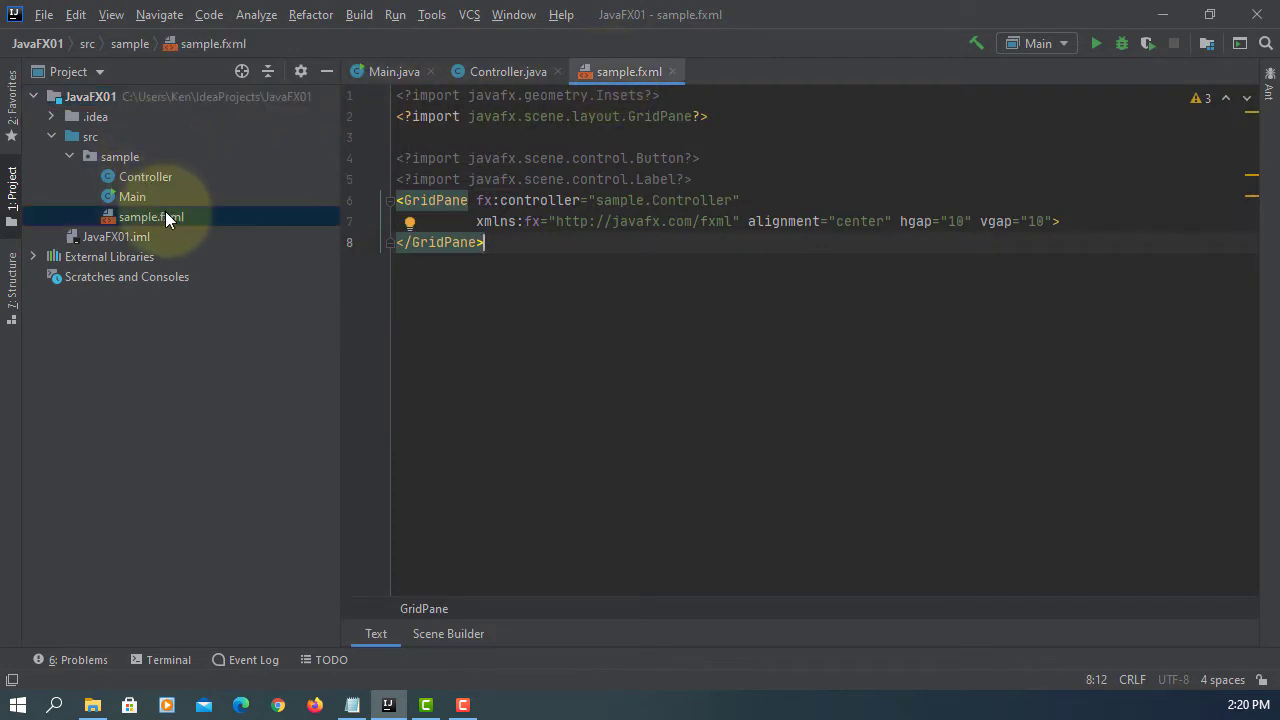
right_click(150, 216)
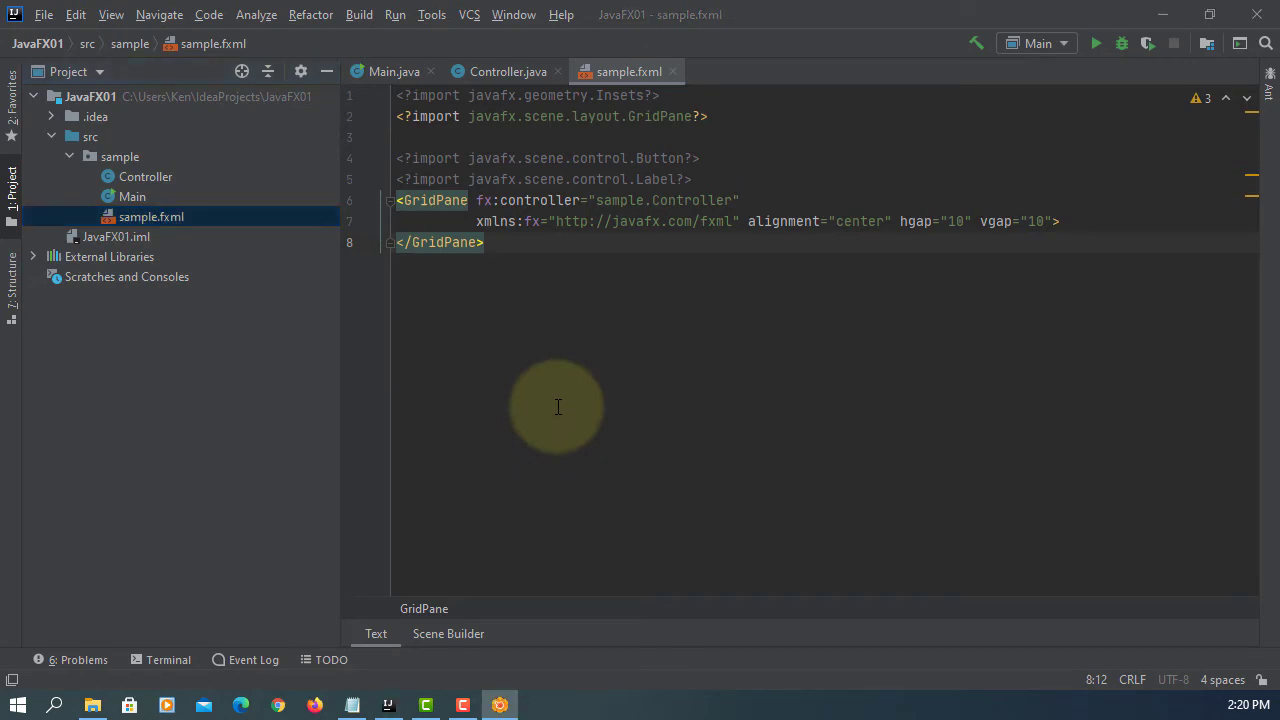
click(448, 632)
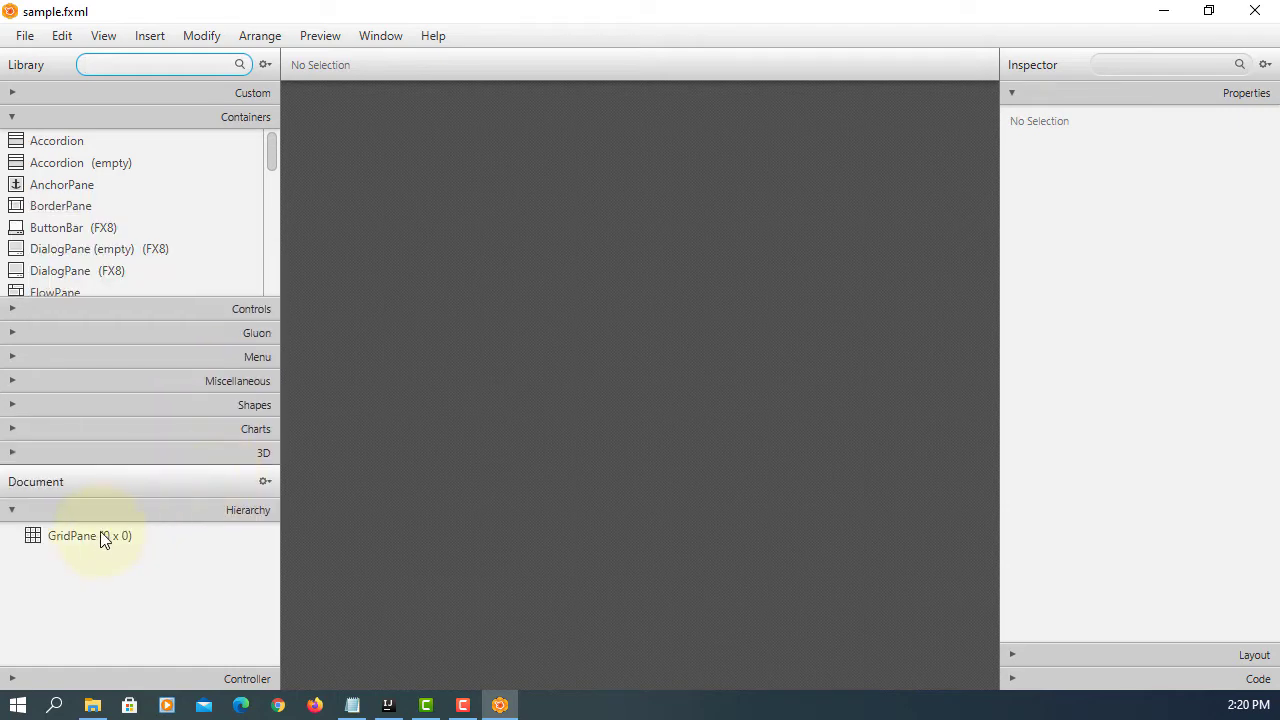
Place three TextFields from the Controls library above the Button on the AnchorPane
click(88, 536)
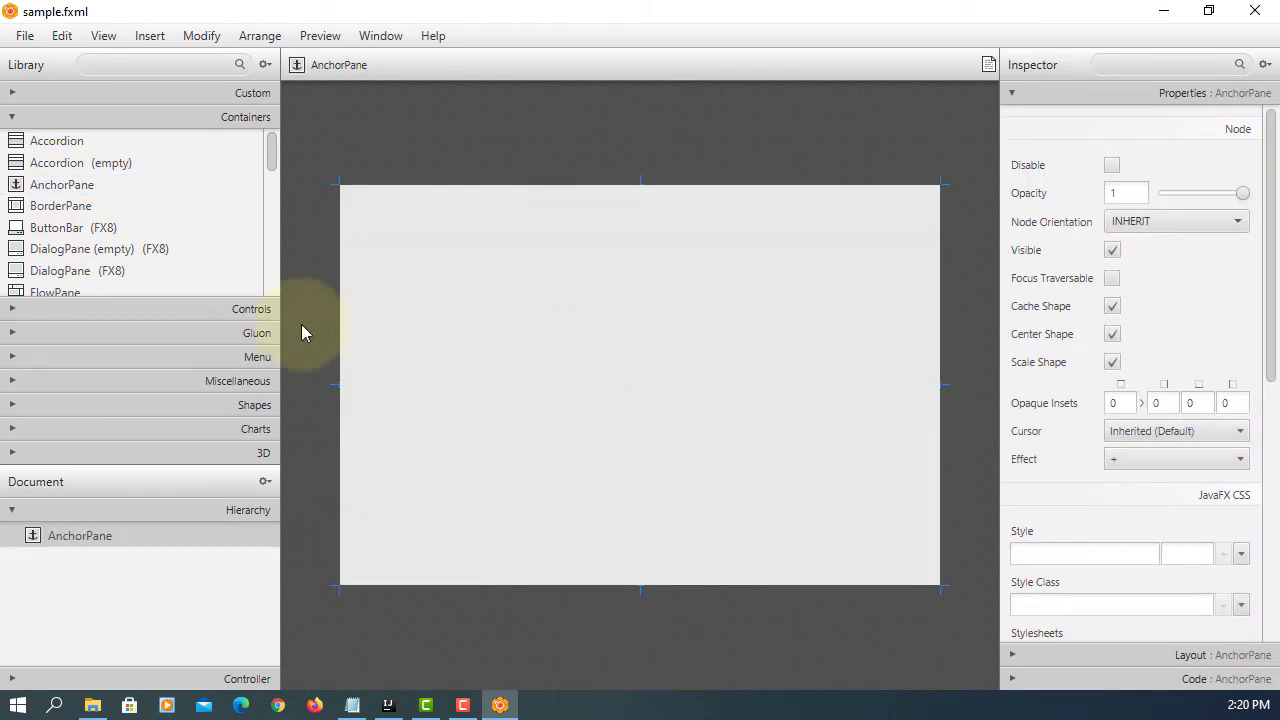
click(252, 308)
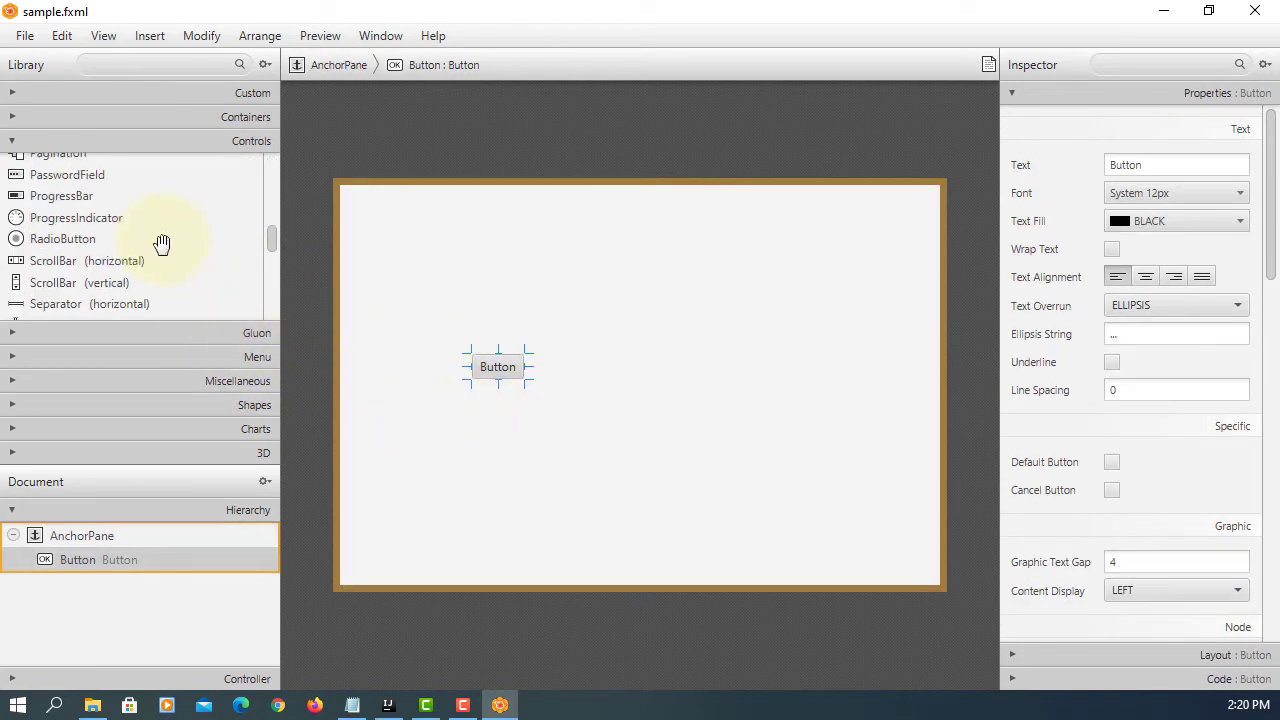
scroll(down, 3)
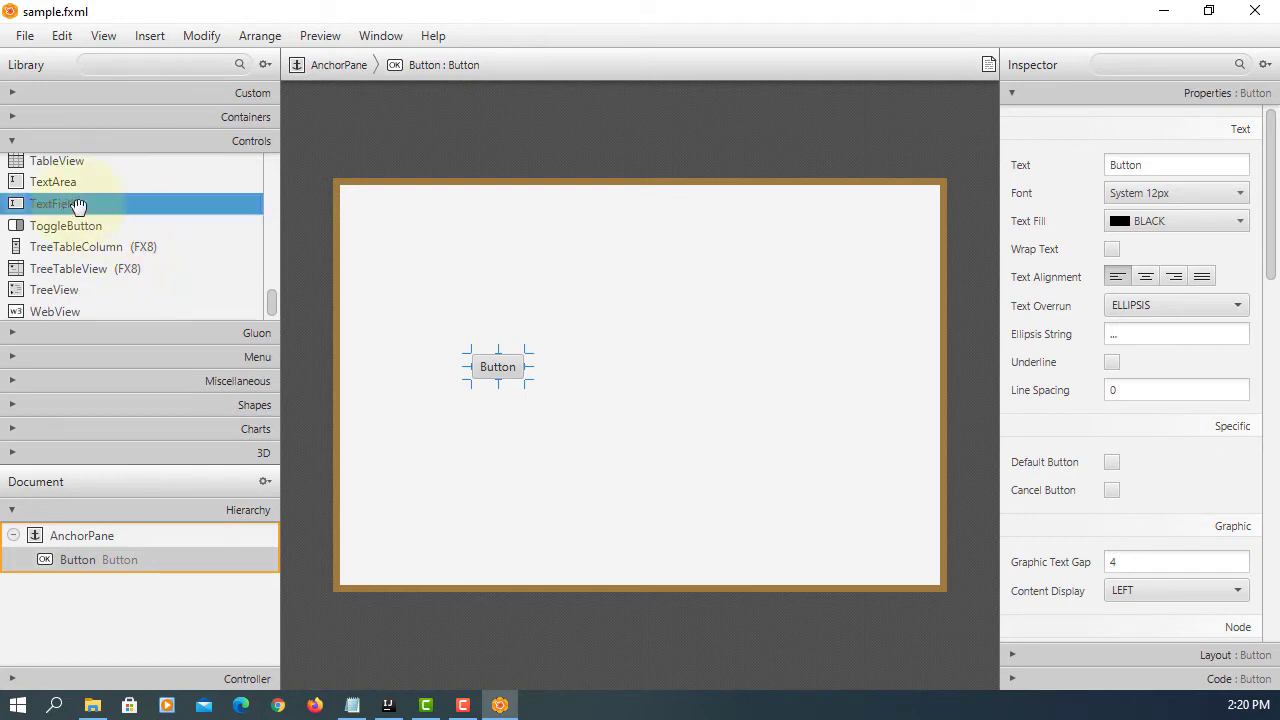
drag(52, 204, 472, 240)
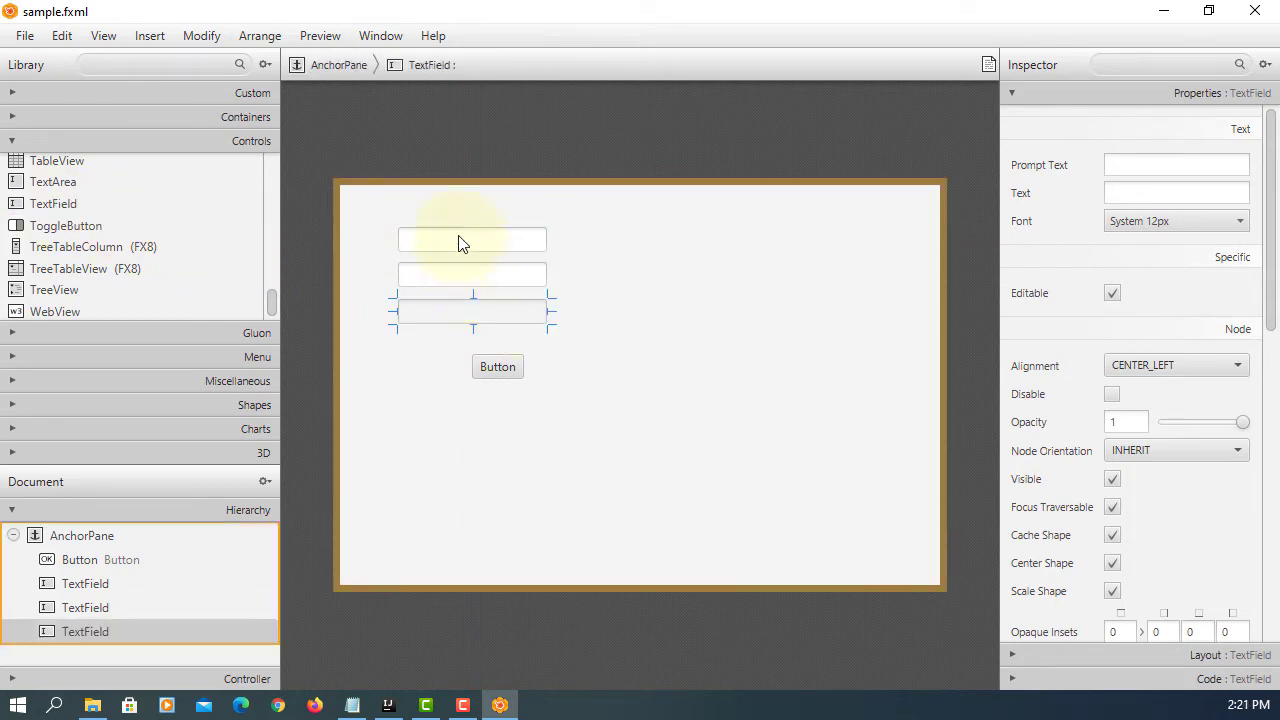
Set the fields' prompt texts to number 1, number 2 and sum
click(472, 240)
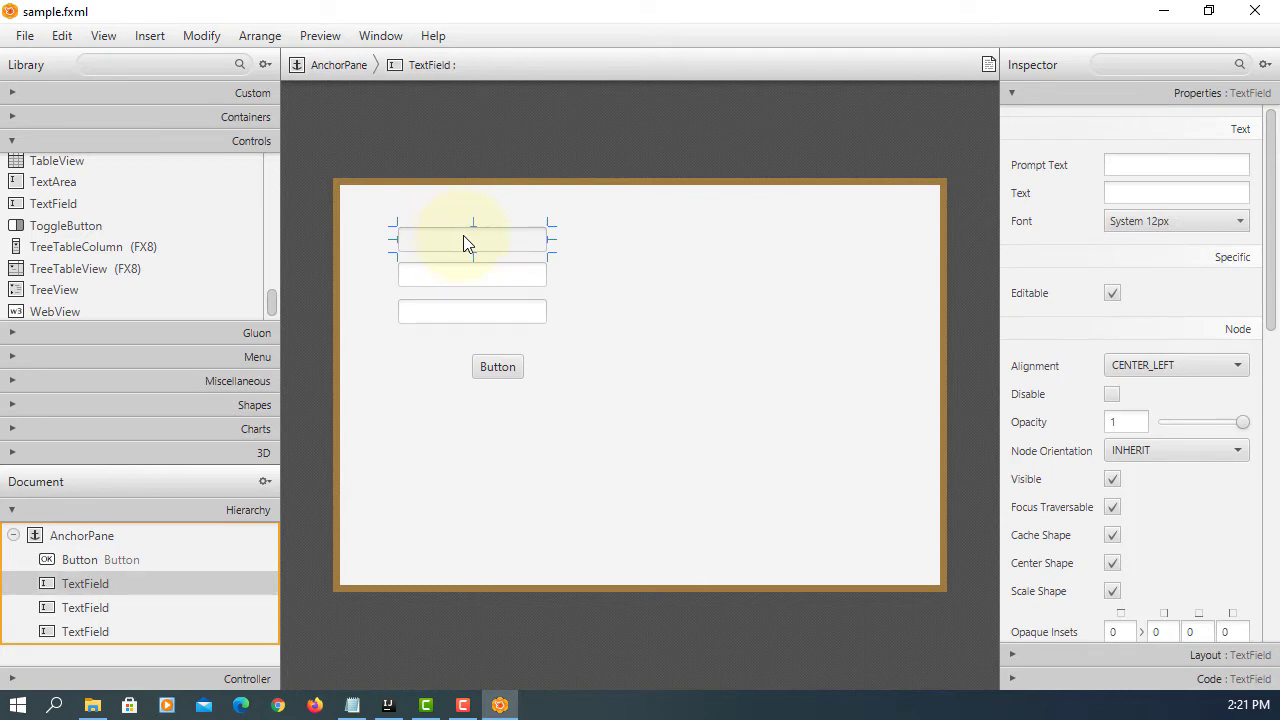
click(1176, 164)
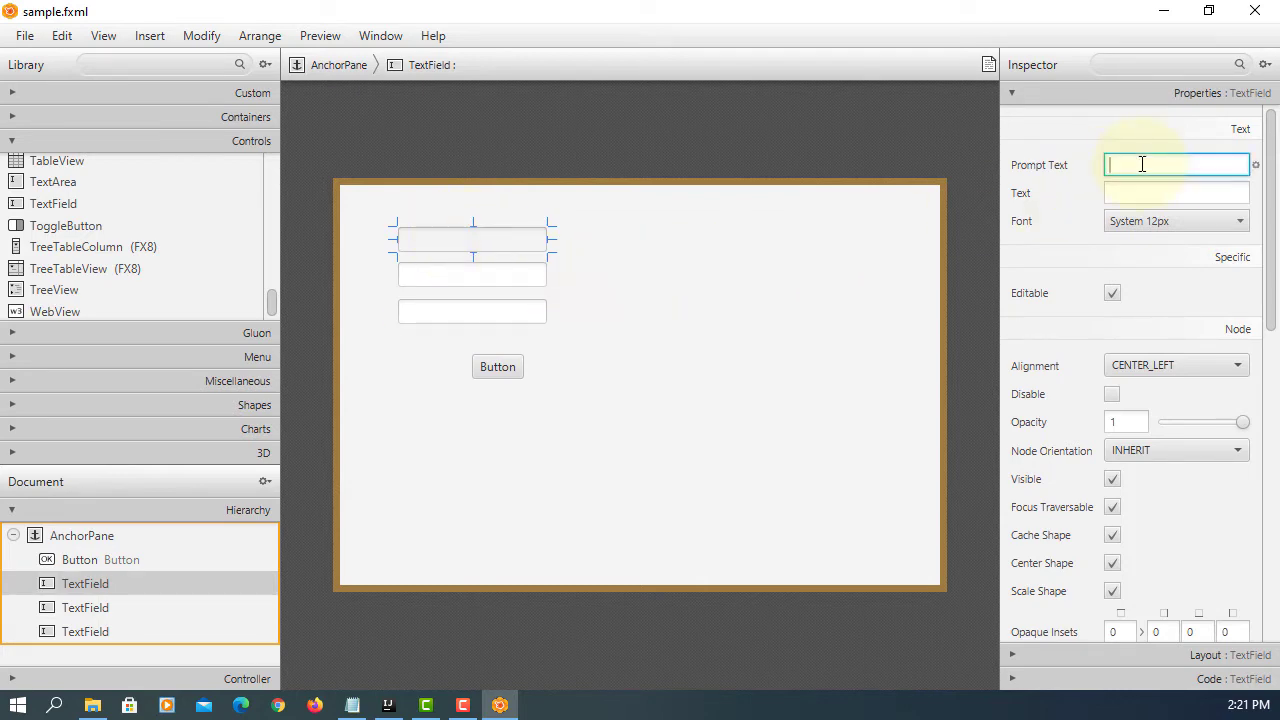
text(num1)
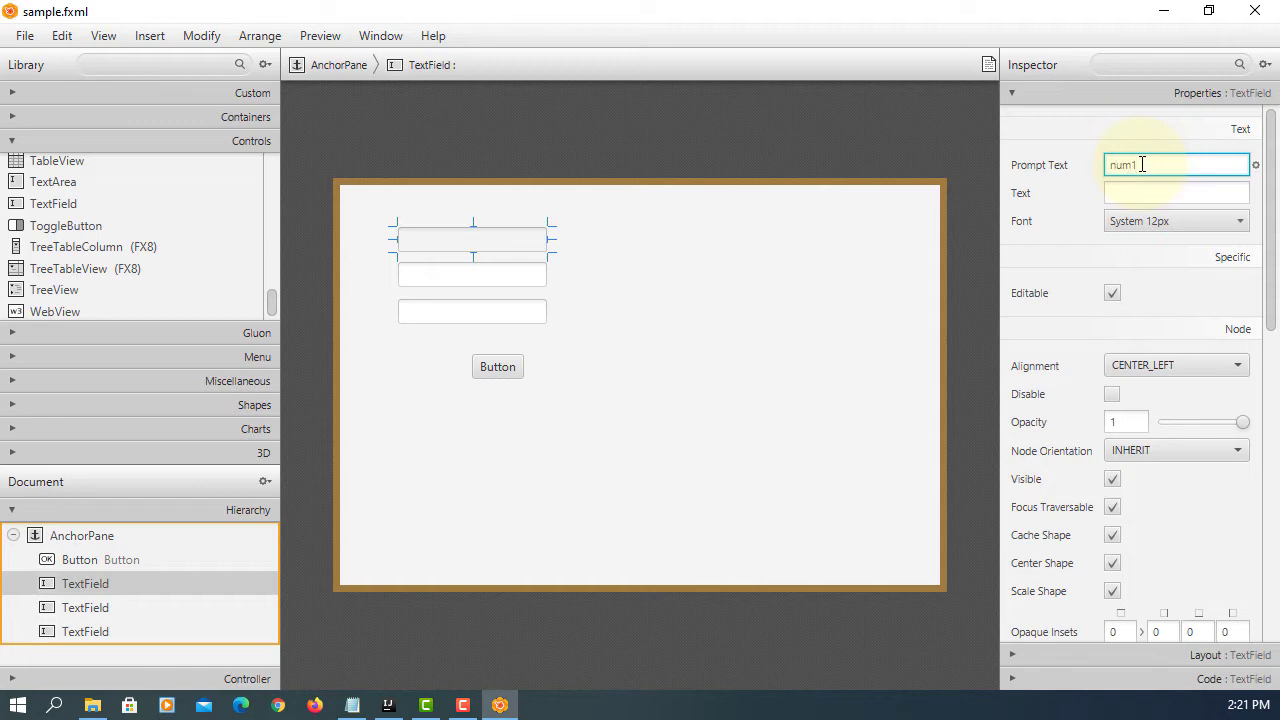
text(number)
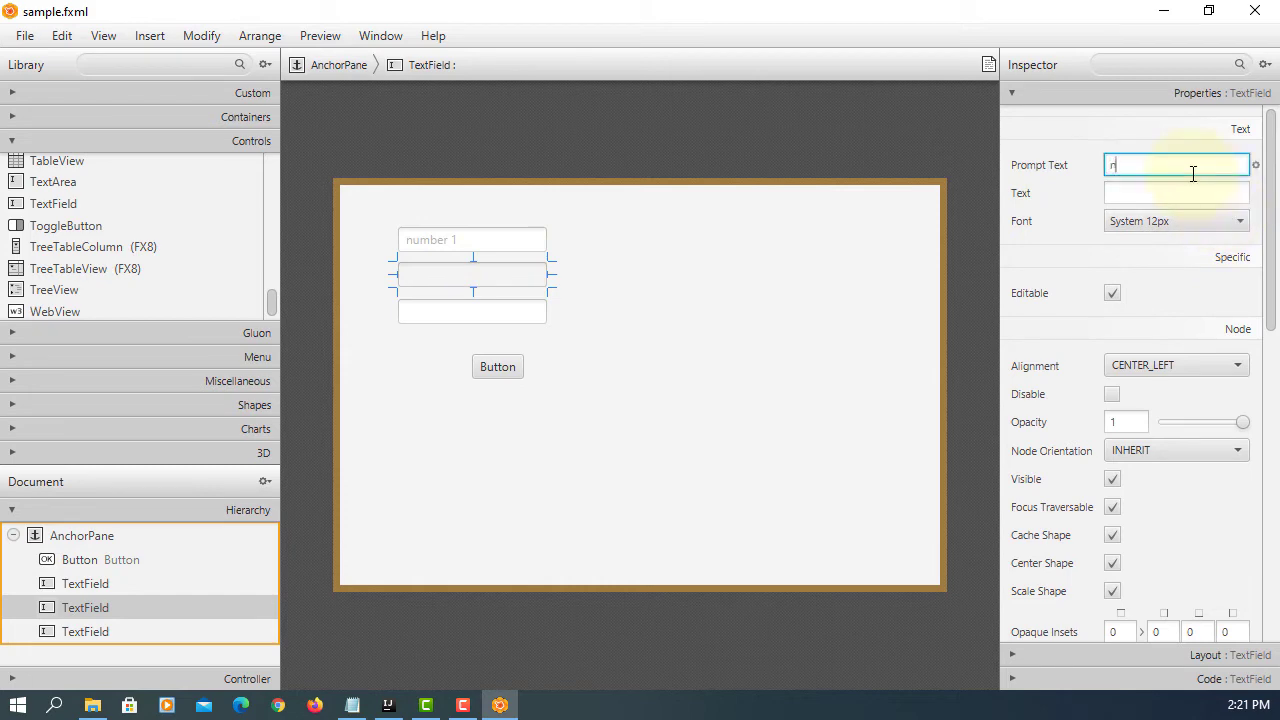
text(number 2)
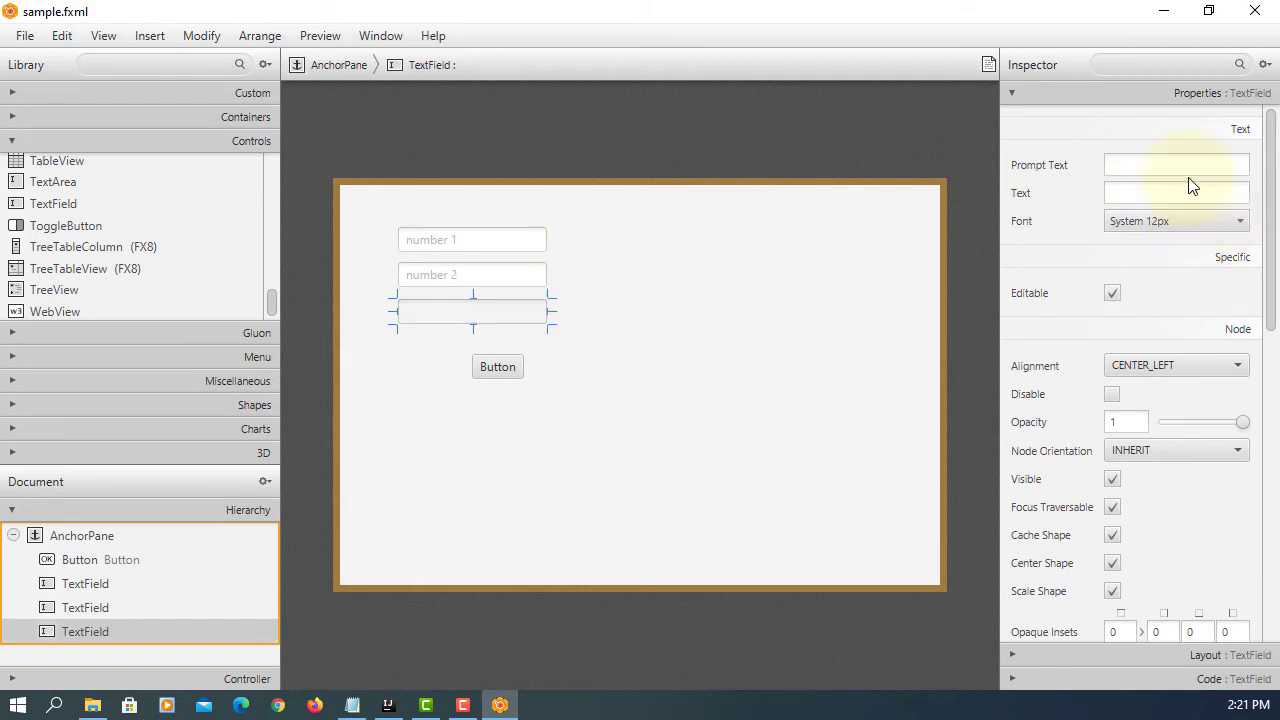
text(sum)
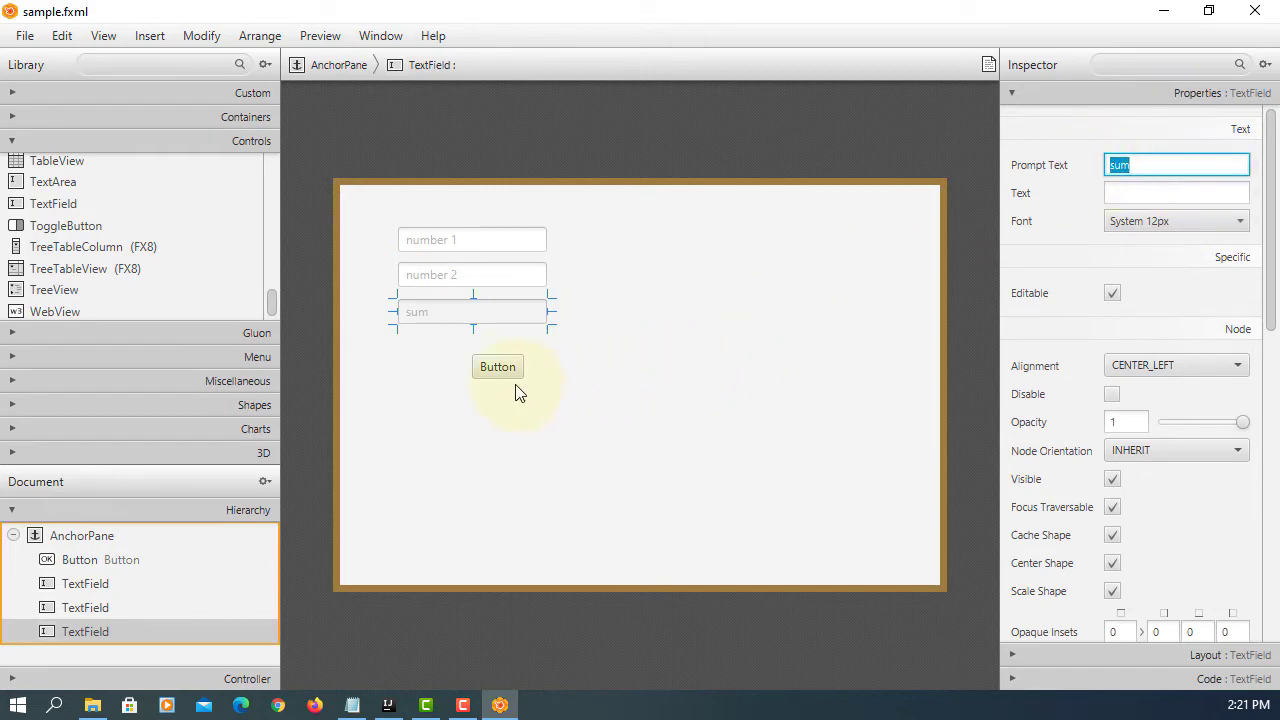
Change the button's label text to Sum
click(496, 366)
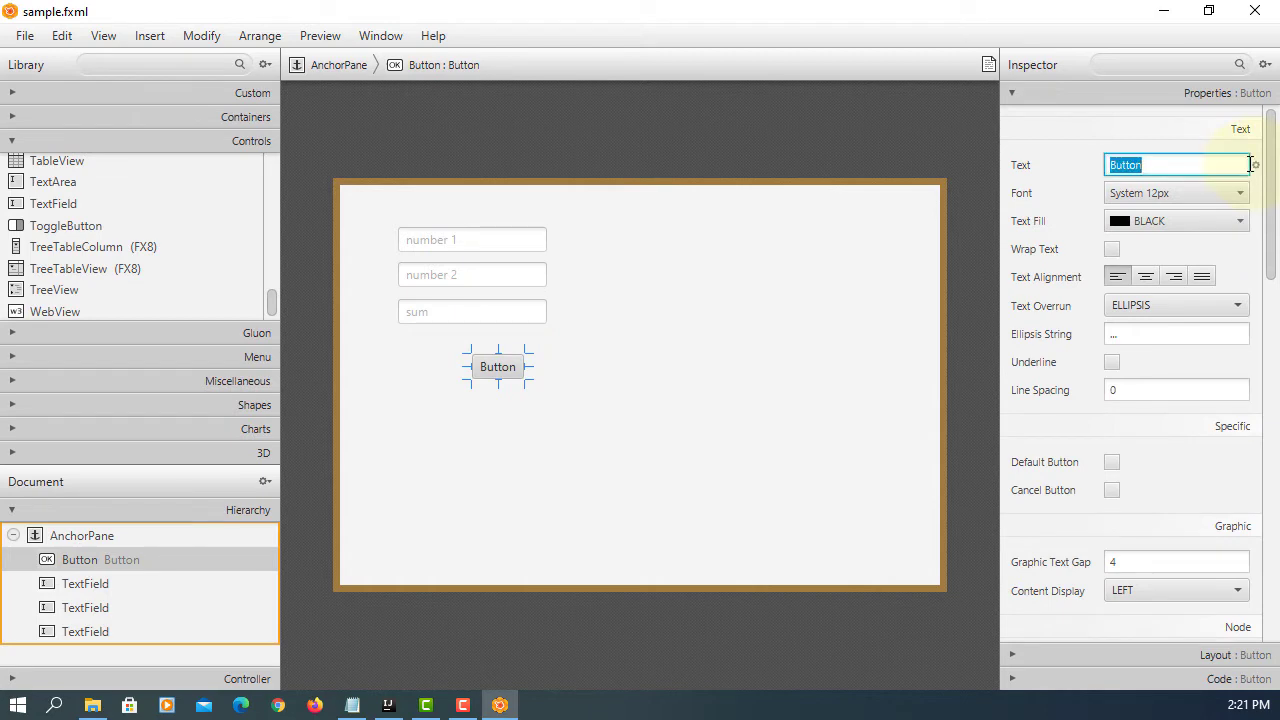
text(Sum)
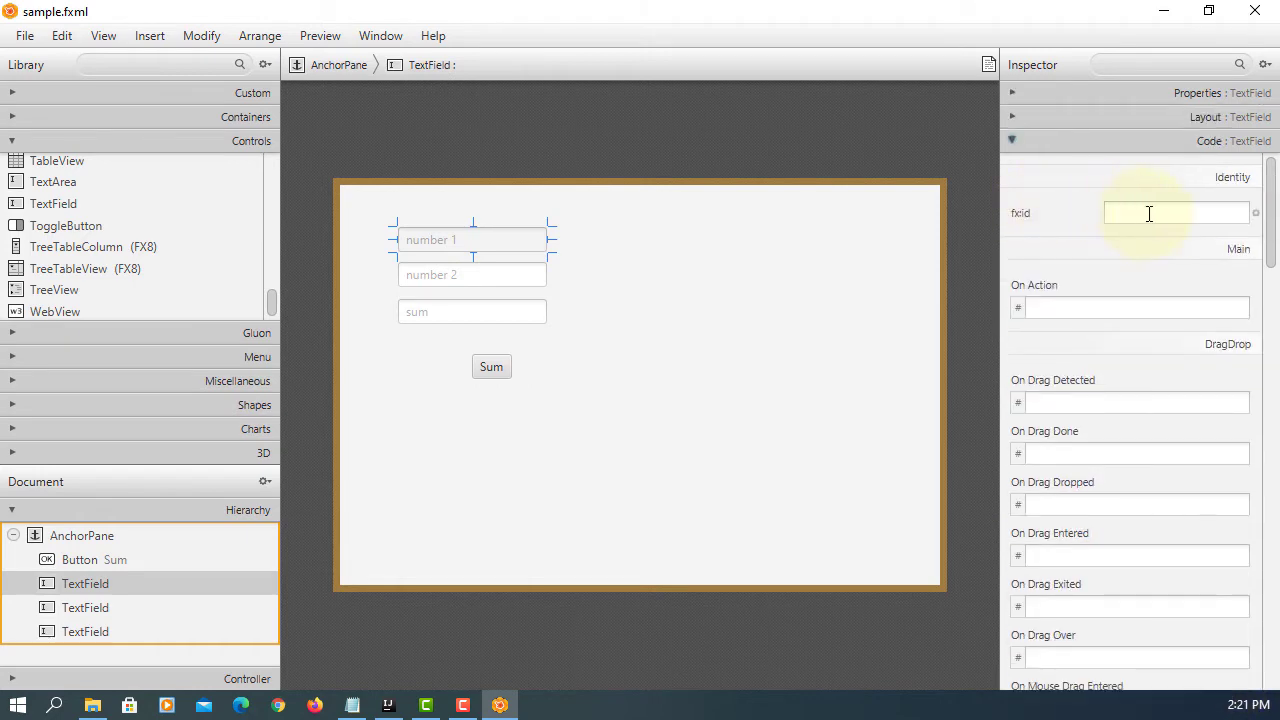
Give the text fields fx:ids tfNum1, tfNum2 and tfSum, then select the Sum button
text(tfNum1)
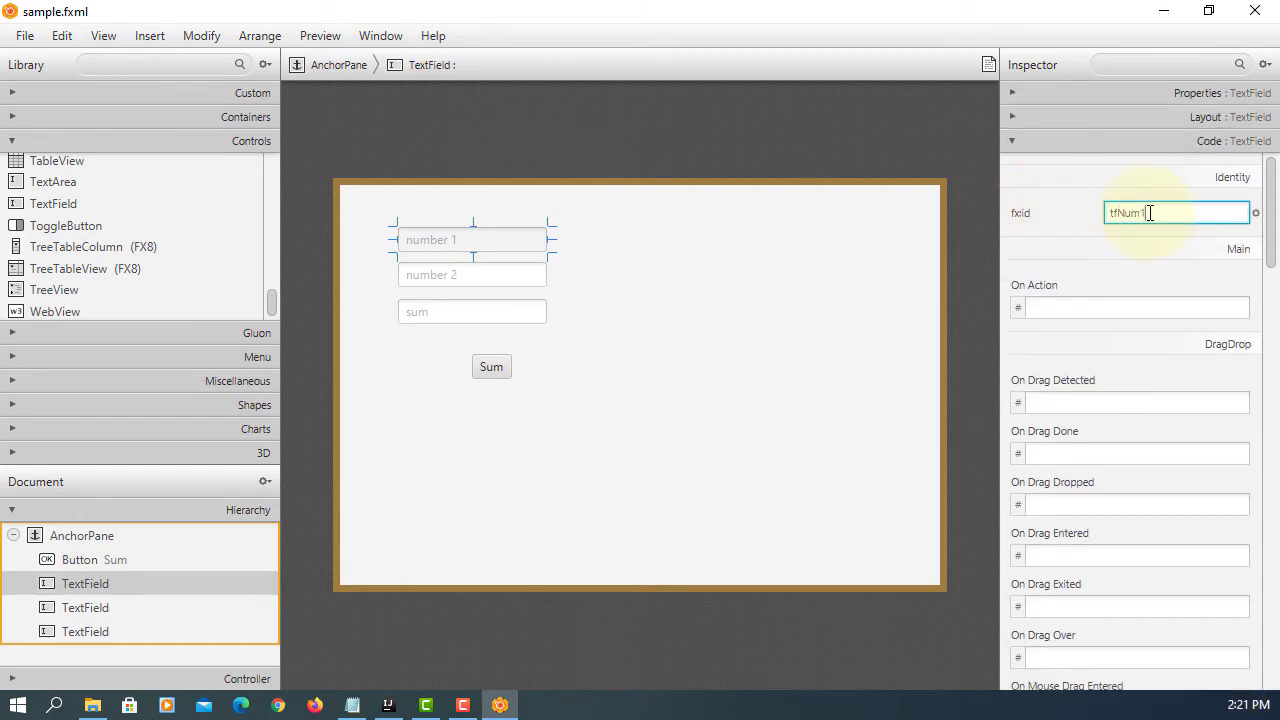
click(472, 274)
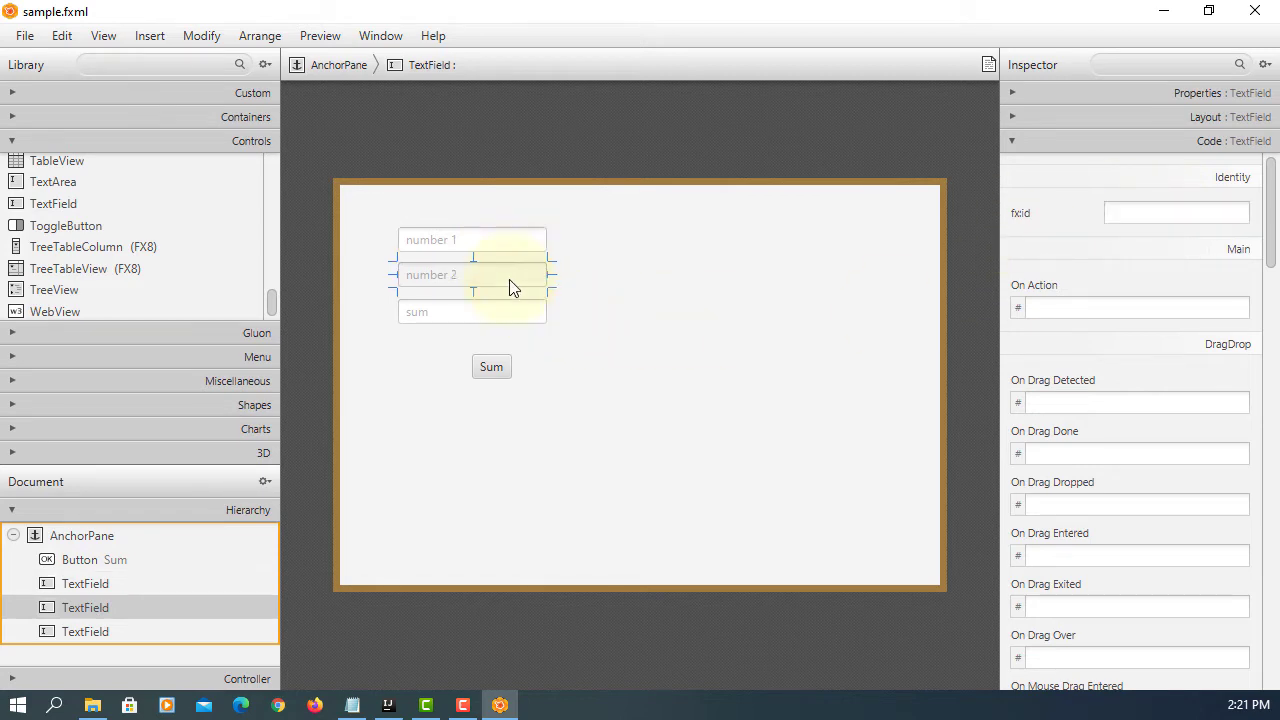
click(1176, 212)
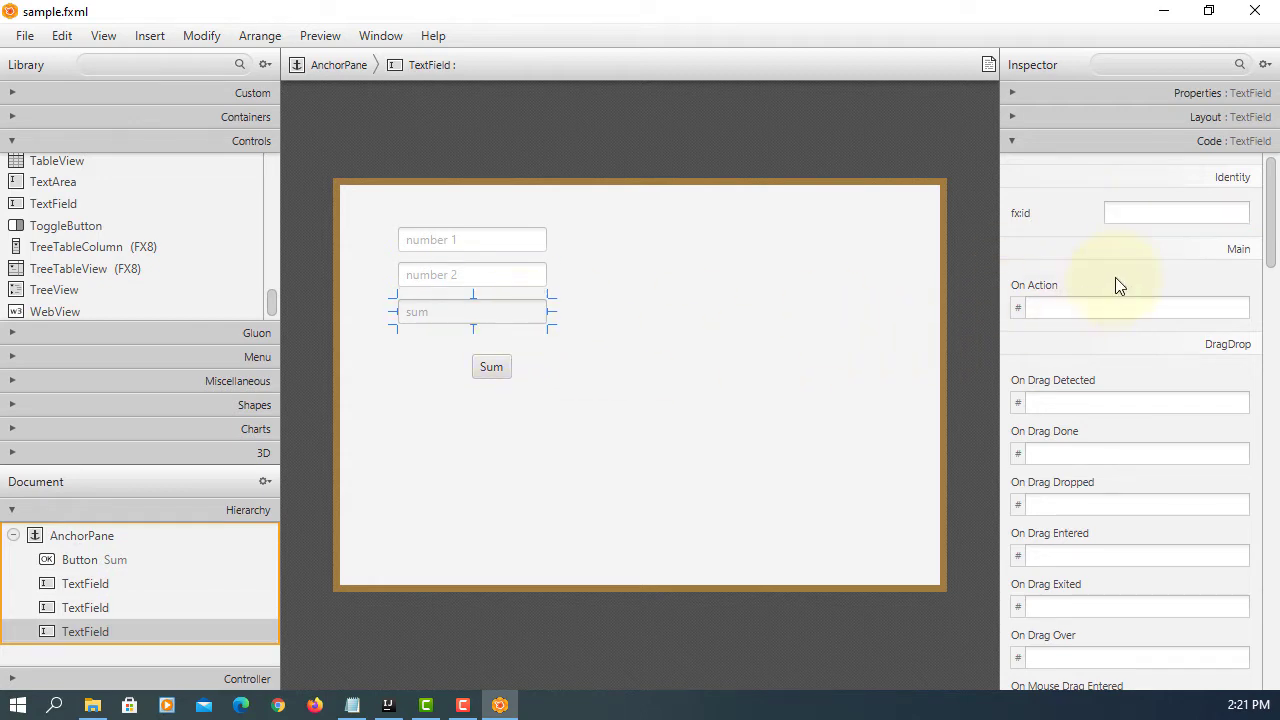
text(tf5)
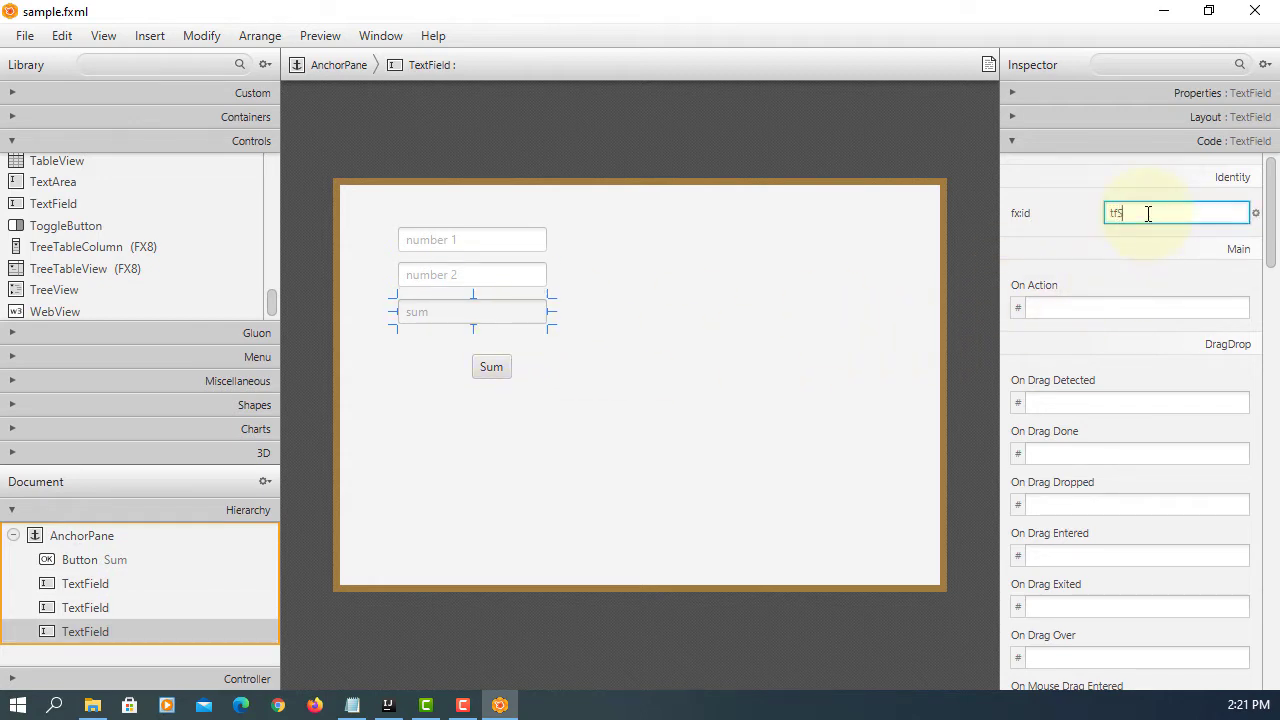
text(tfSum)
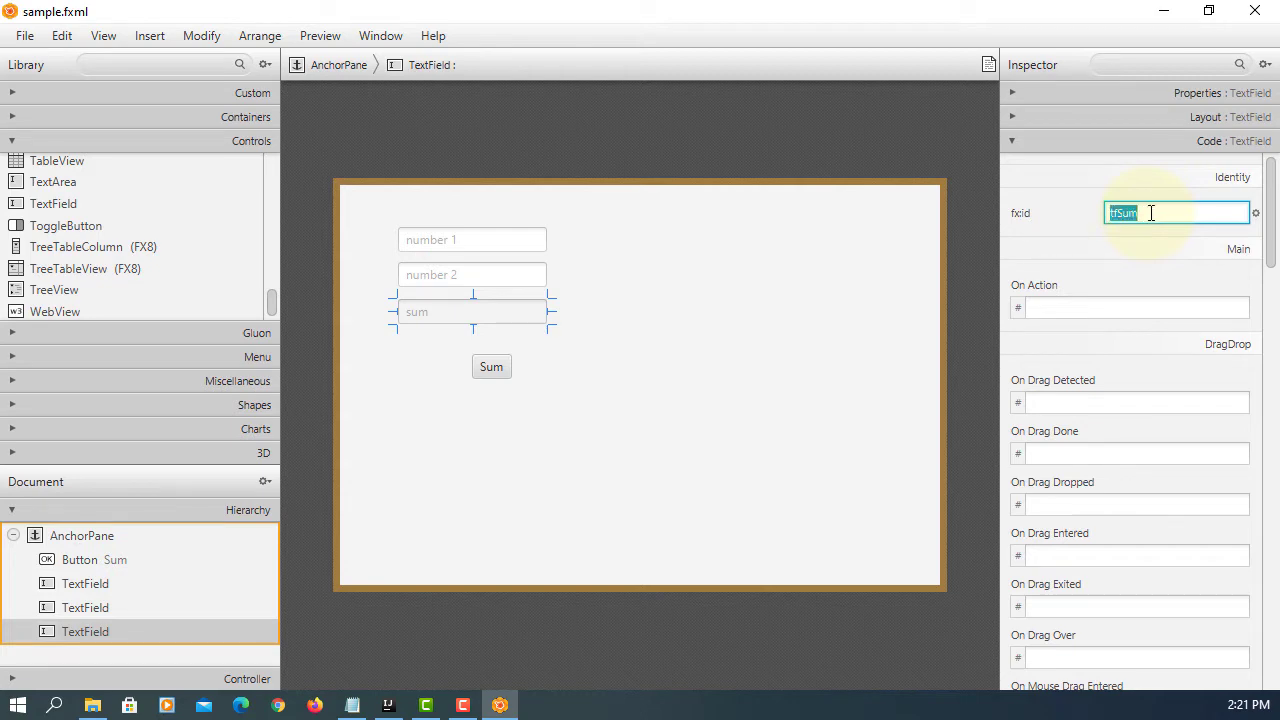
click(492, 366)
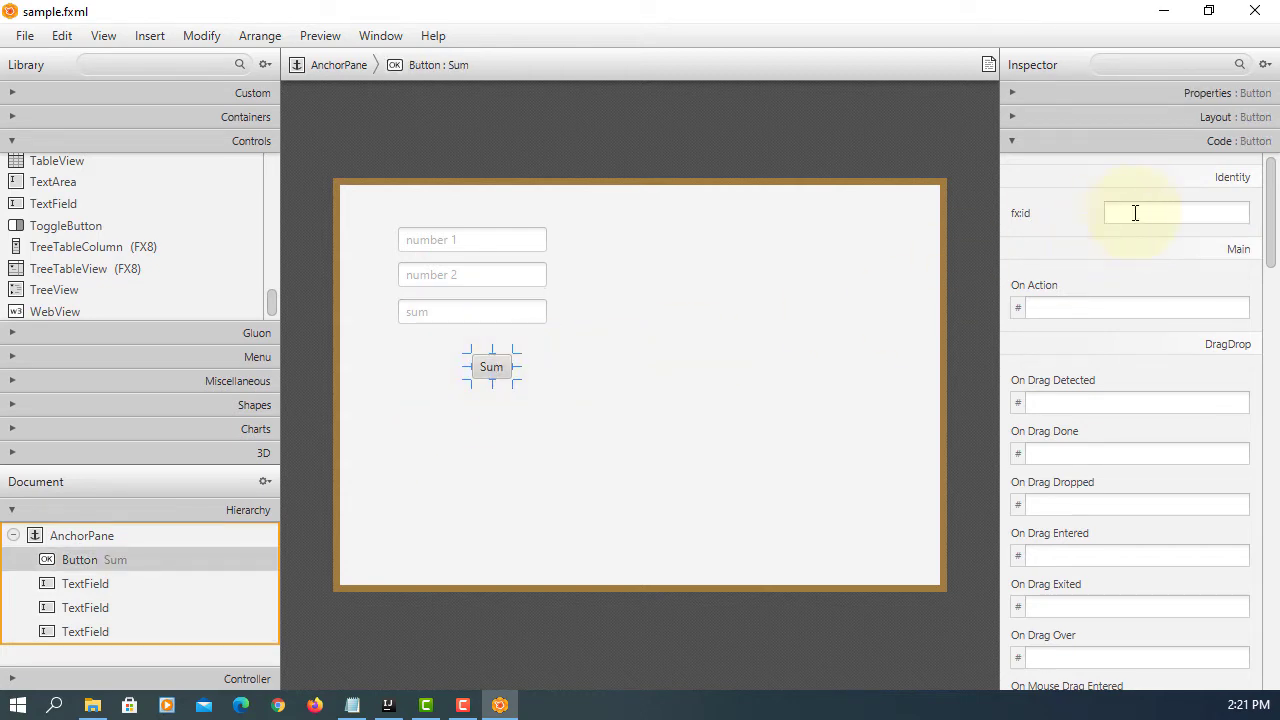
Set the button's fx:id to btnSum and its On Action to handleBtnSum
text(btnSum)
text(h)
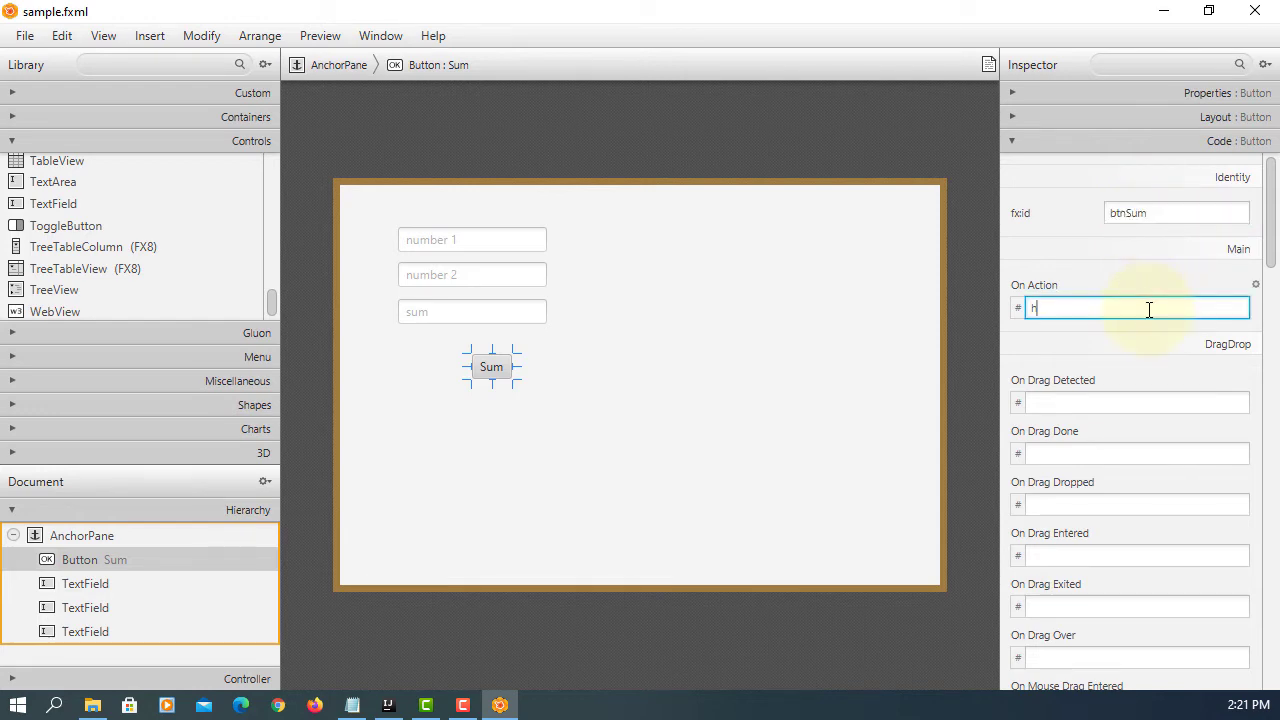
text(andleBtnSum)
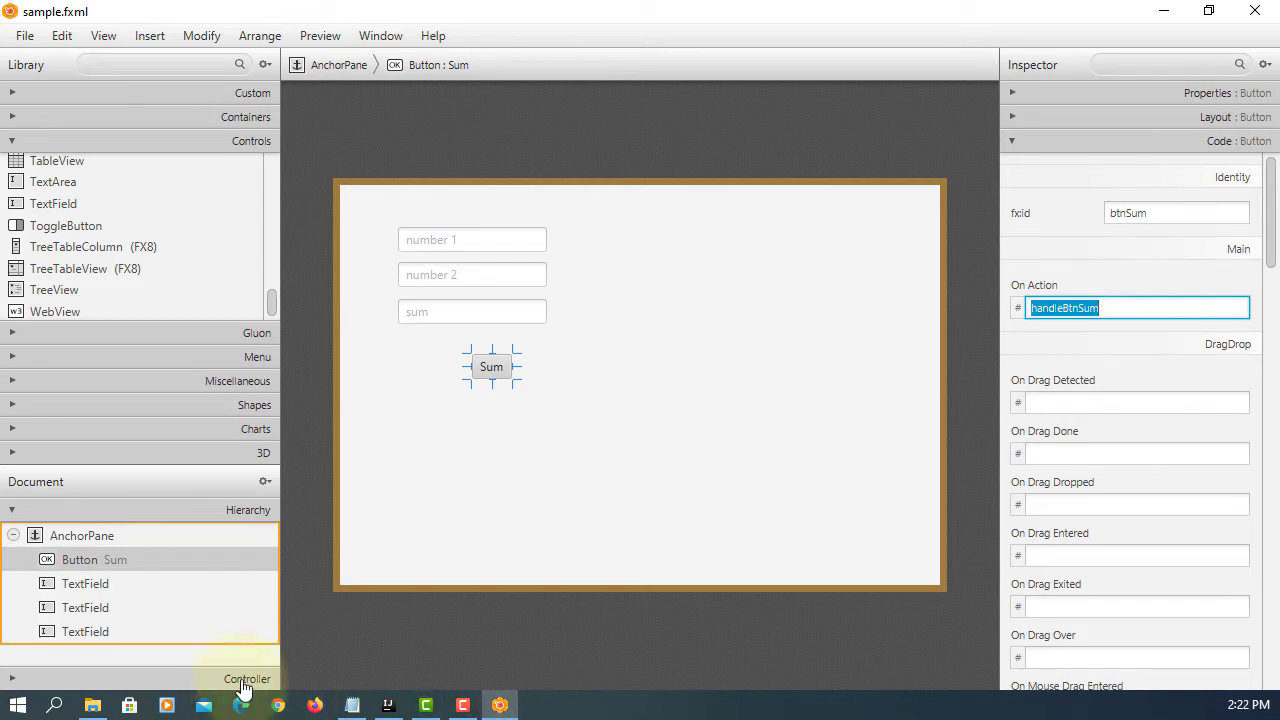
Set the controller class to sample.Controller and save sample.fxml
click(248, 678)
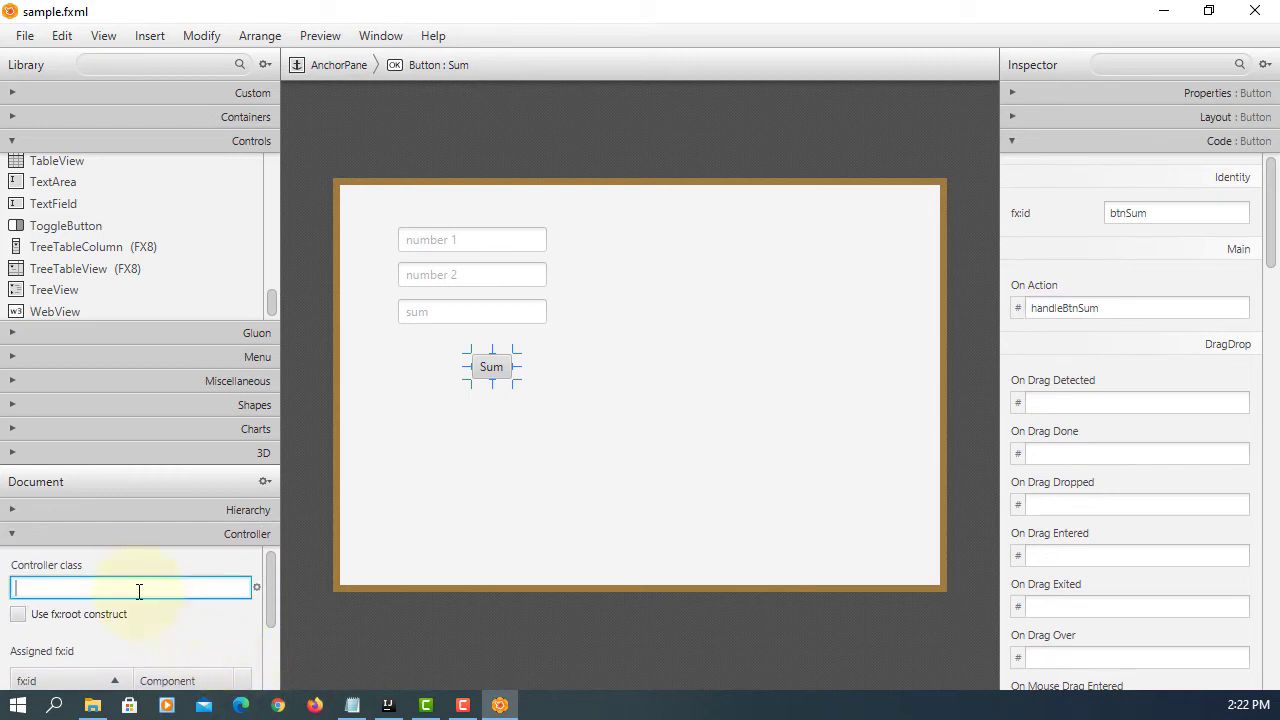
text(sa)
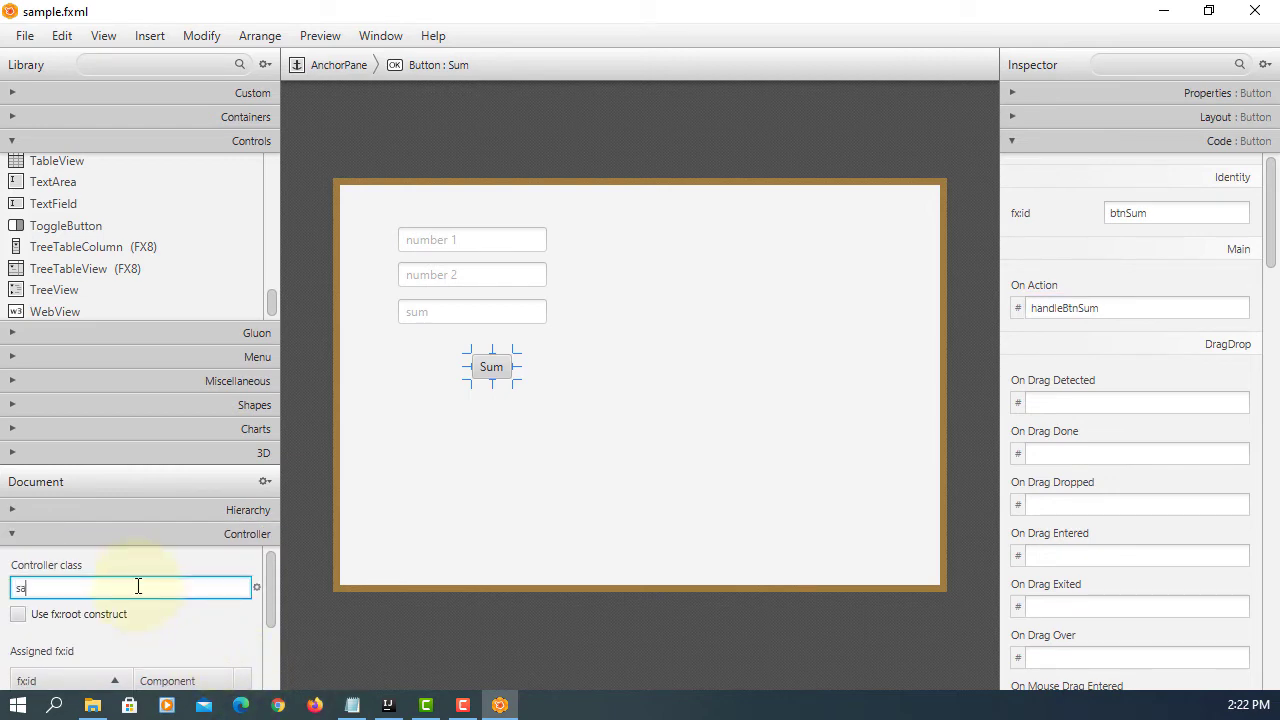
text(sample.Controller)
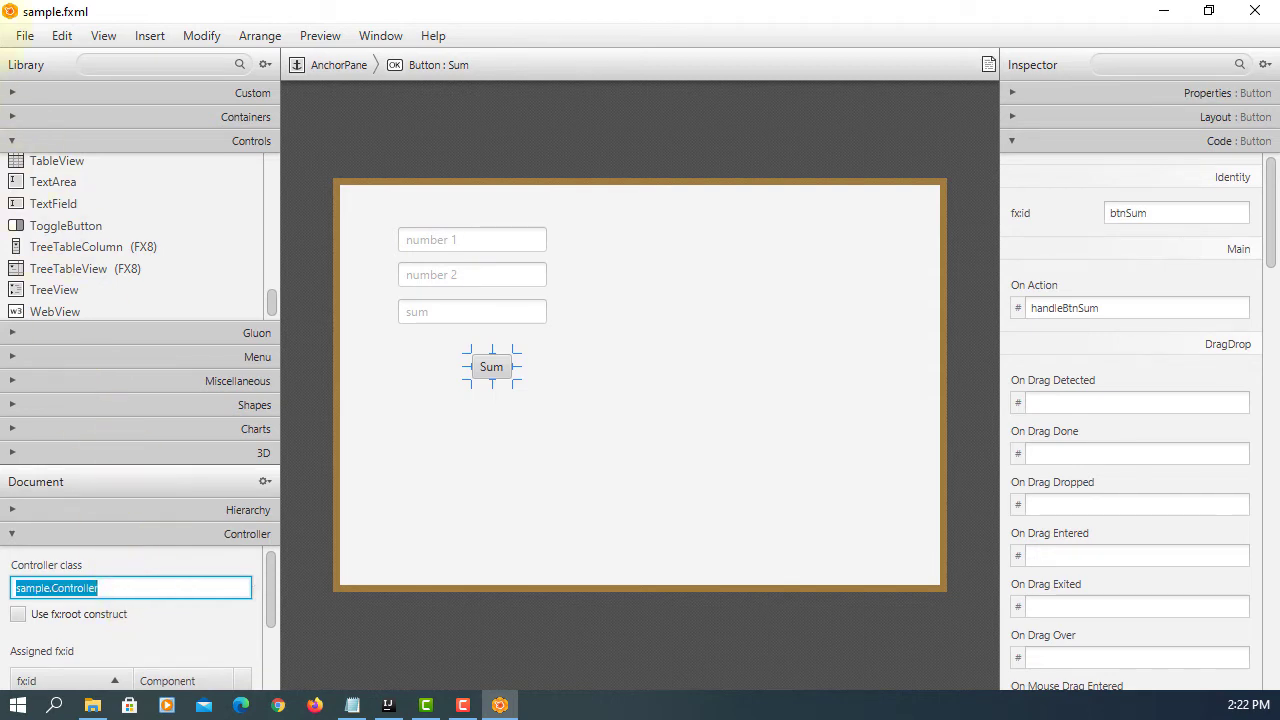
click(24, 36)
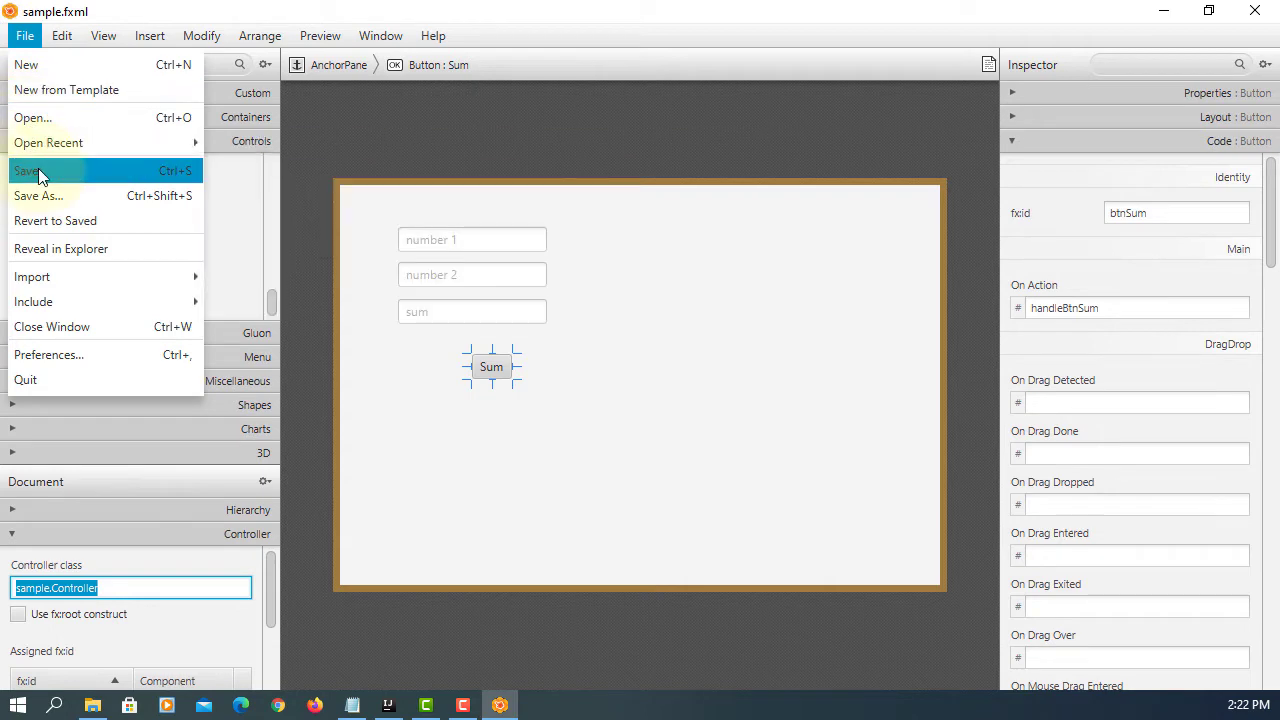
click(28, 170)
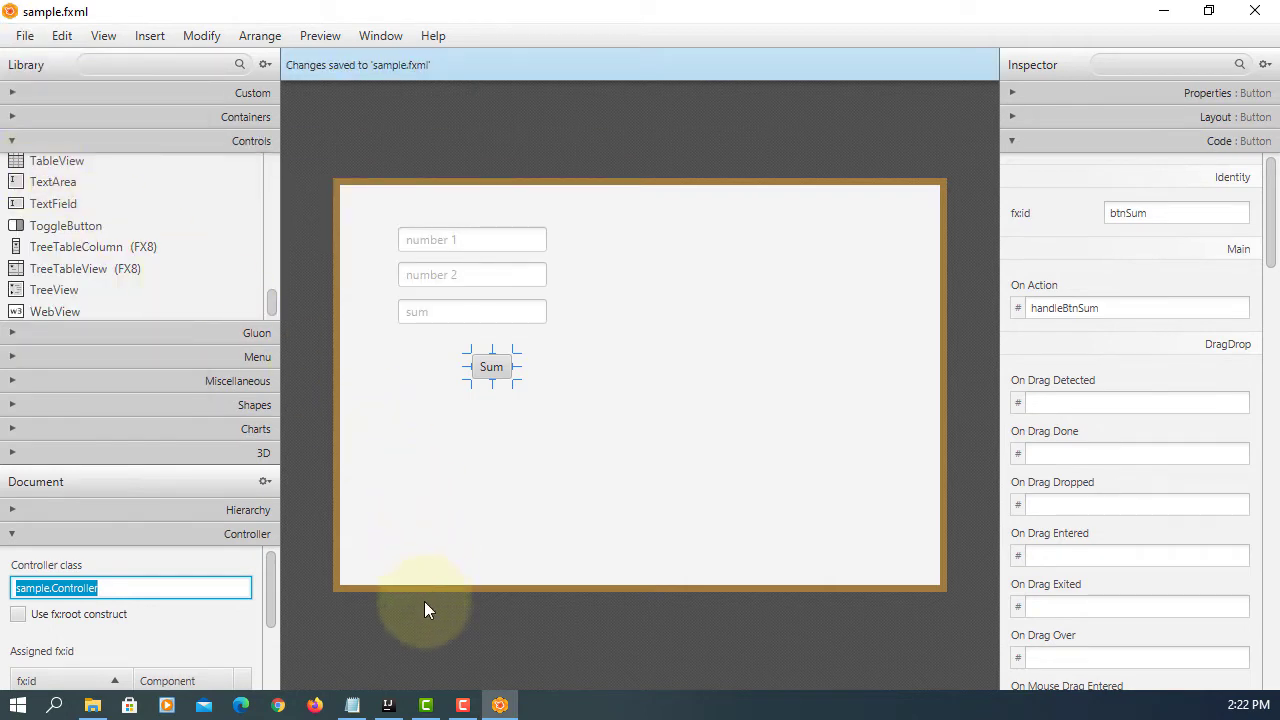
Create the handleBtnSum method and Button btnSum field via quick fixes
click(388, 704)
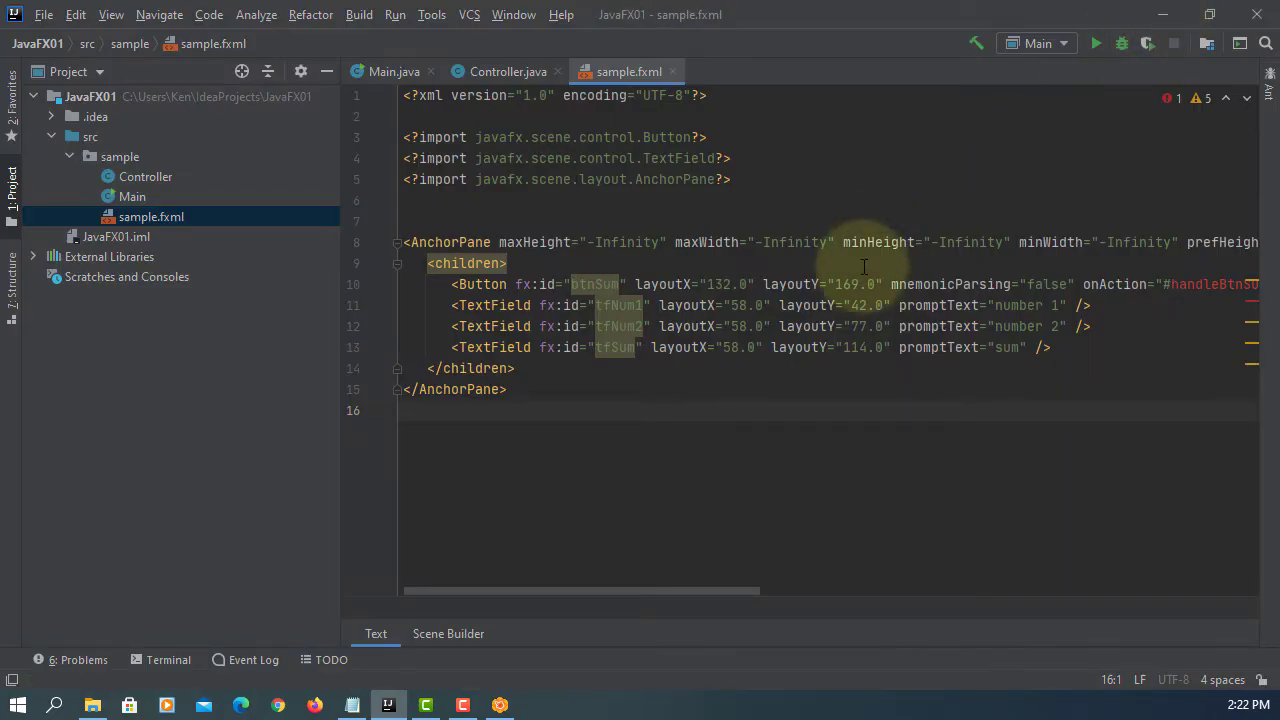
click(596, 284)
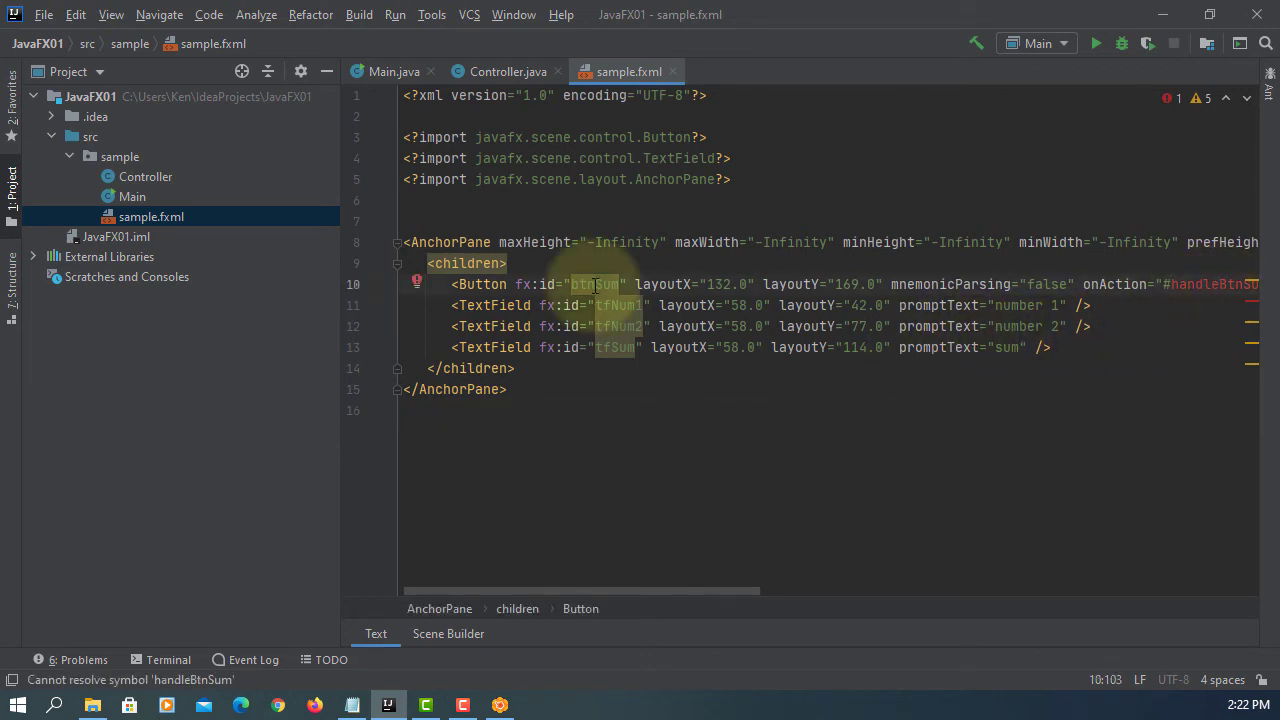
click(432, 284)
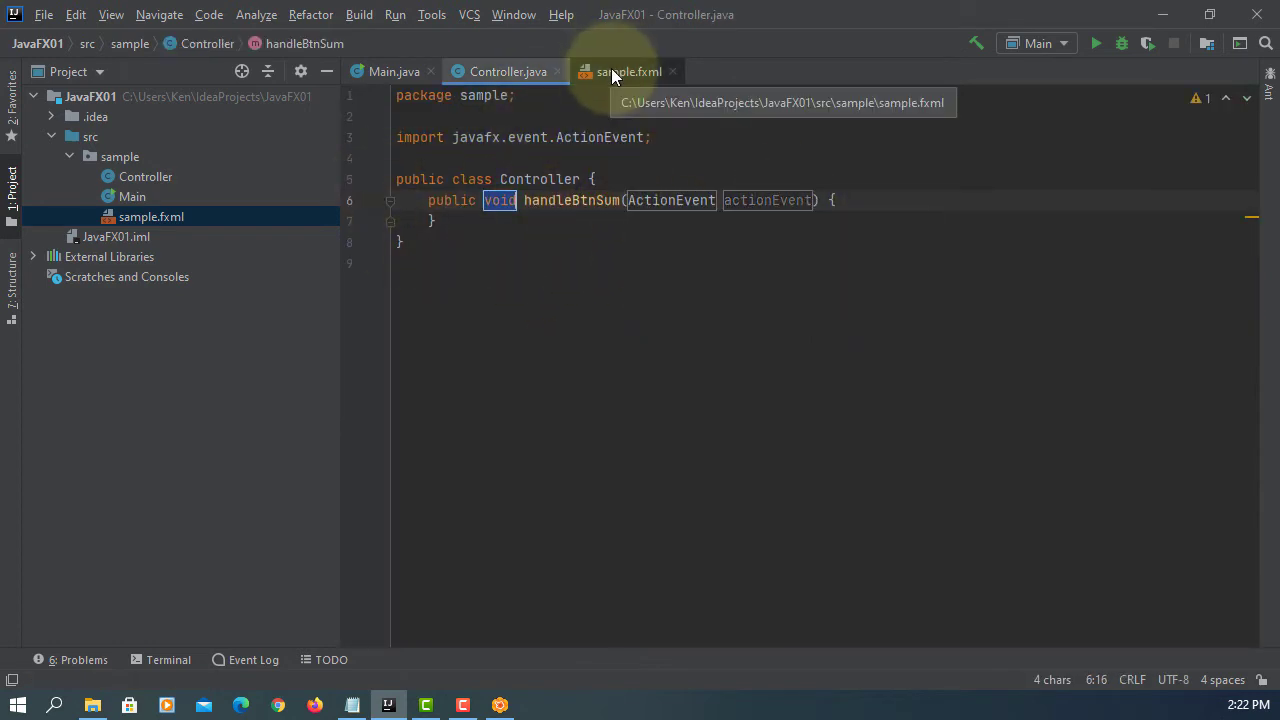
click(628, 72)
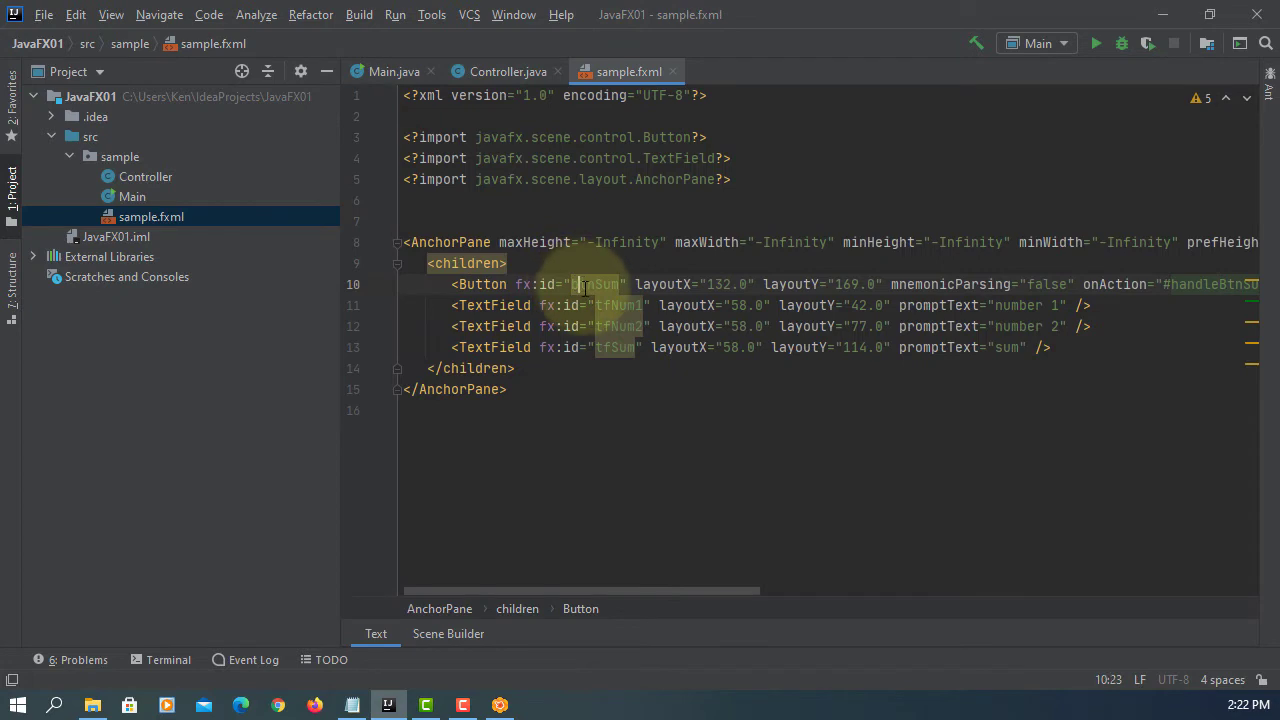
click(416, 284)
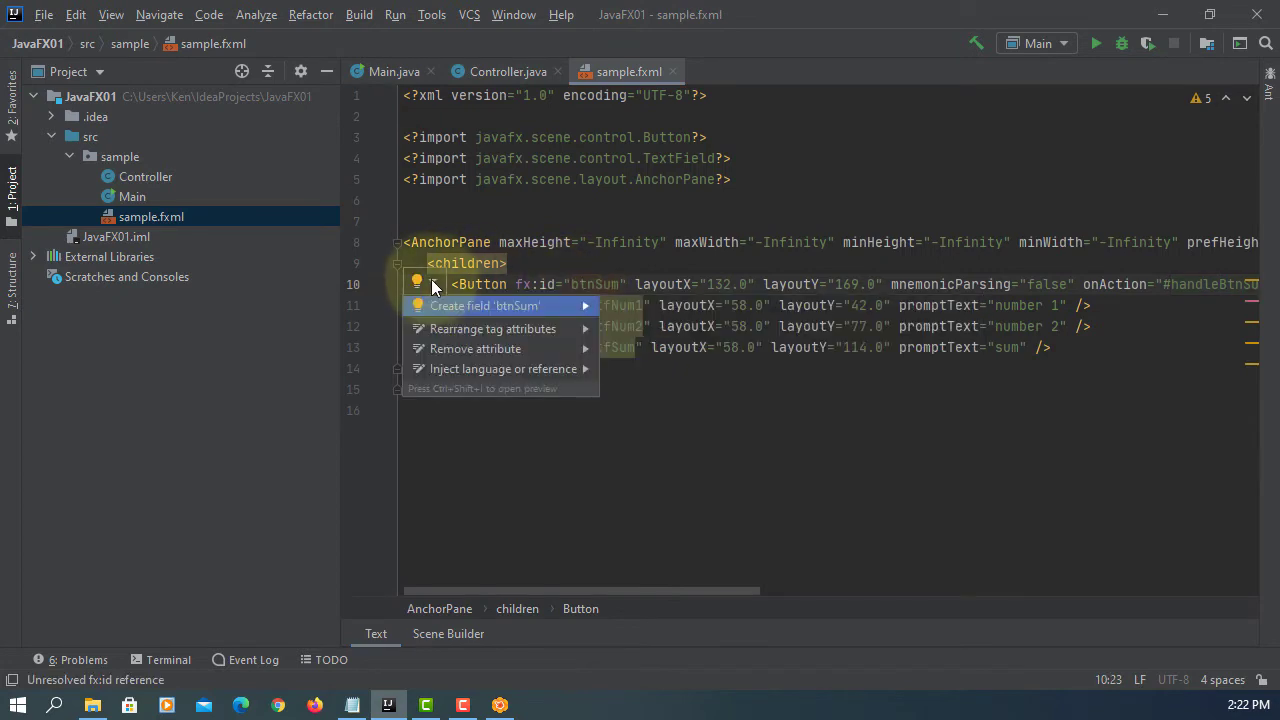
click(484, 304)
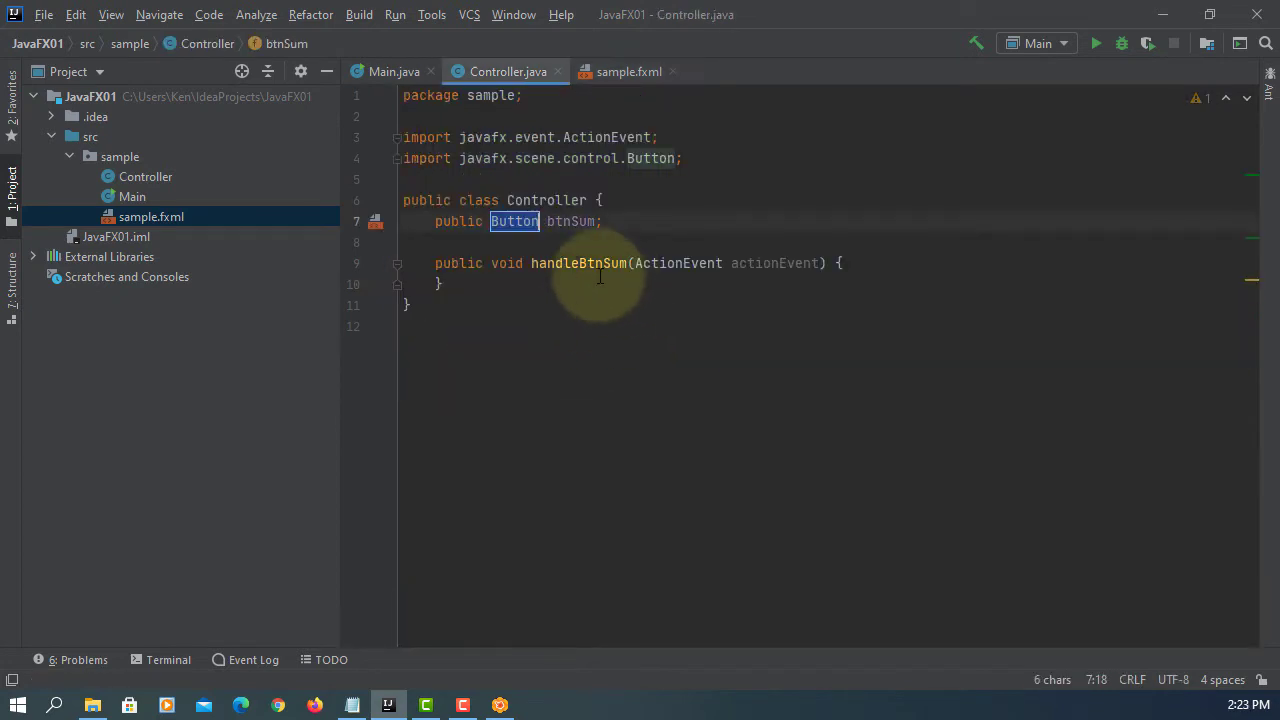
Create TextField fields tfNum1, tfNum2 and tfSum in the Controller via quick fixes
click(628, 72)
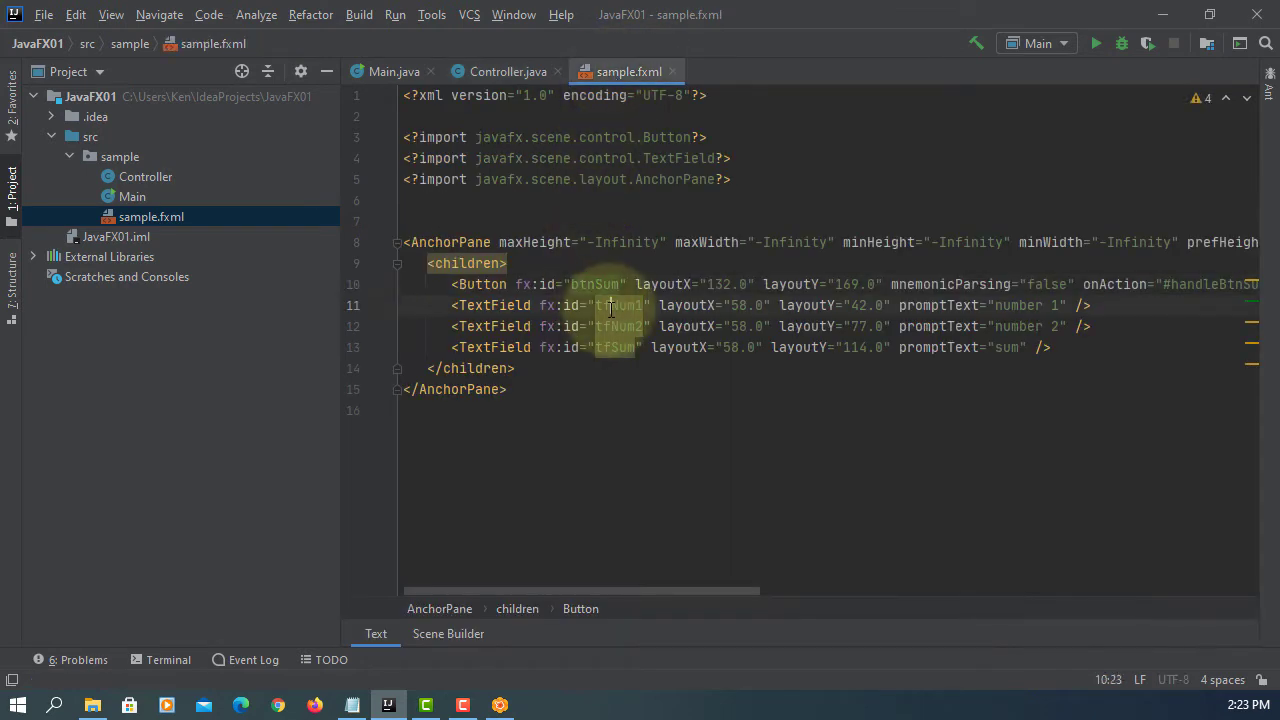
click(418, 302)
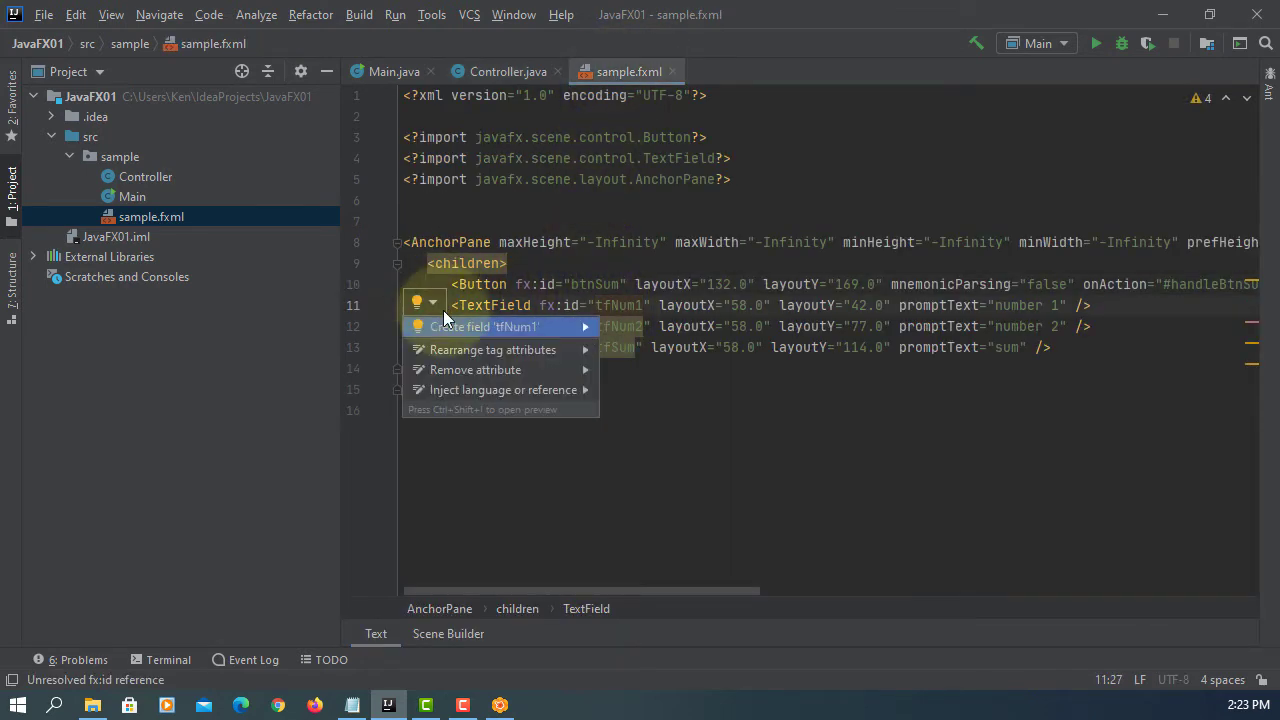
click(488, 326)
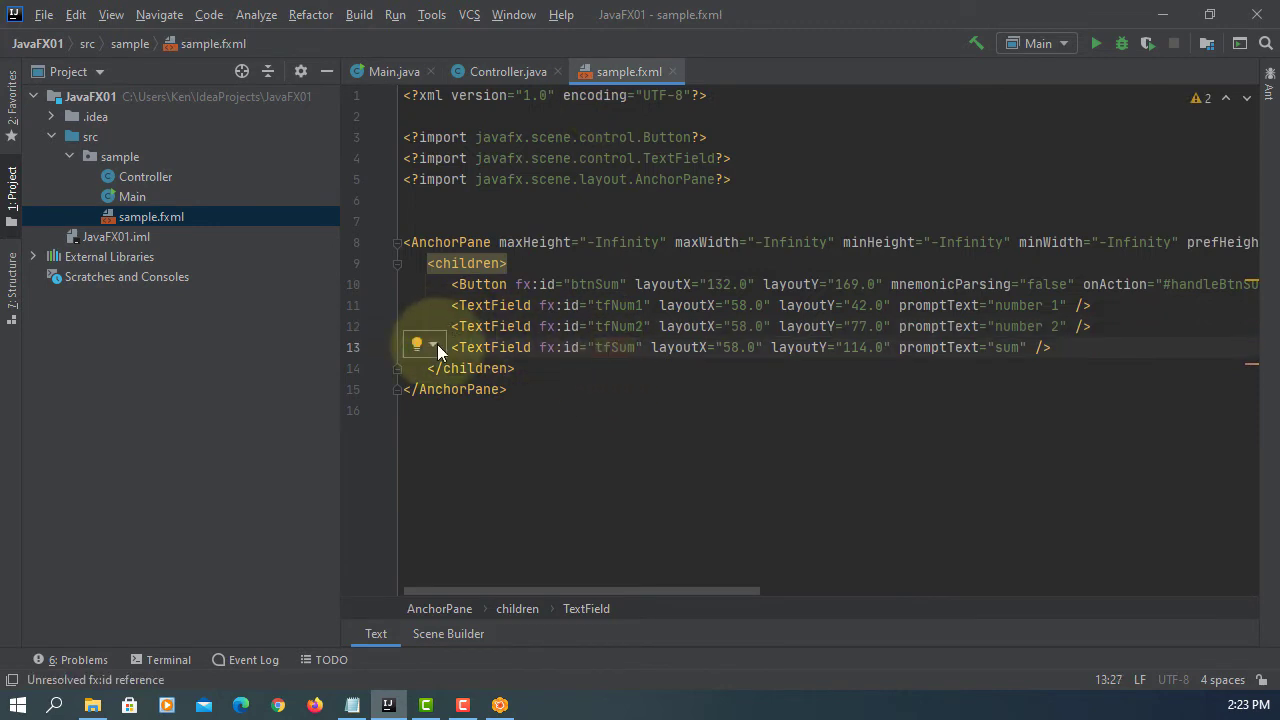
click(508, 72)
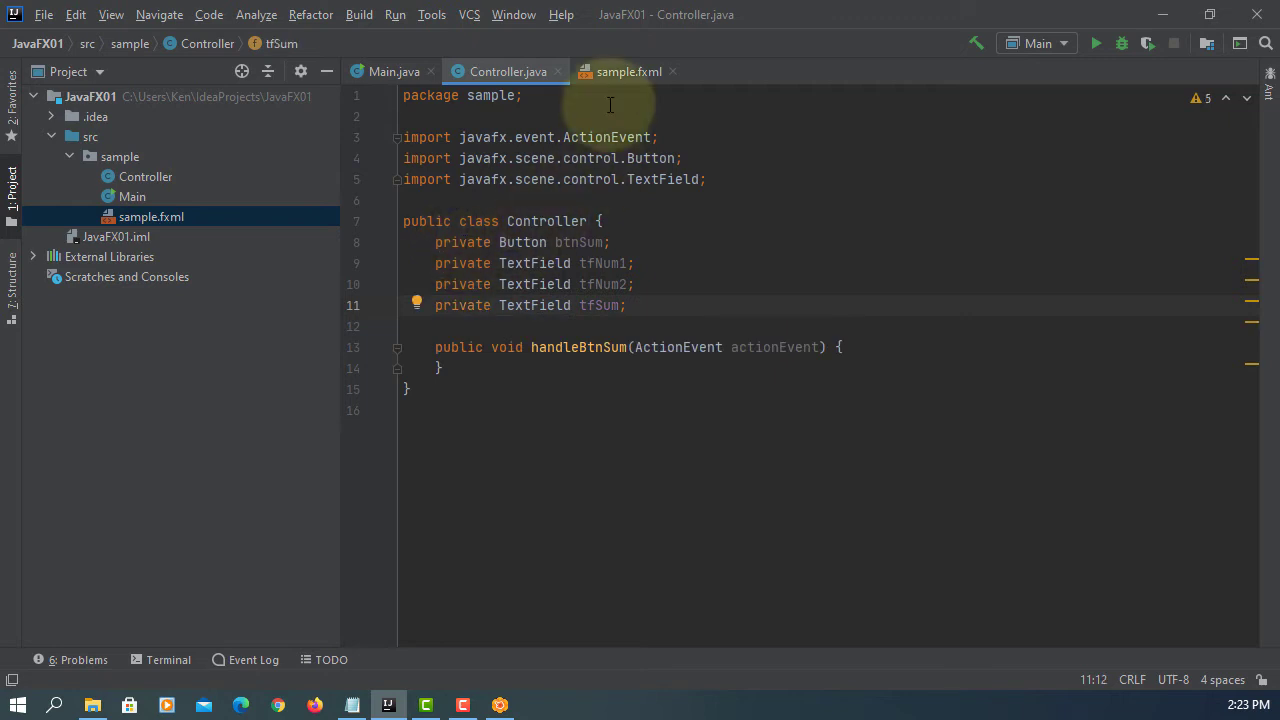
click(628, 72)
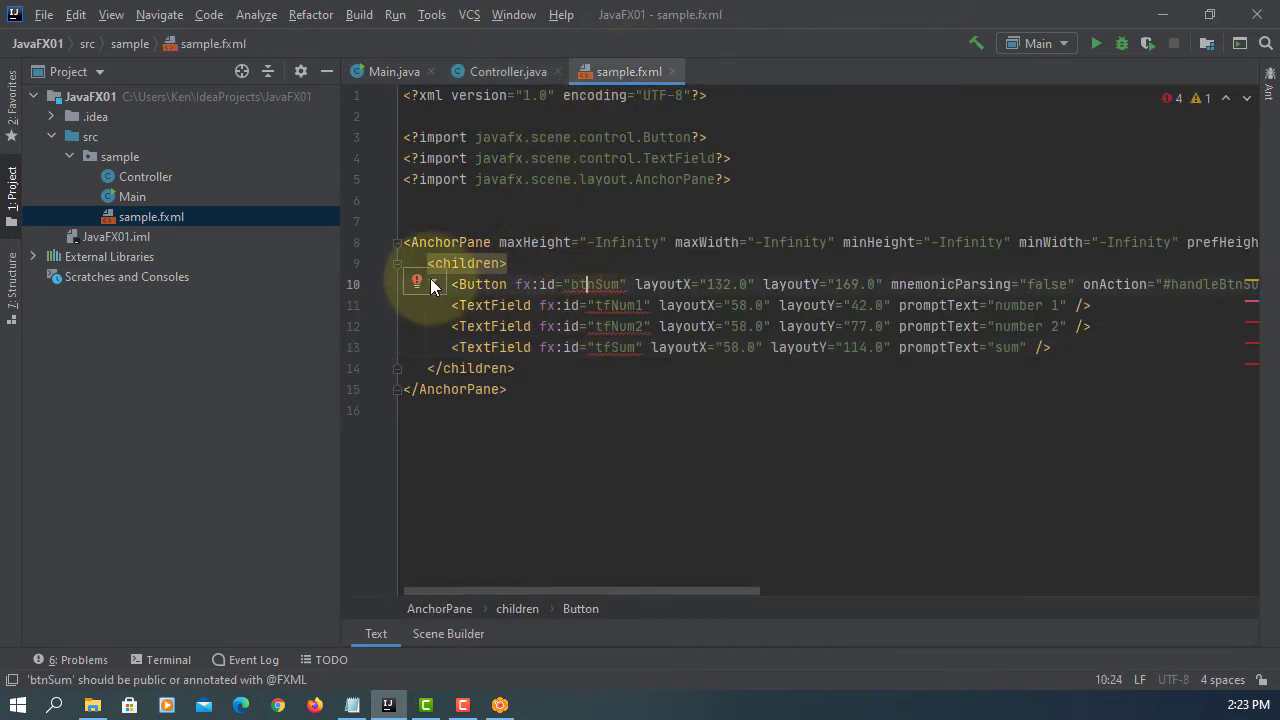
mouse_move(524, 312)
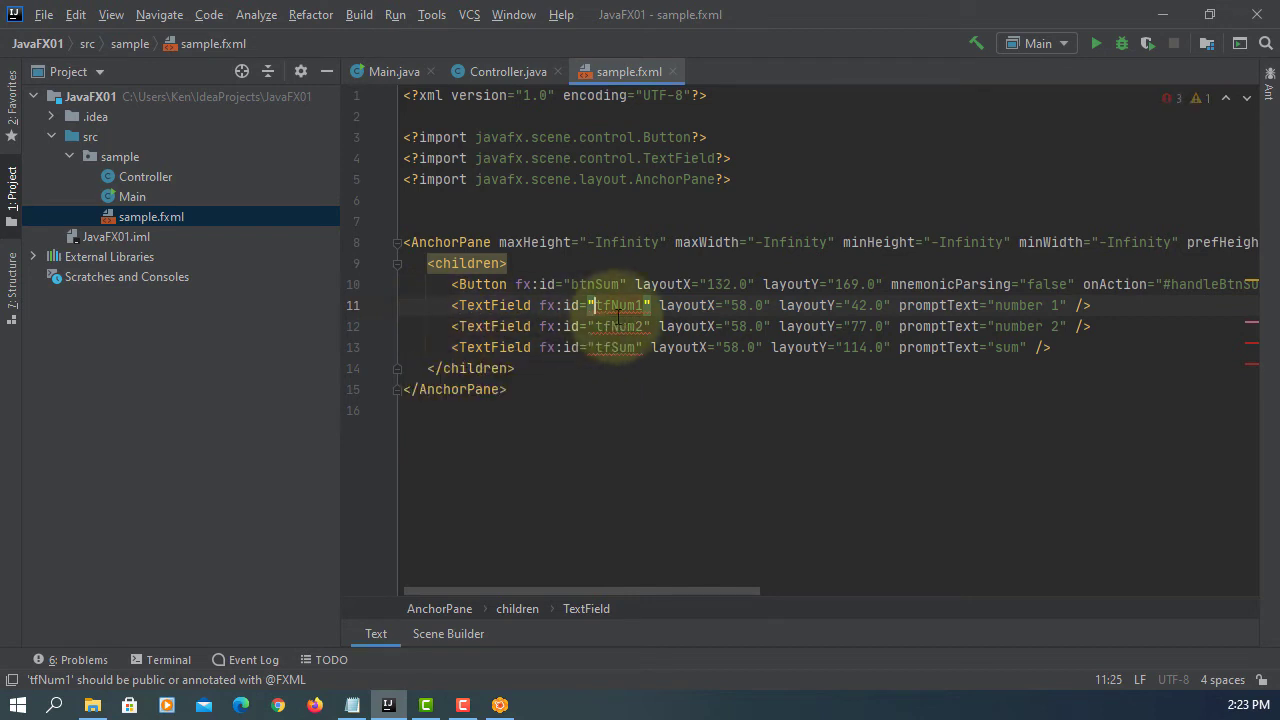
click(424, 324)
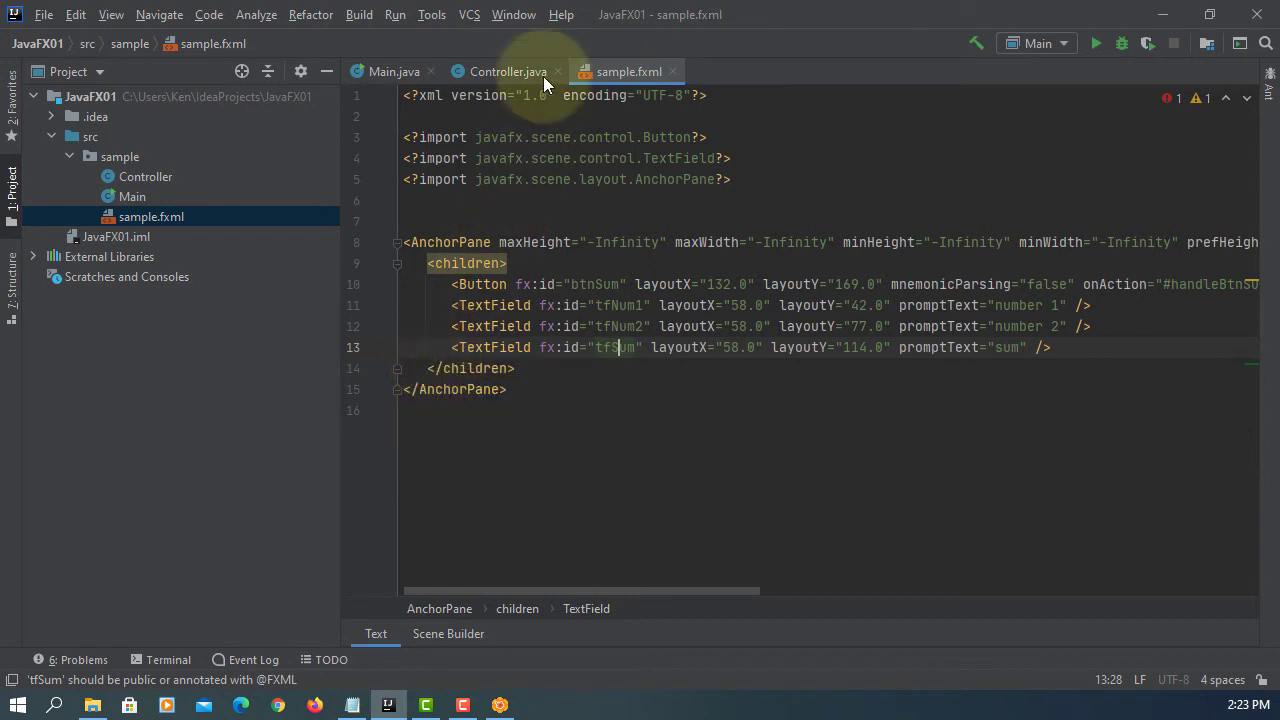
click(508, 72)
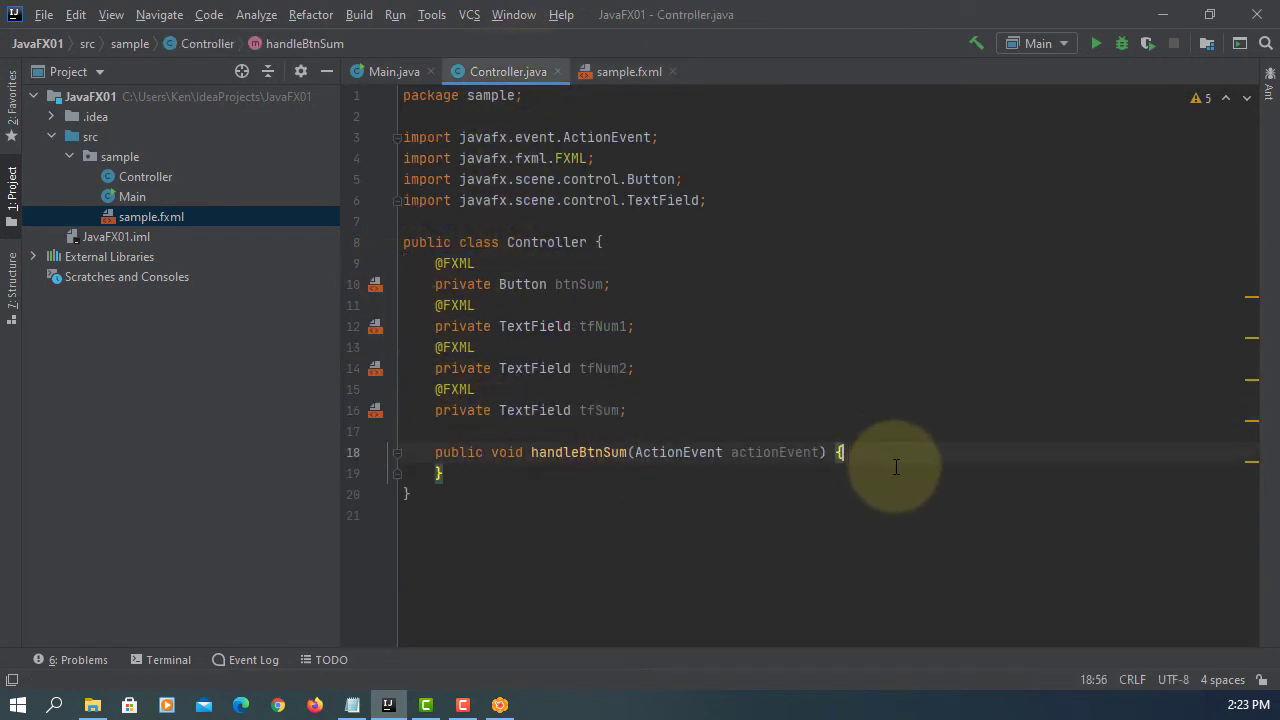
Declare double num1 from tfNum1.getText(), wrapped with Double.parseDouble() via the quick fix
key(enter)
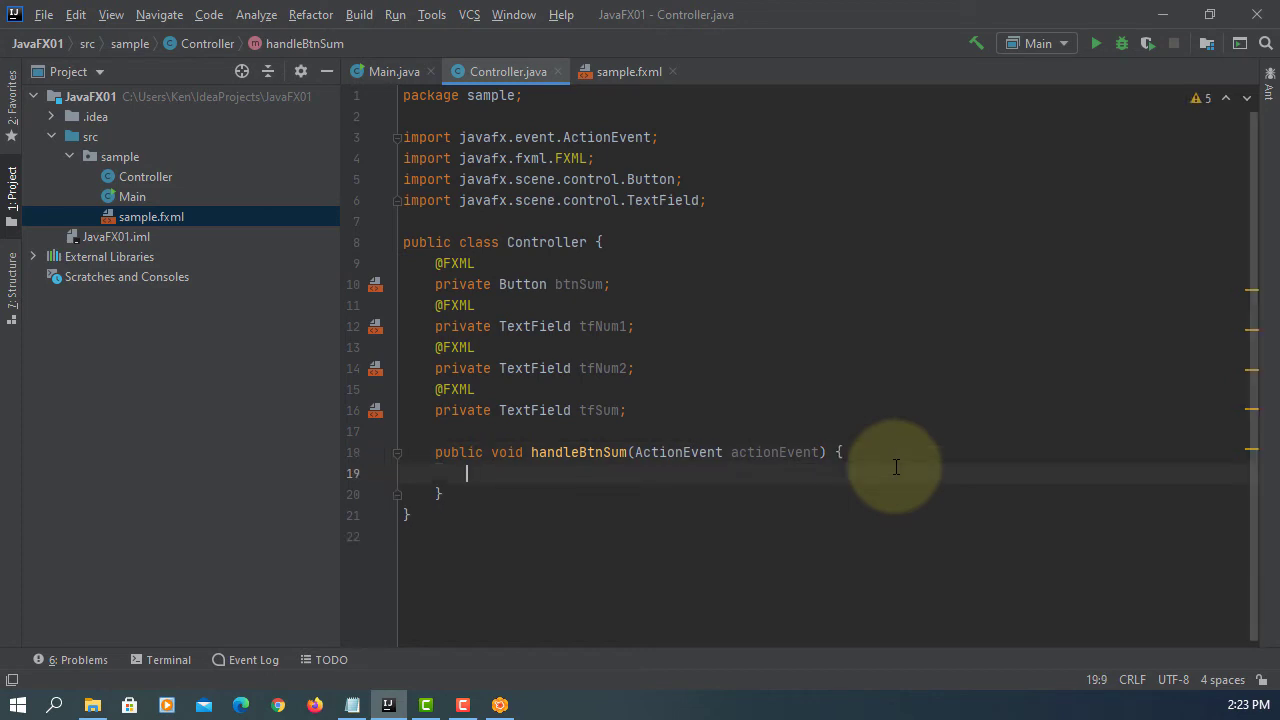
text(tf)
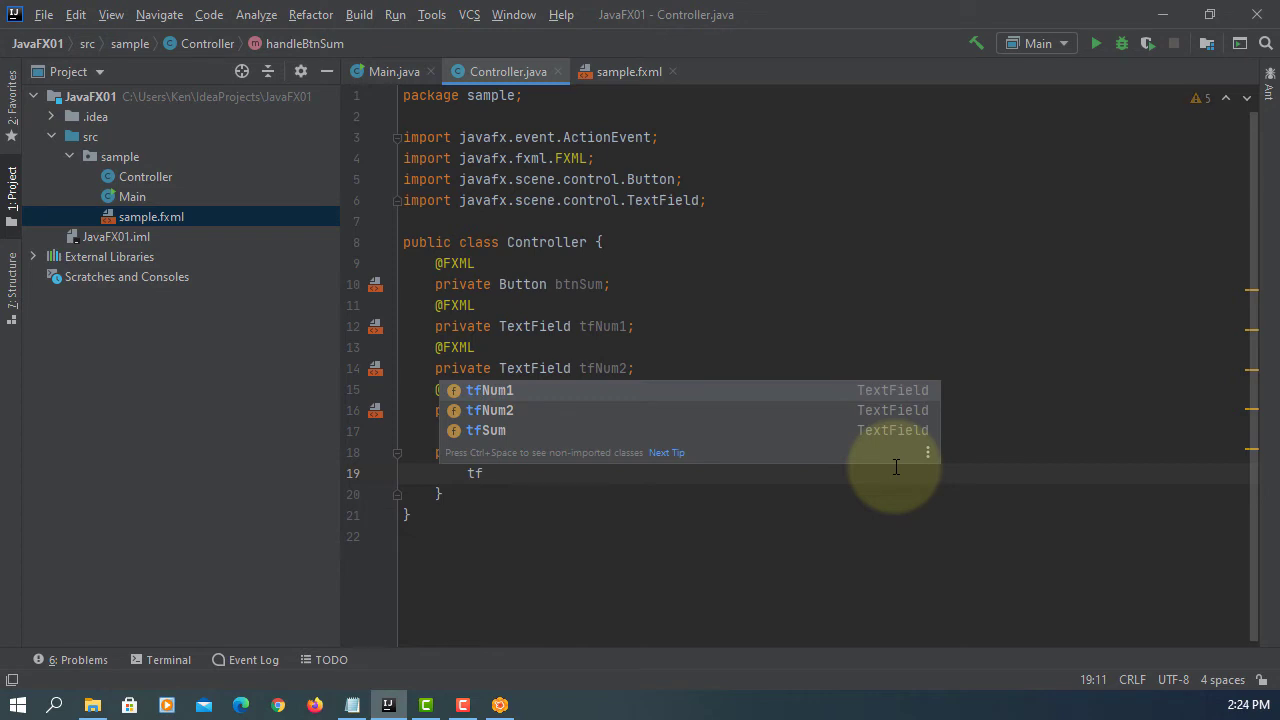
text(Num1.)
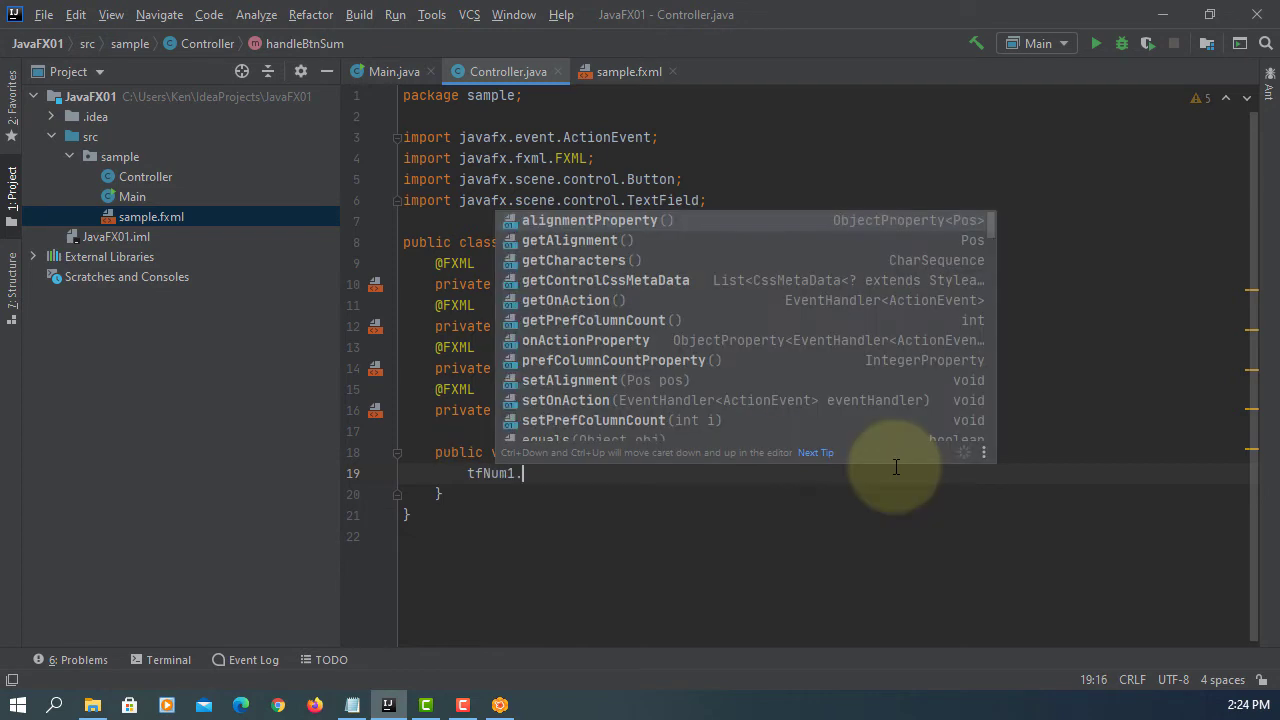
text(getText()
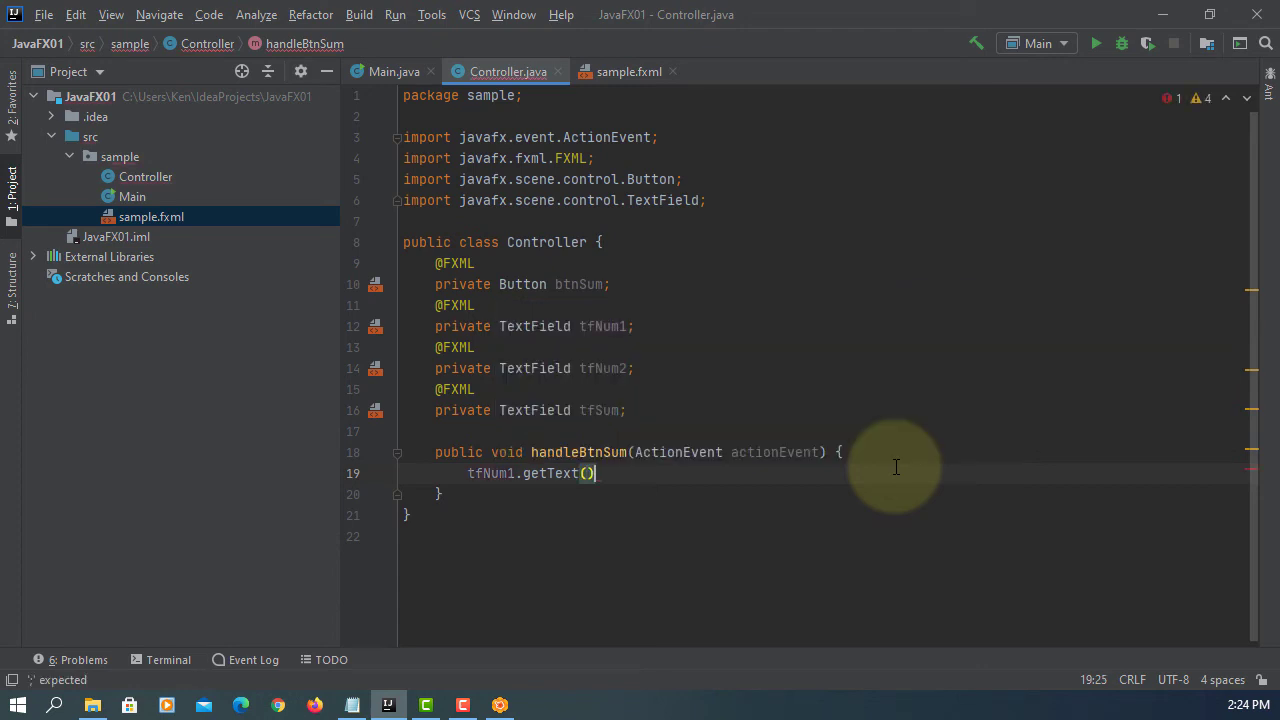
text(;)
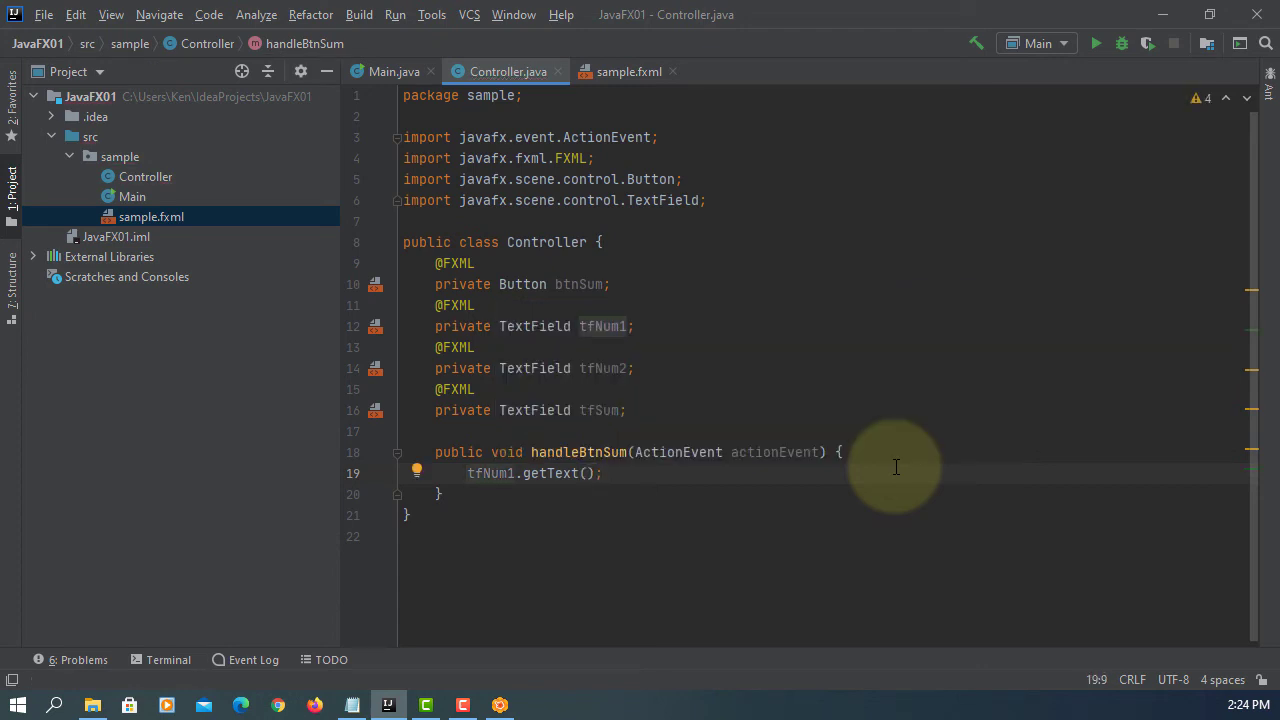
text(double)
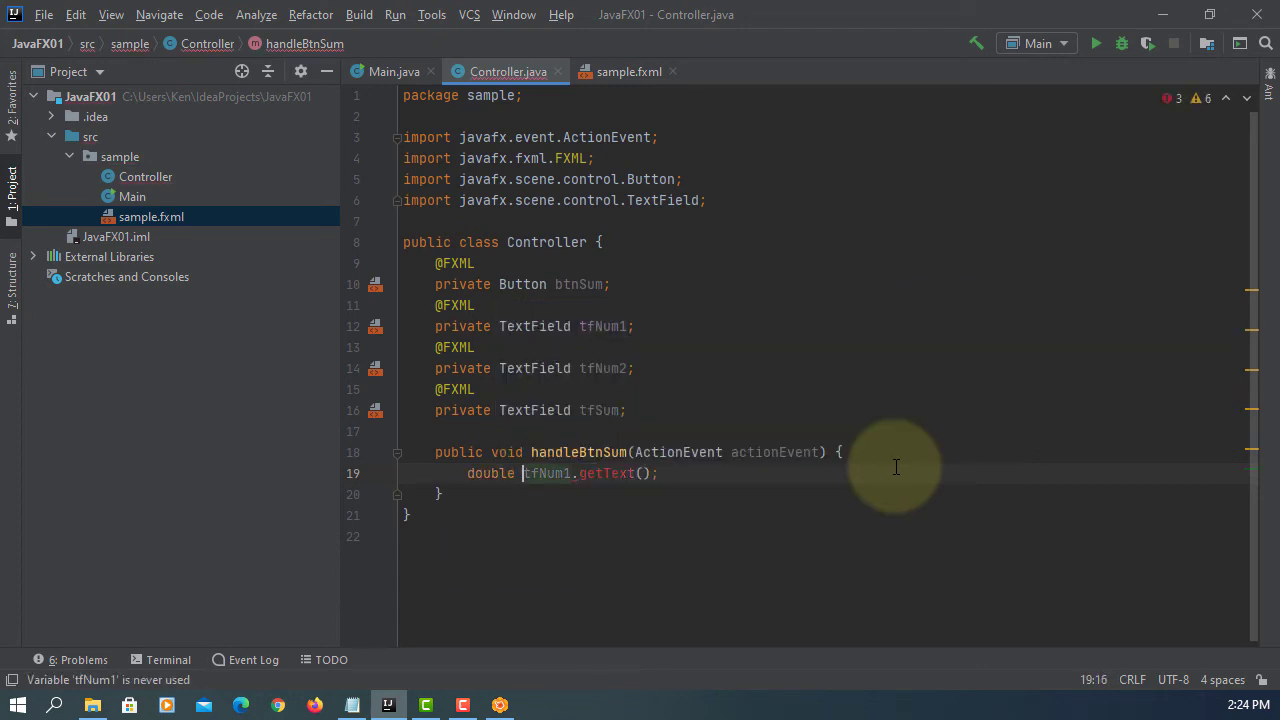
text(num1 =)
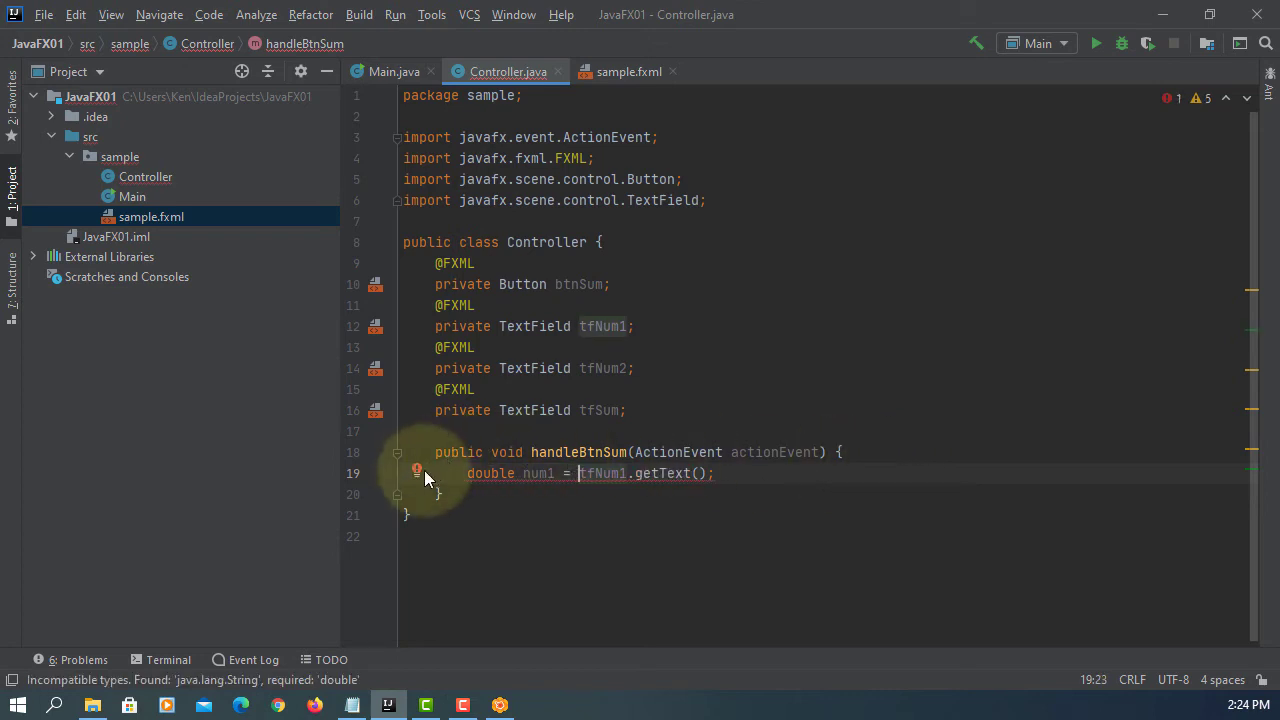
click(416, 472)
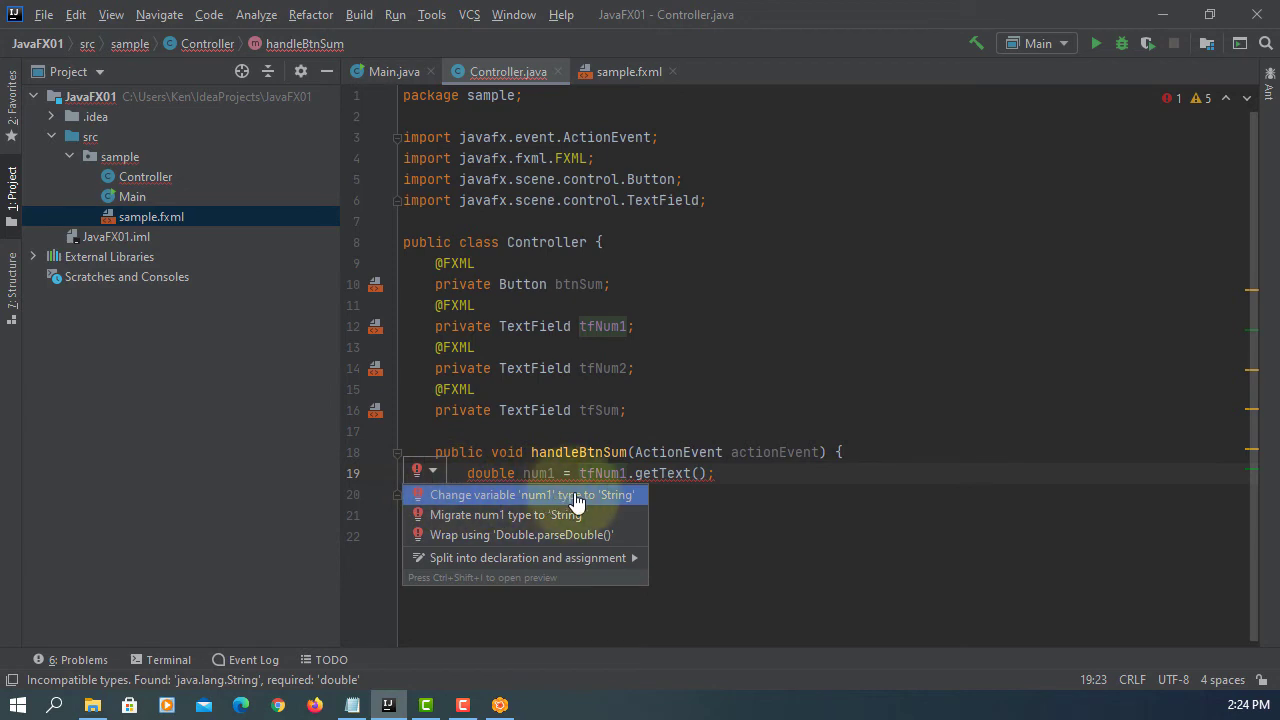
mouse_move(558, 520)
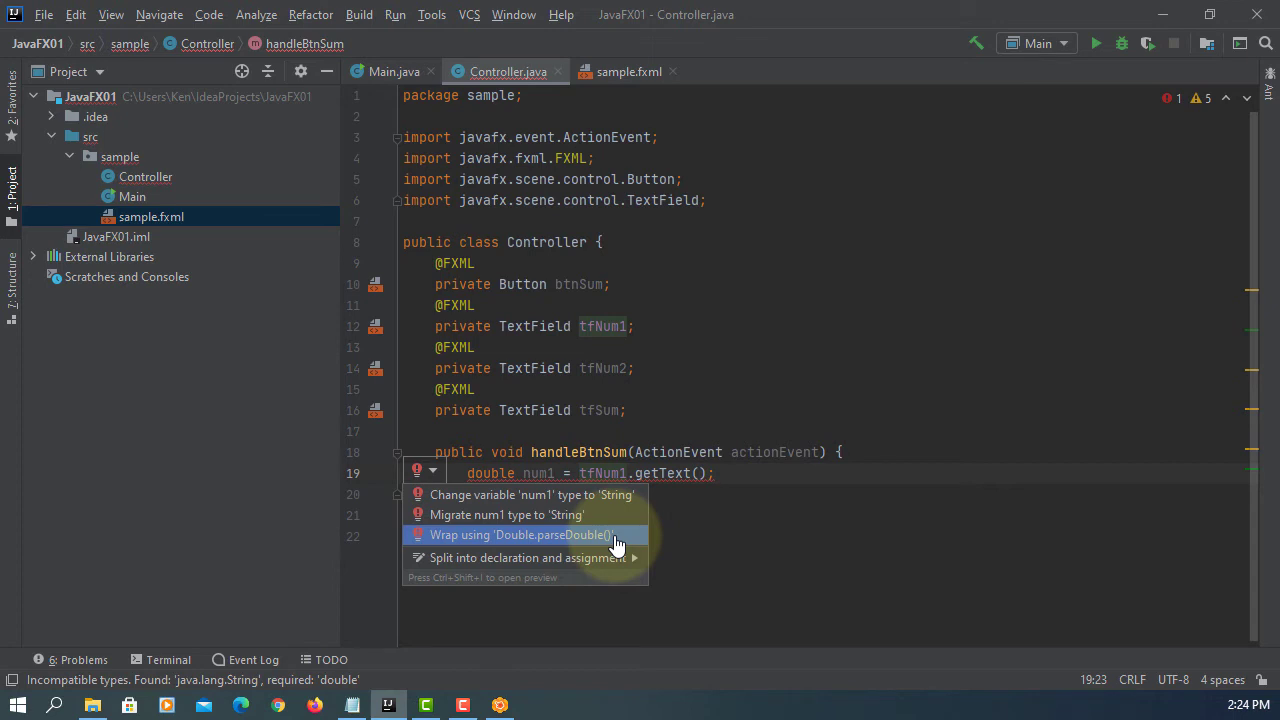
click(520, 534)
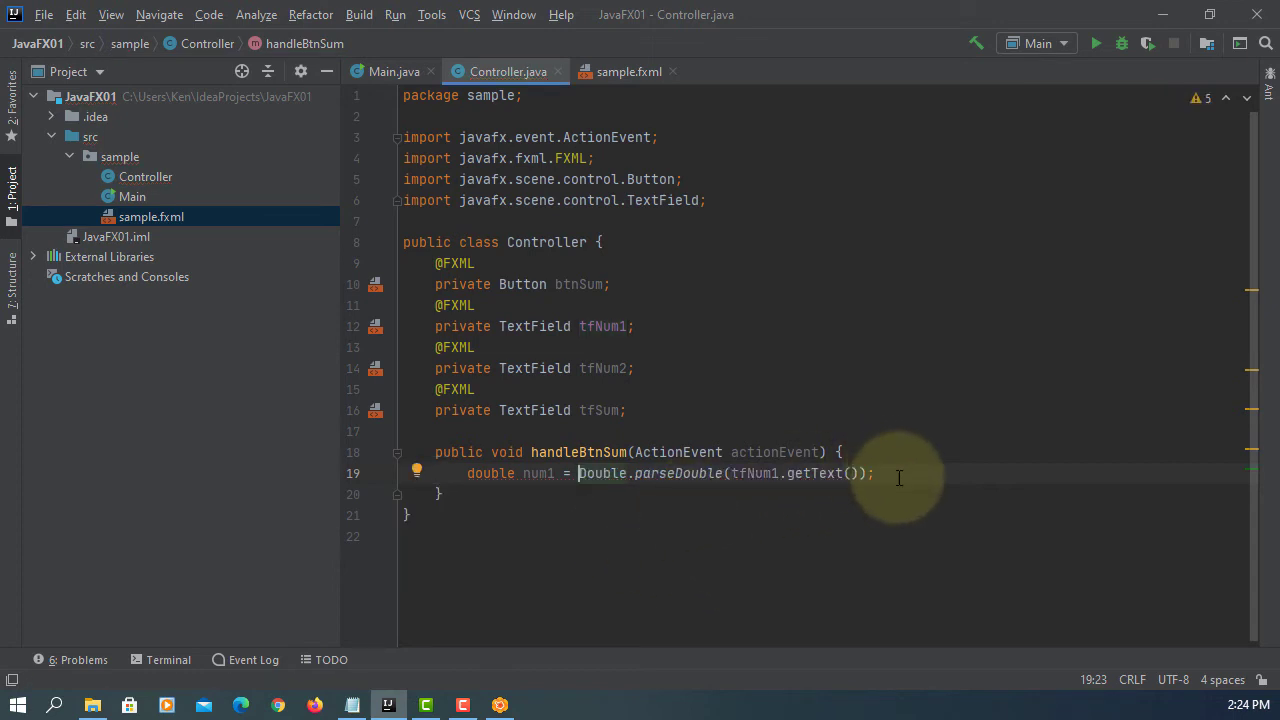
Add a 'convert string to double value' comment, the num2 line, and double sum = num1 + num2
text(/)
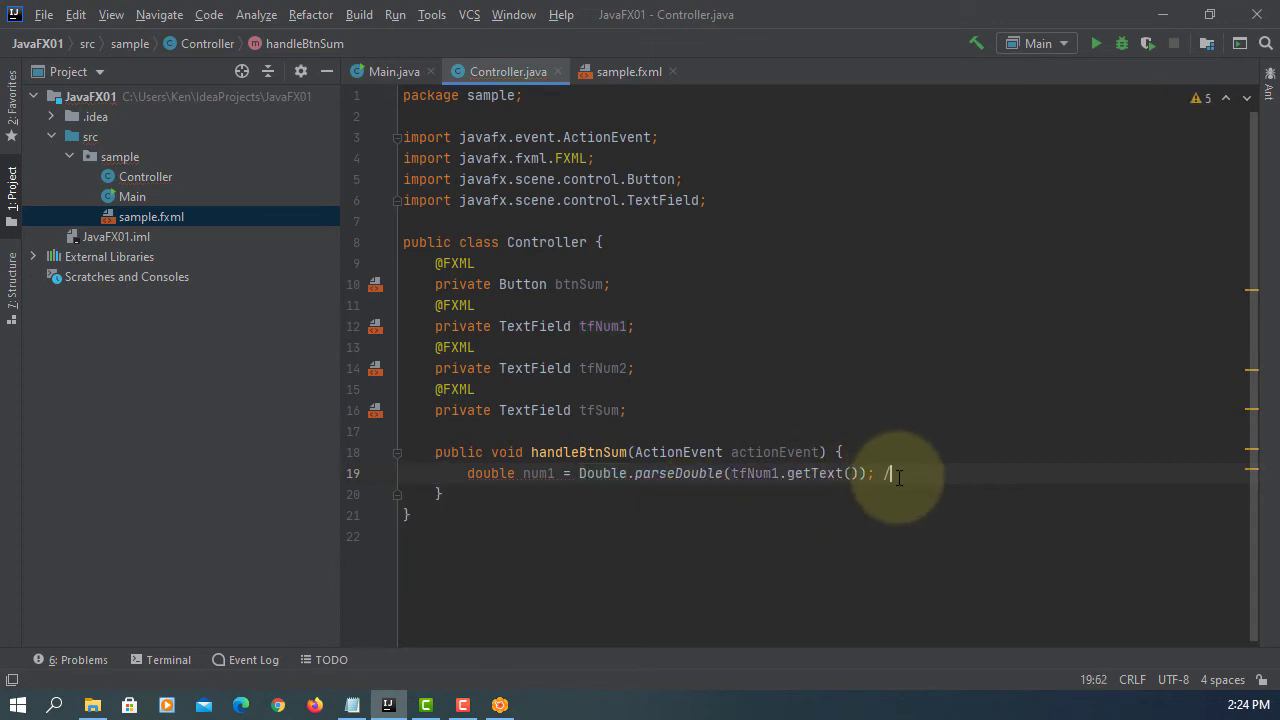
text(convert a)
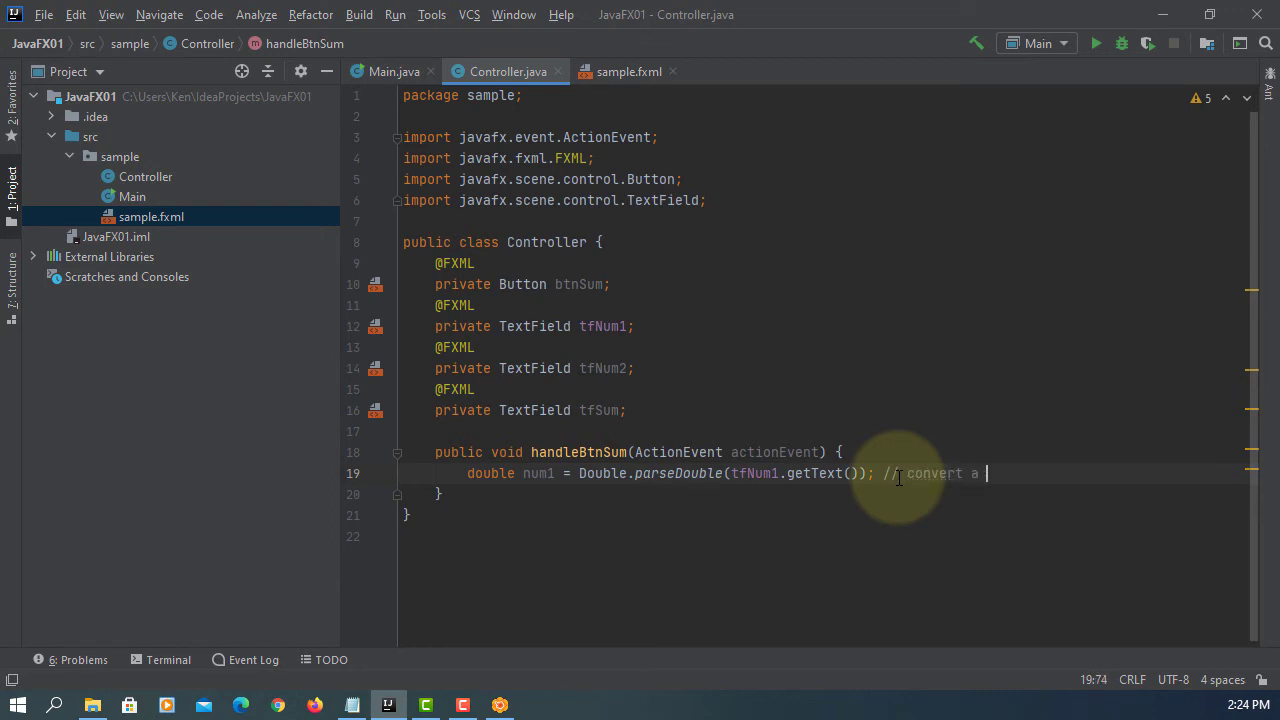
text(string to d)
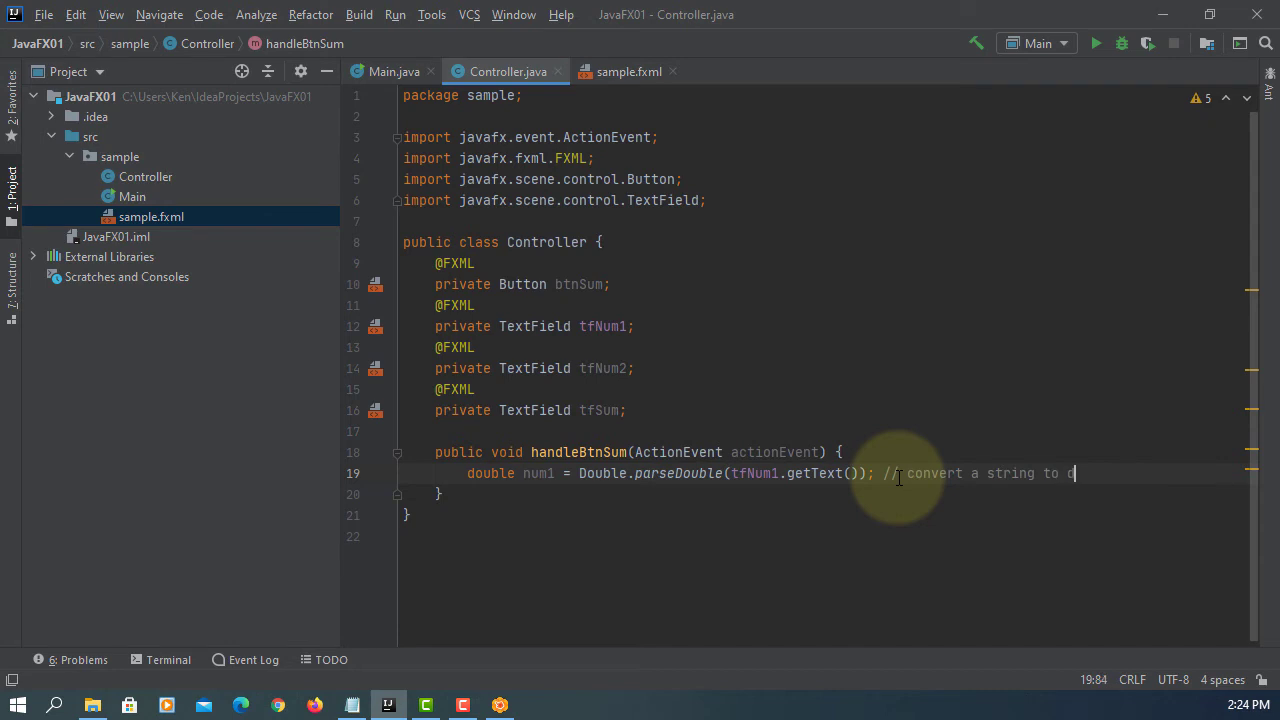
text(ouble value)
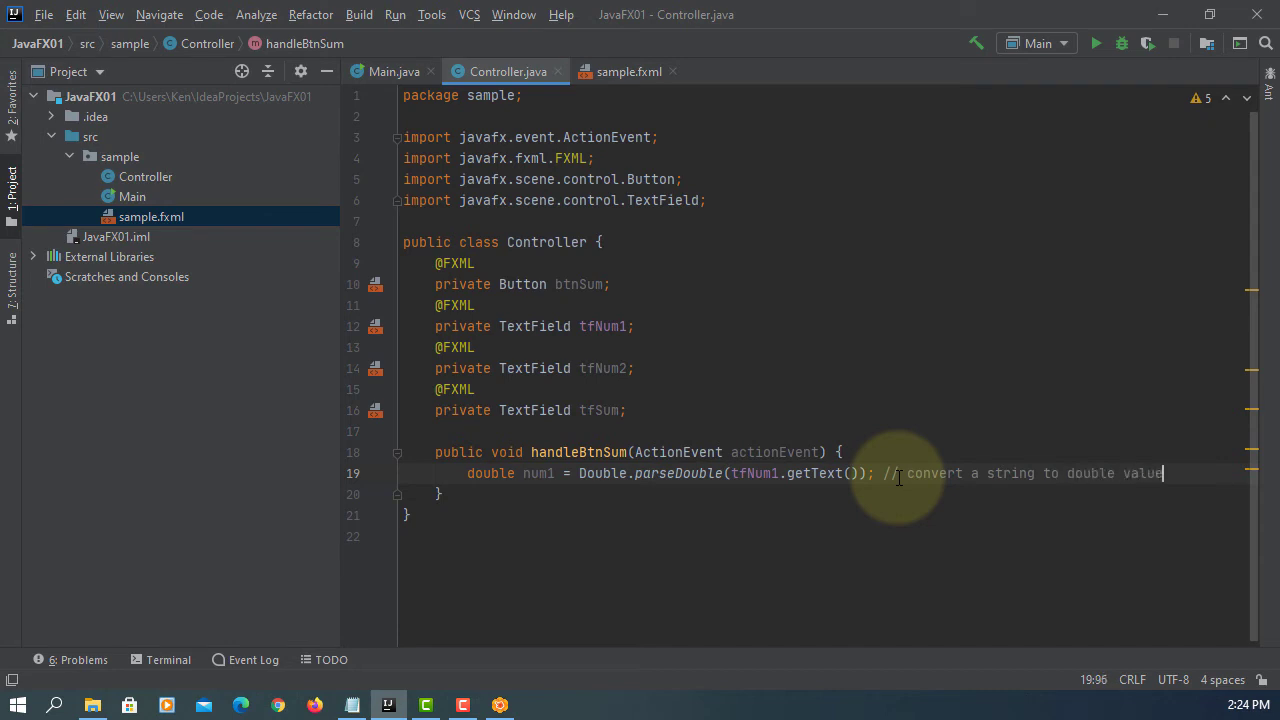
key(Enter)
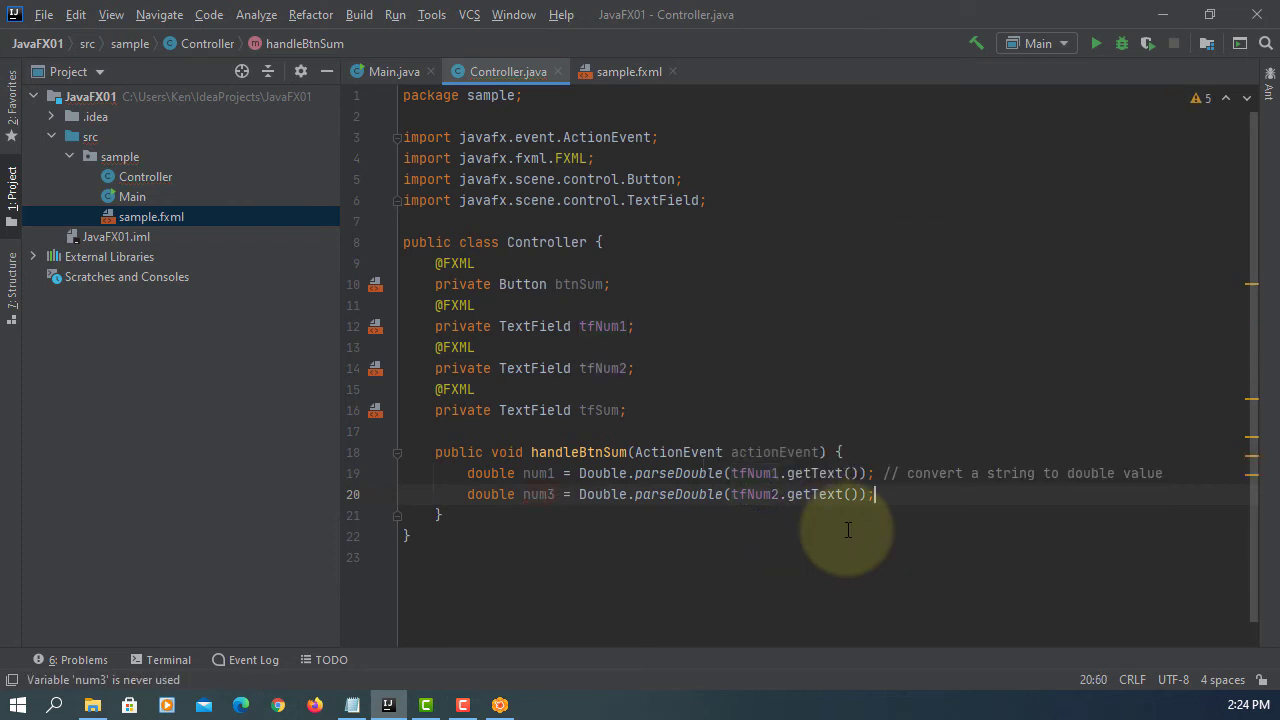
text(doub)
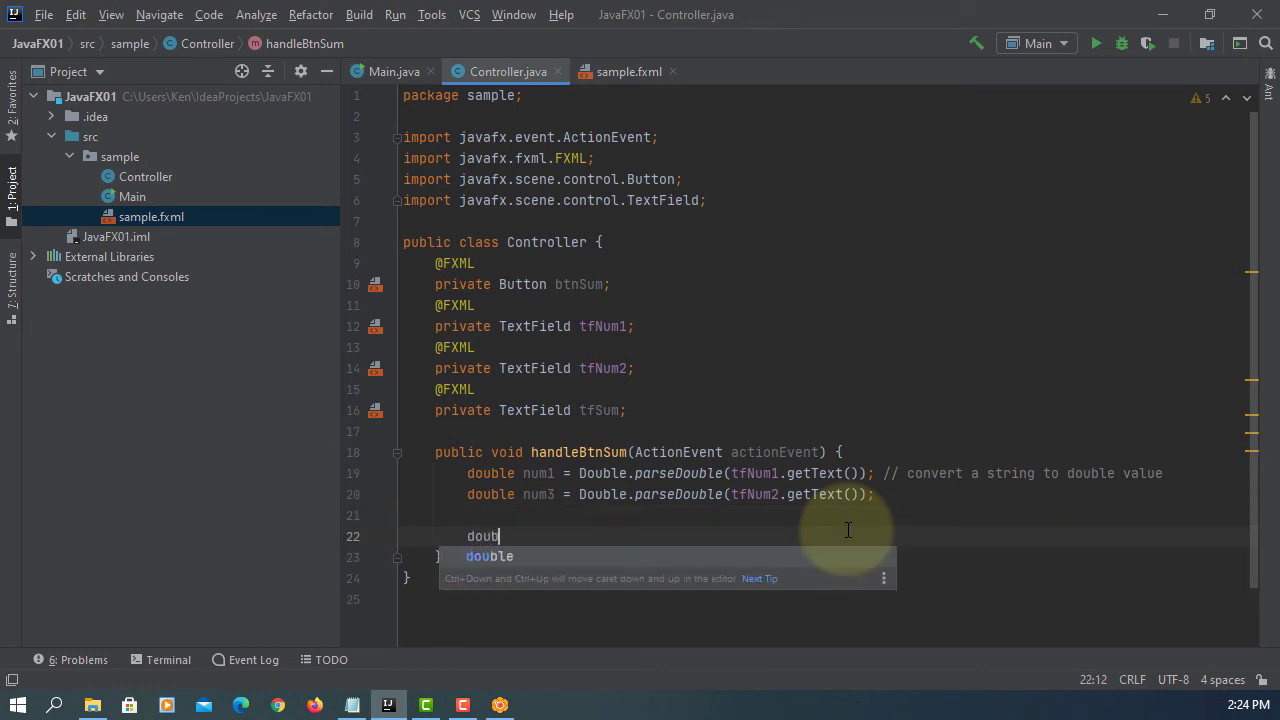
text(le sum)
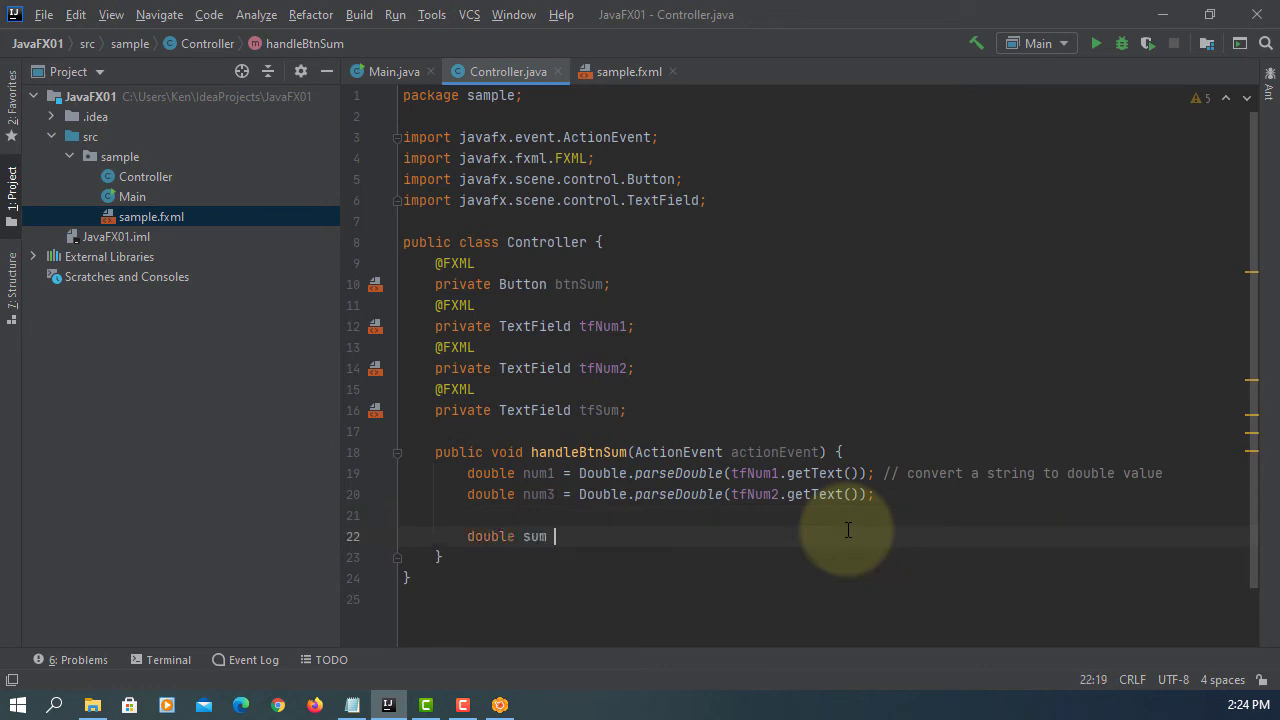
text(= num1 + n)
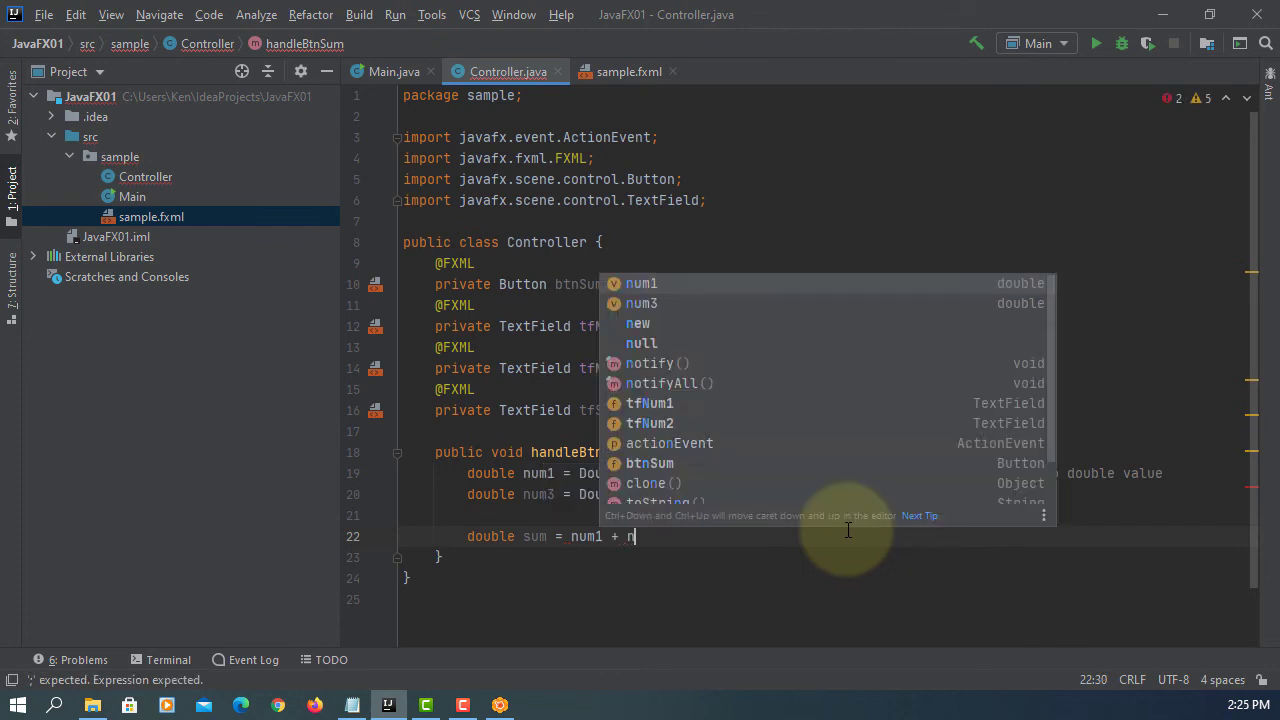
text(um2;)
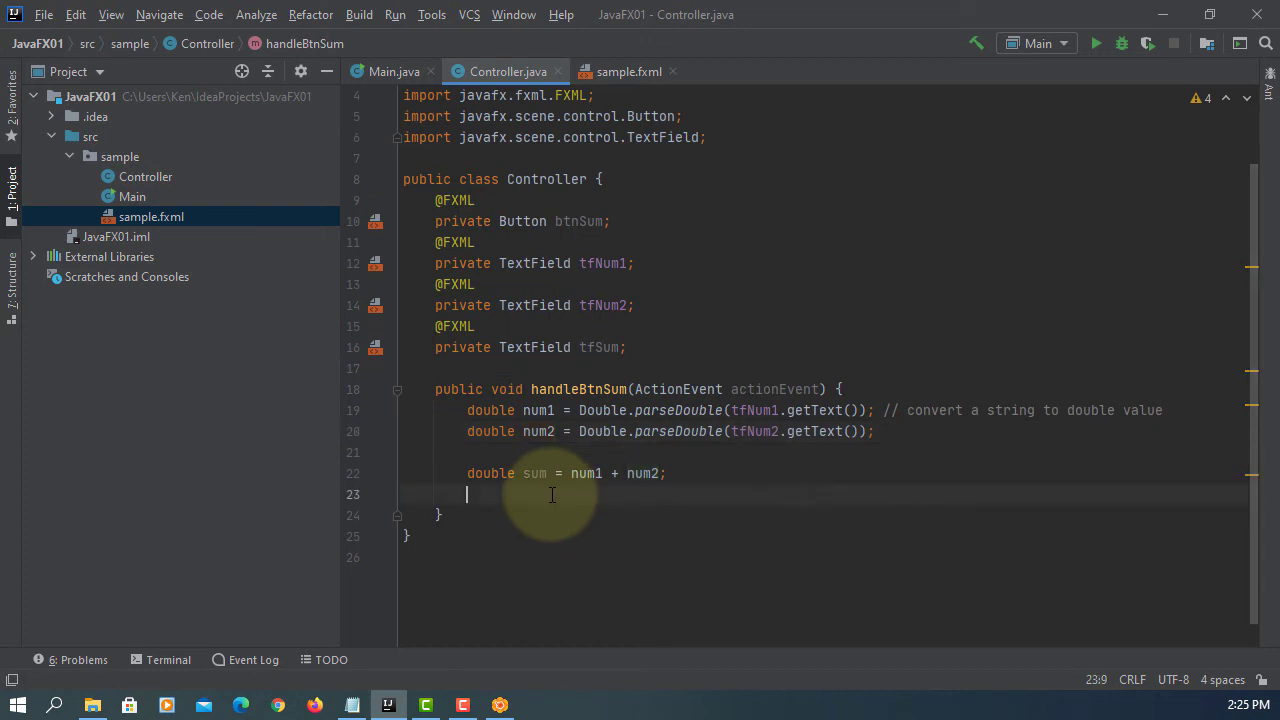
Set tfSum's text to sum, wrapped with String.valueOf() via the quick fix
key(enter)
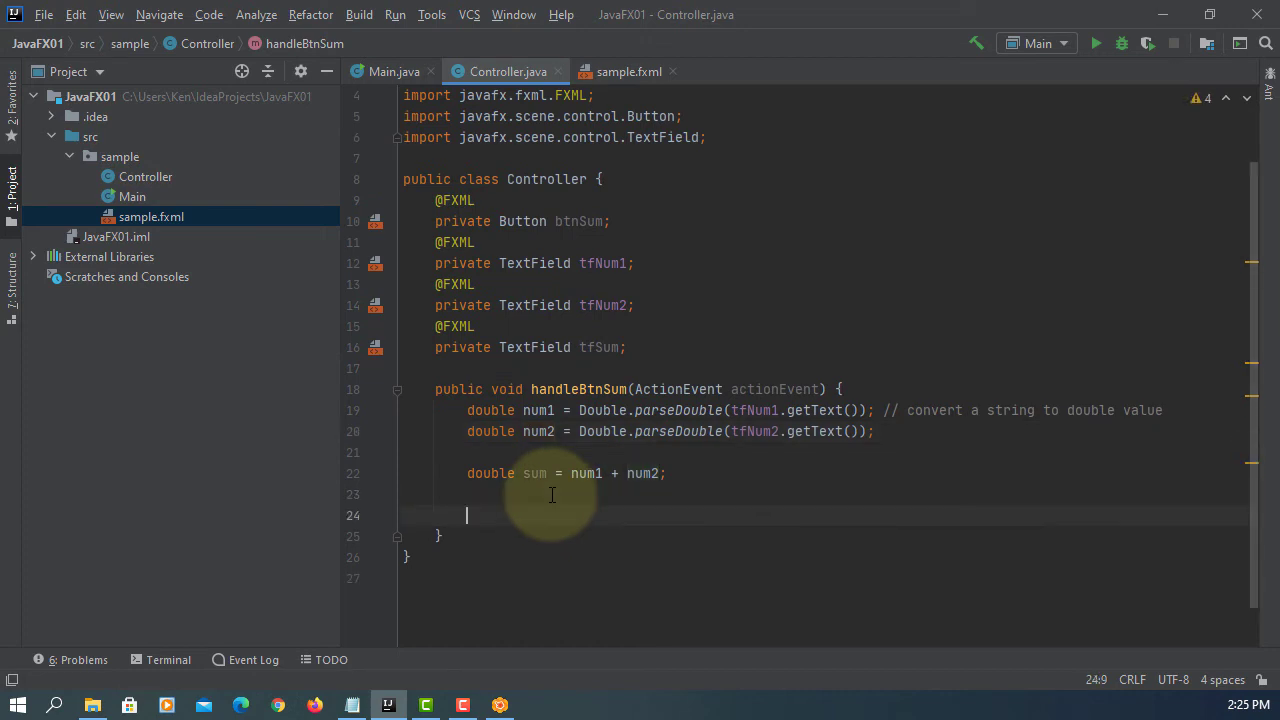
text(tfSu)
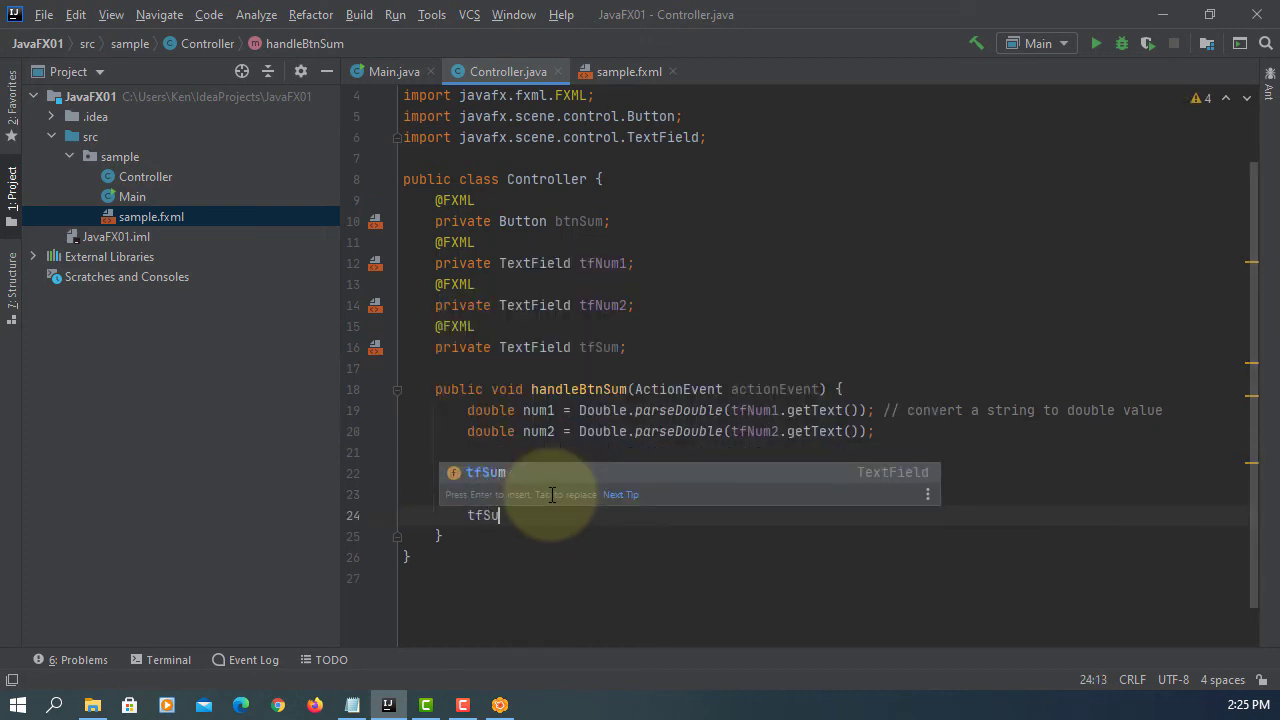
text(.setText();)
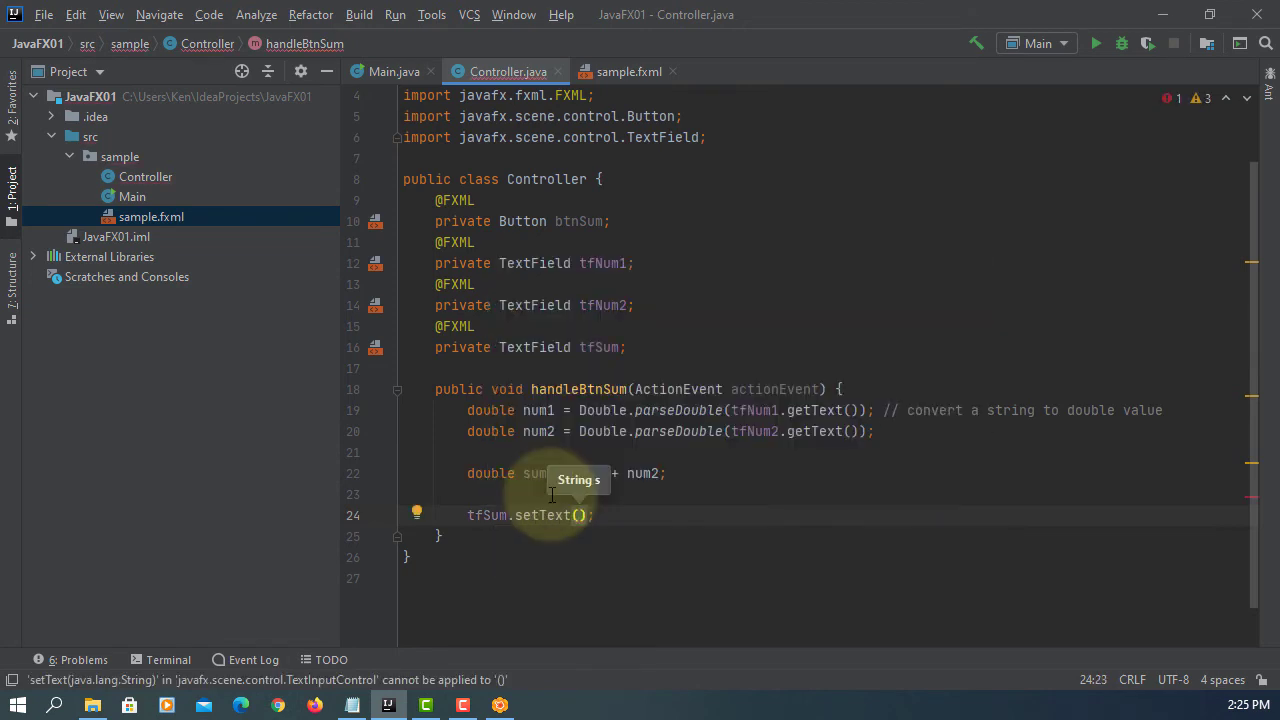
text(sum)
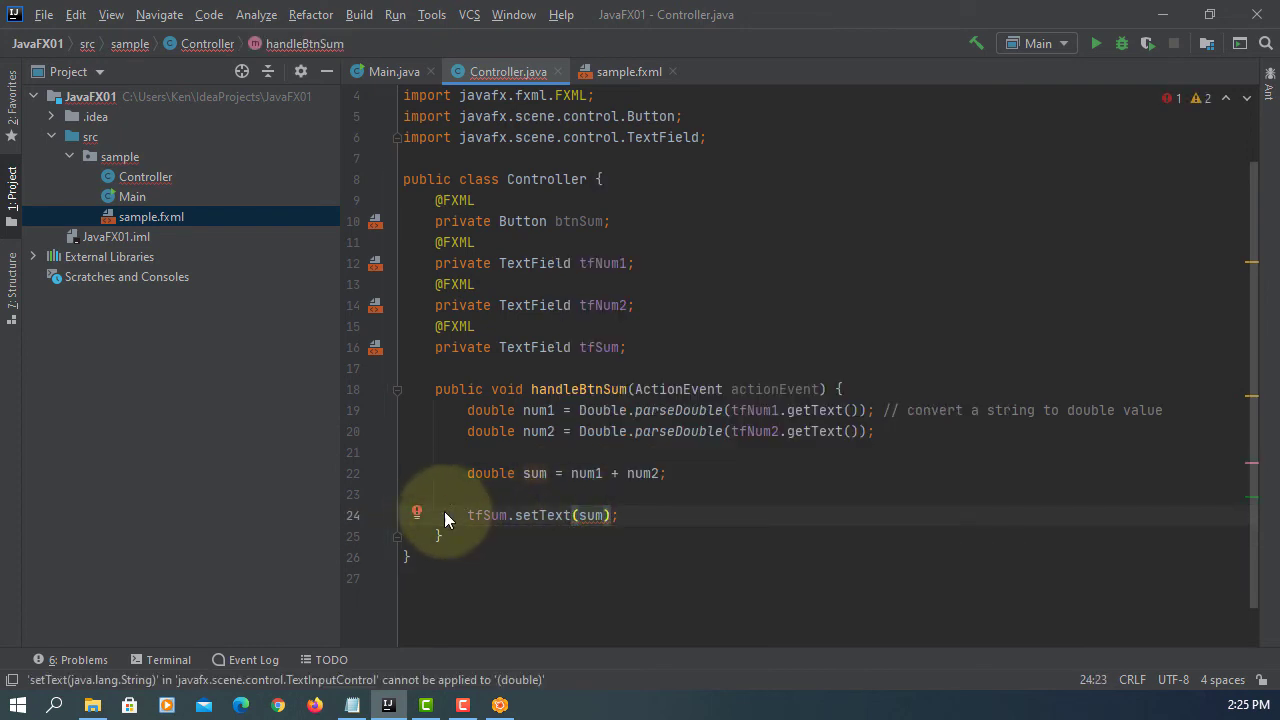
click(432, 514)
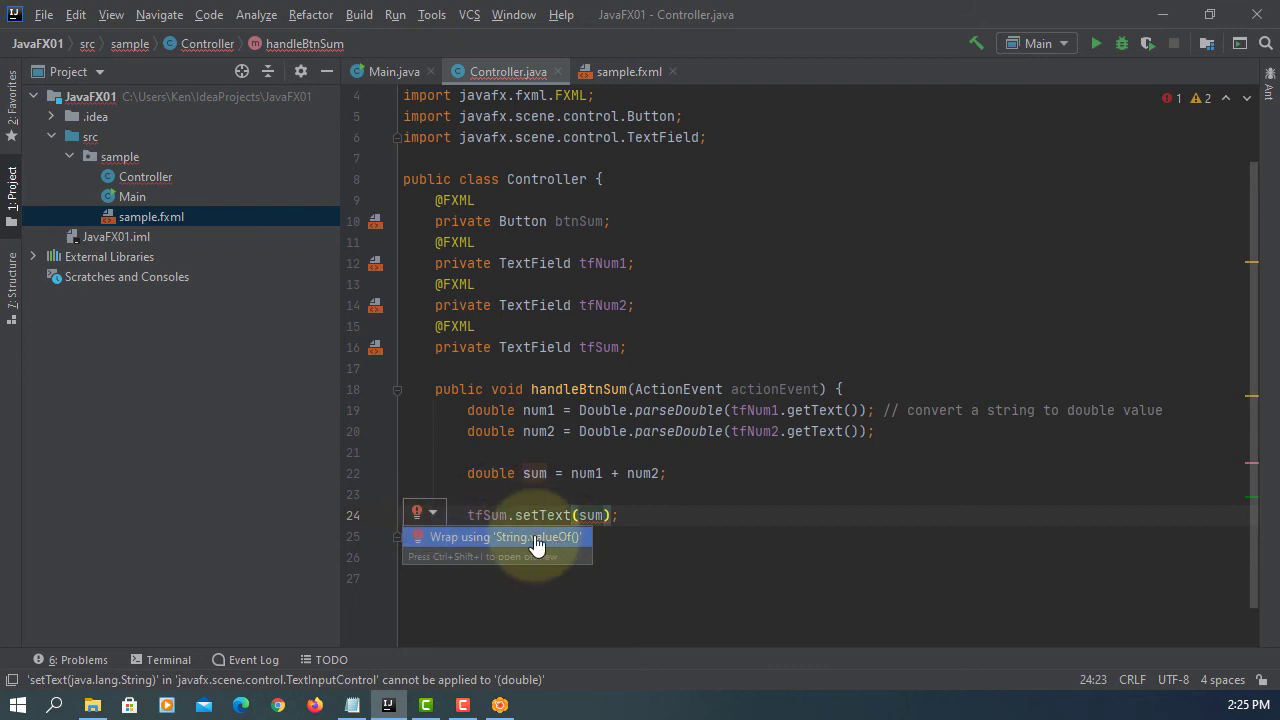
click(504, 536)
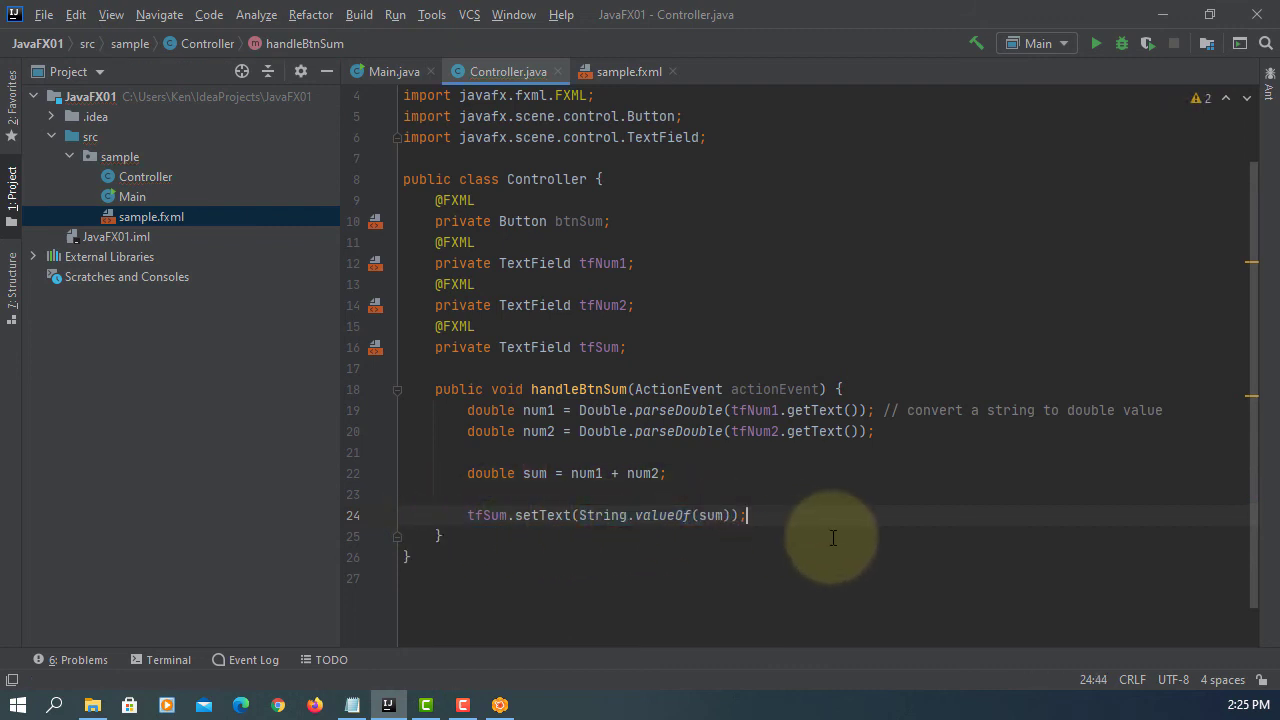
Append the trailing comment '// convert double to string value'
text(// convert a)
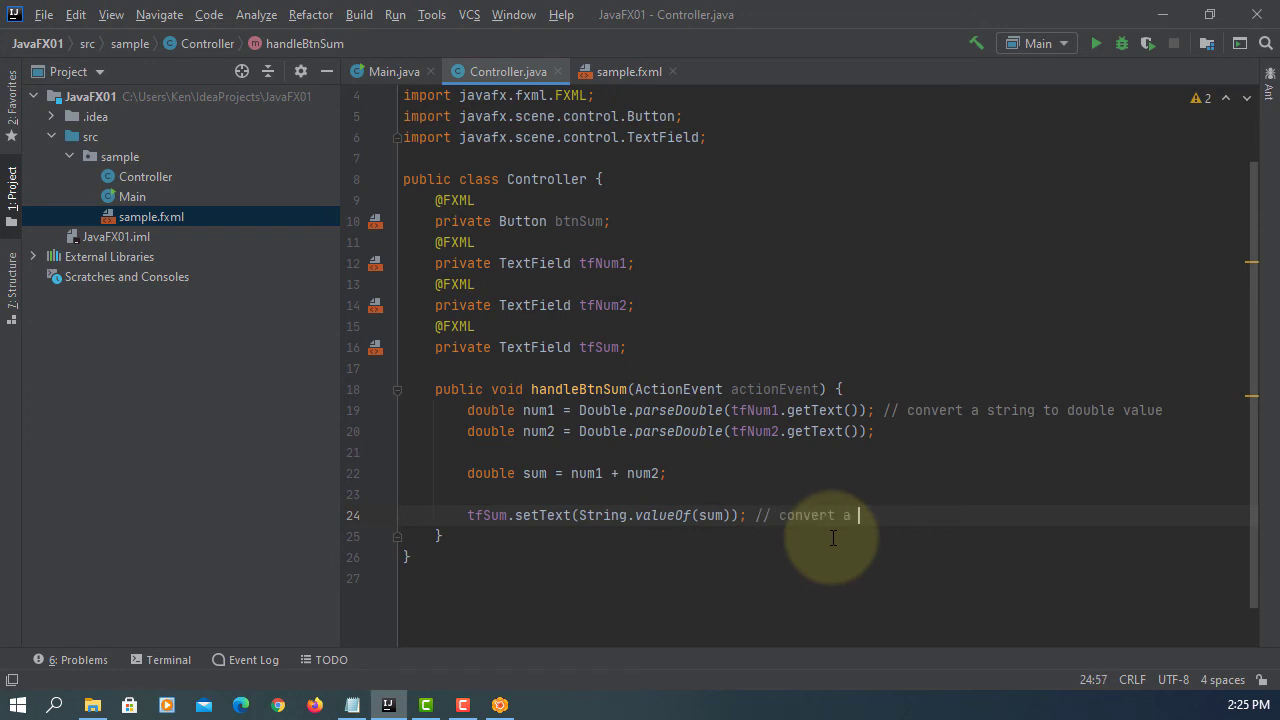
text(double to)
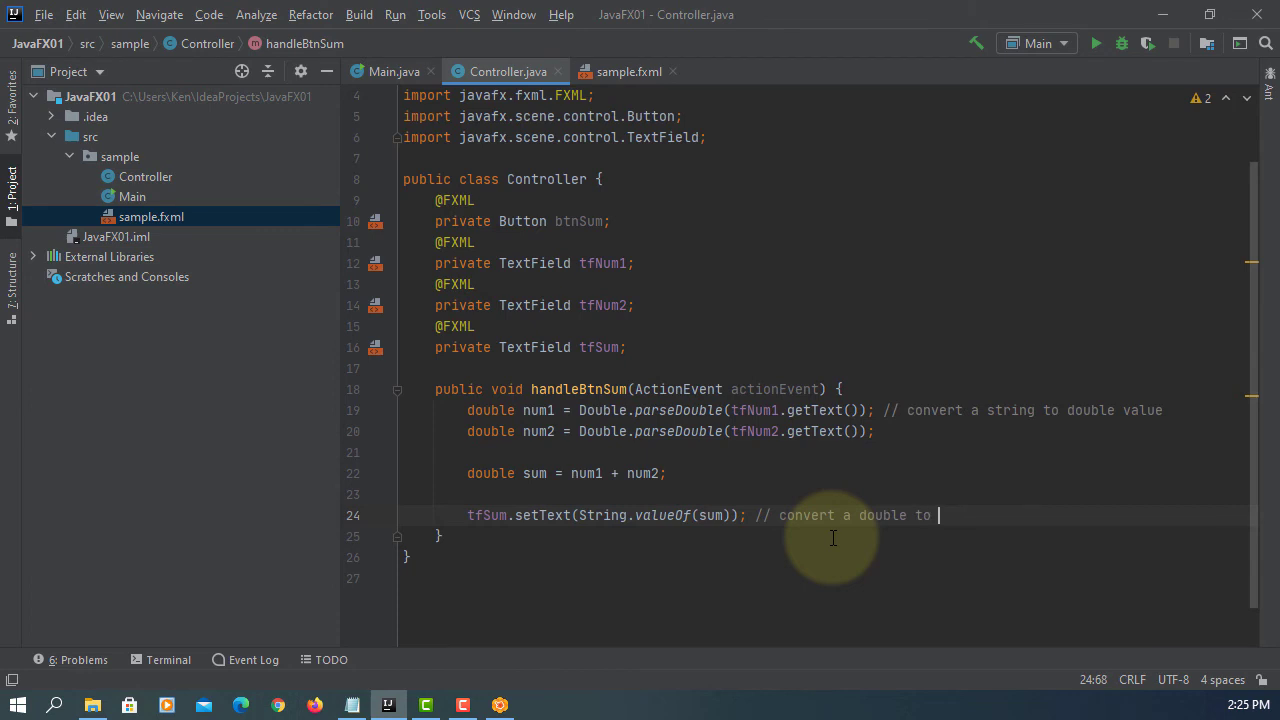
text(string)
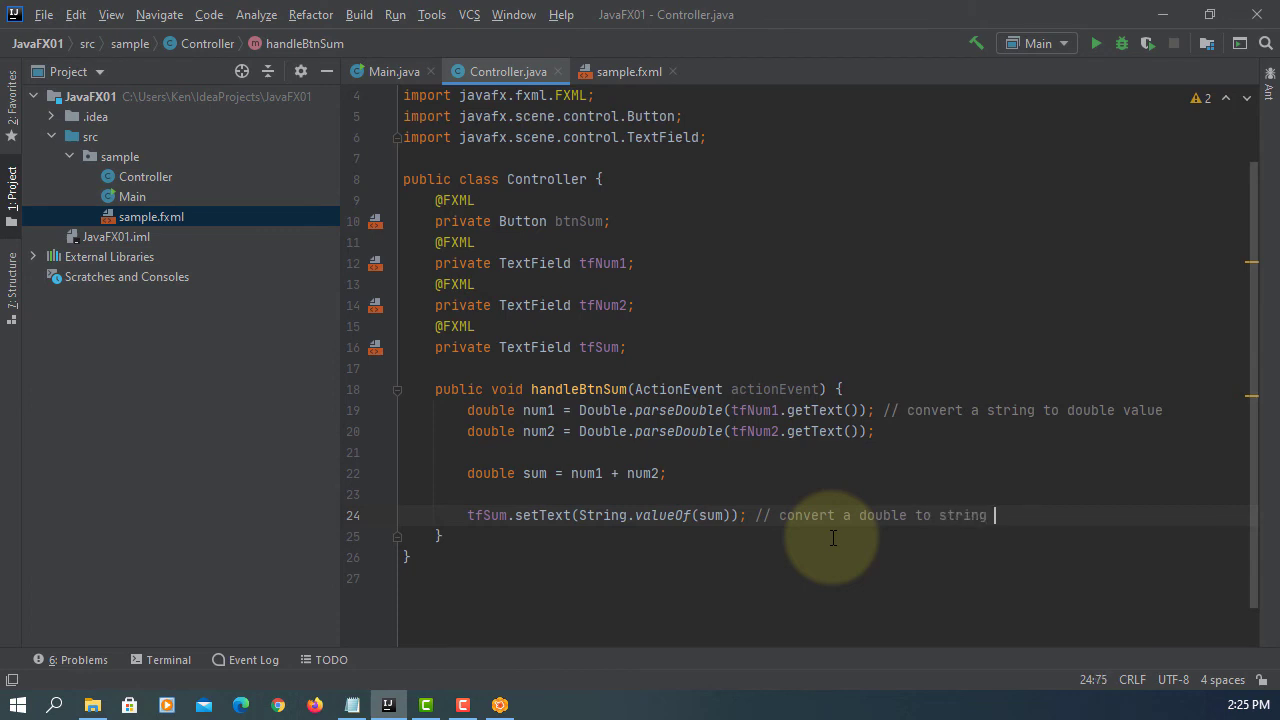
text(value)
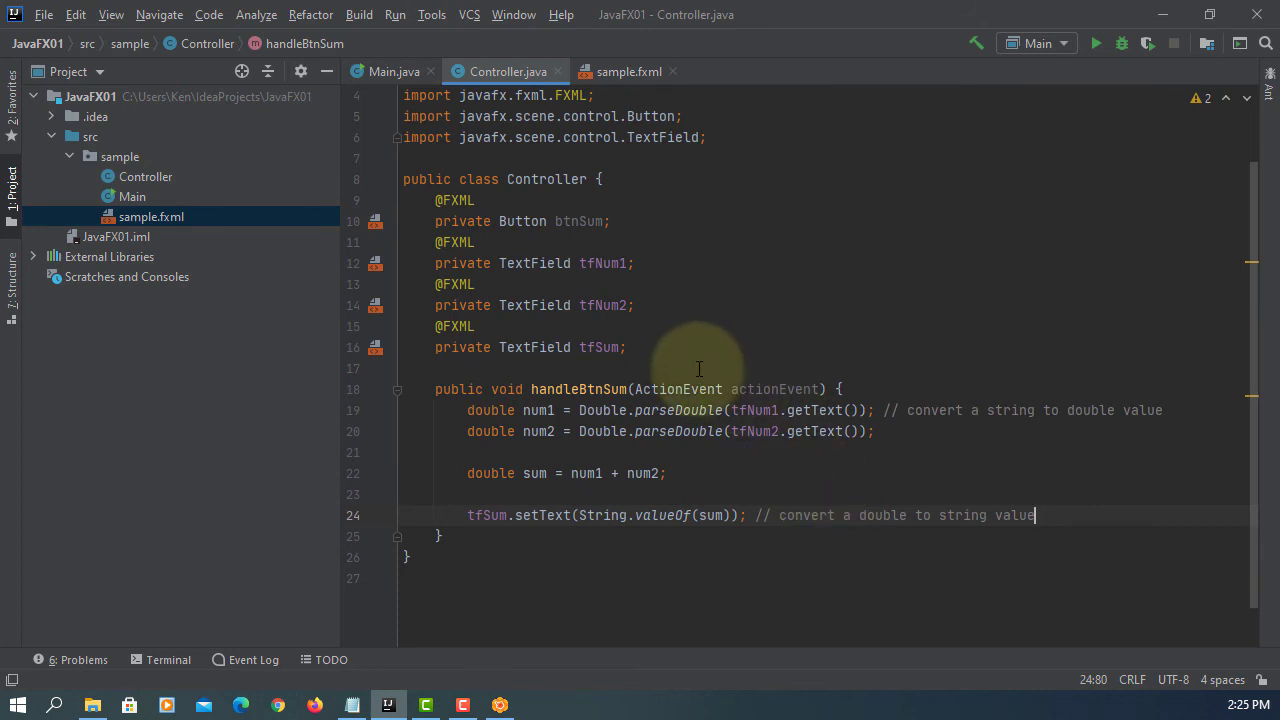
Build the JavaFX01 project, then bring up Main's run configuration for editing
click(358, 14)
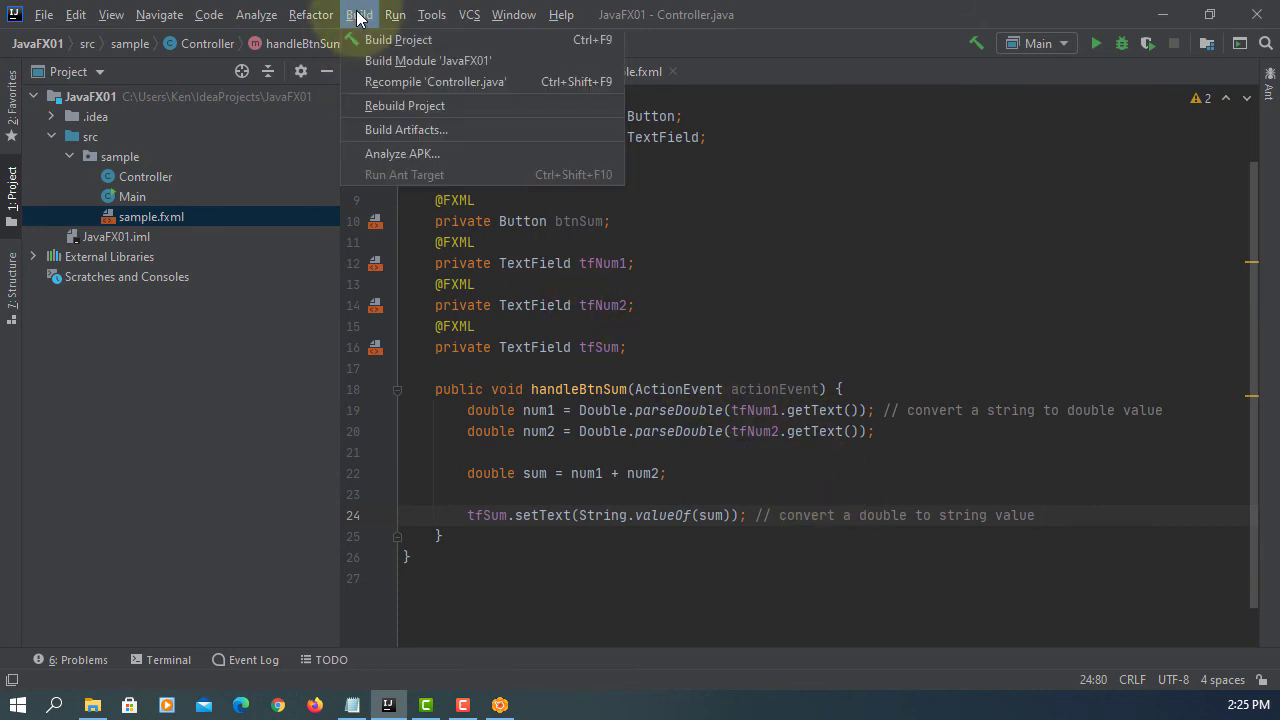
click(396, 40)
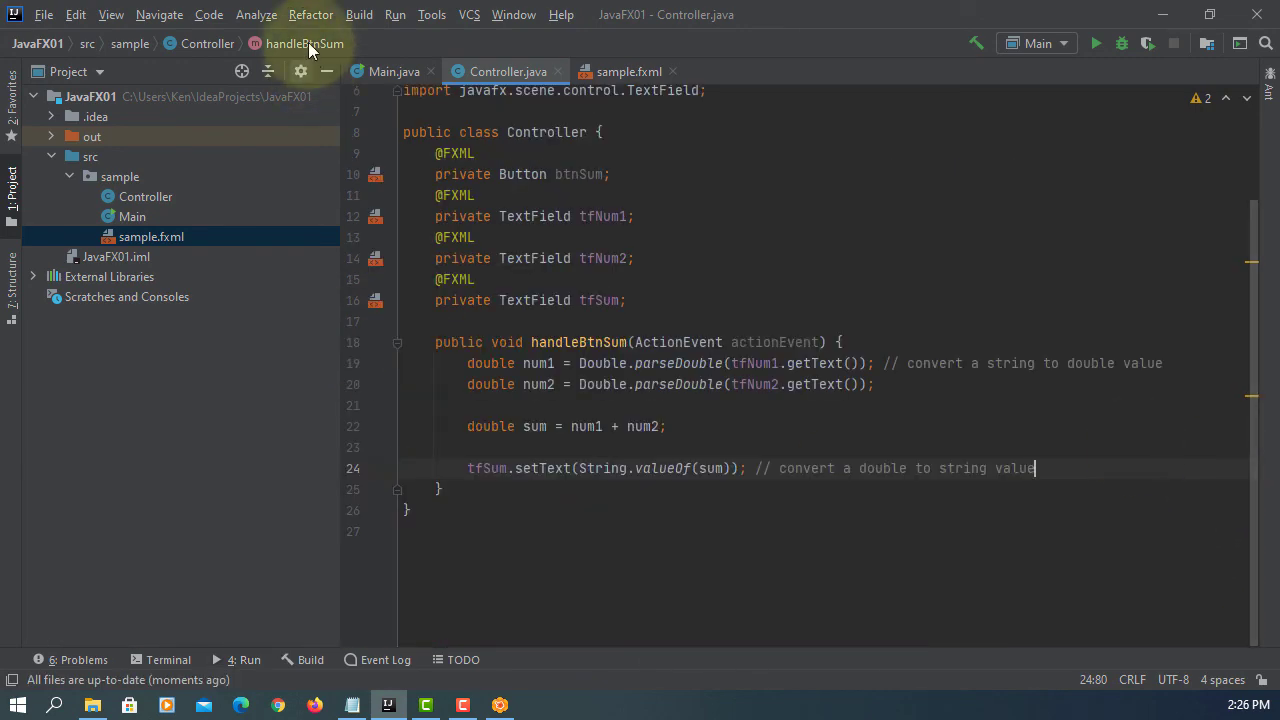
click(394, 14)
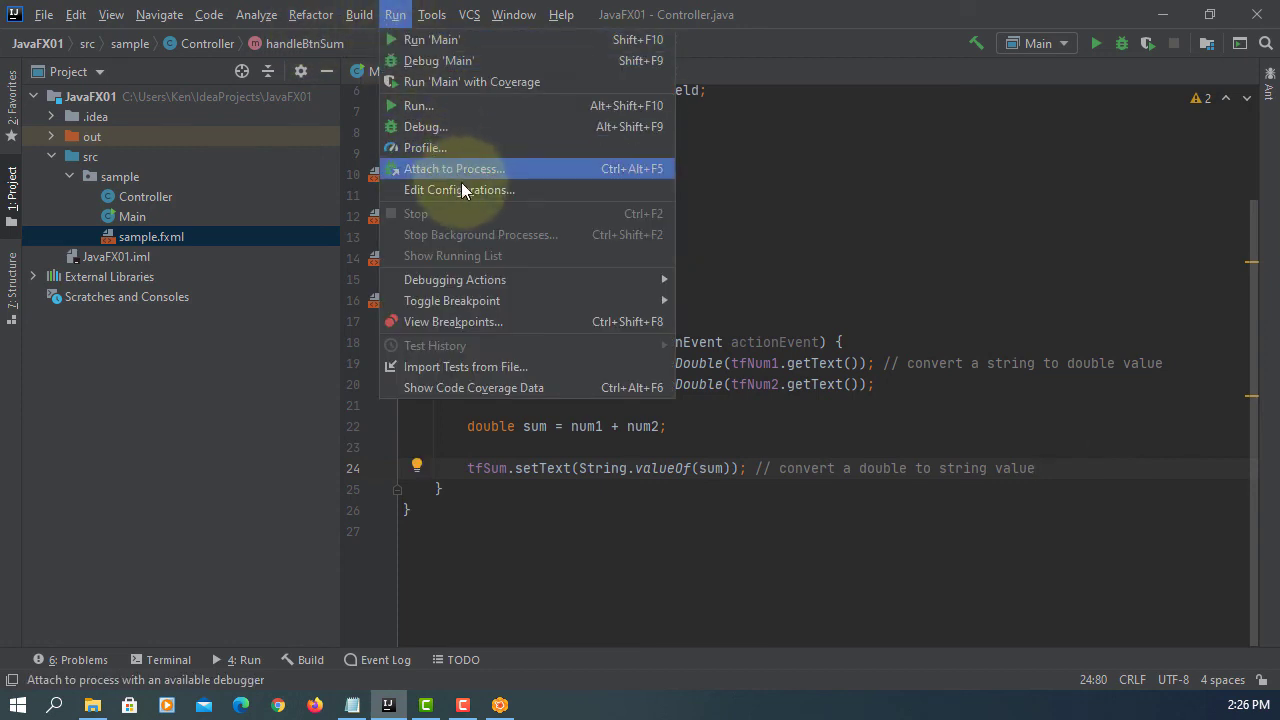
click(460, 190)
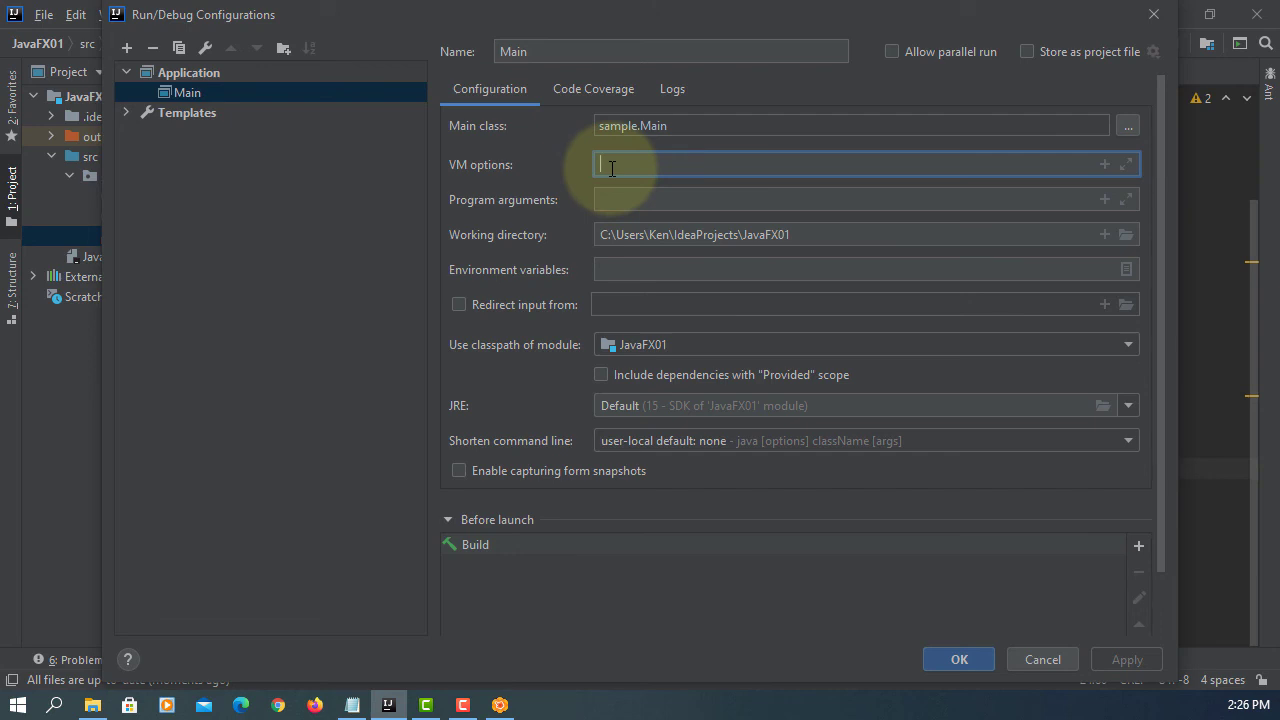
Enter --module-path "C:\Program Files\Java\javafx-sdk-15.0.1\lib" in the expanded VM options
text(--module-path "C:\Program Files\Java\javafx-sdk-15.0.1\lib" --add-modules javafx.controls,javafx.fxml)
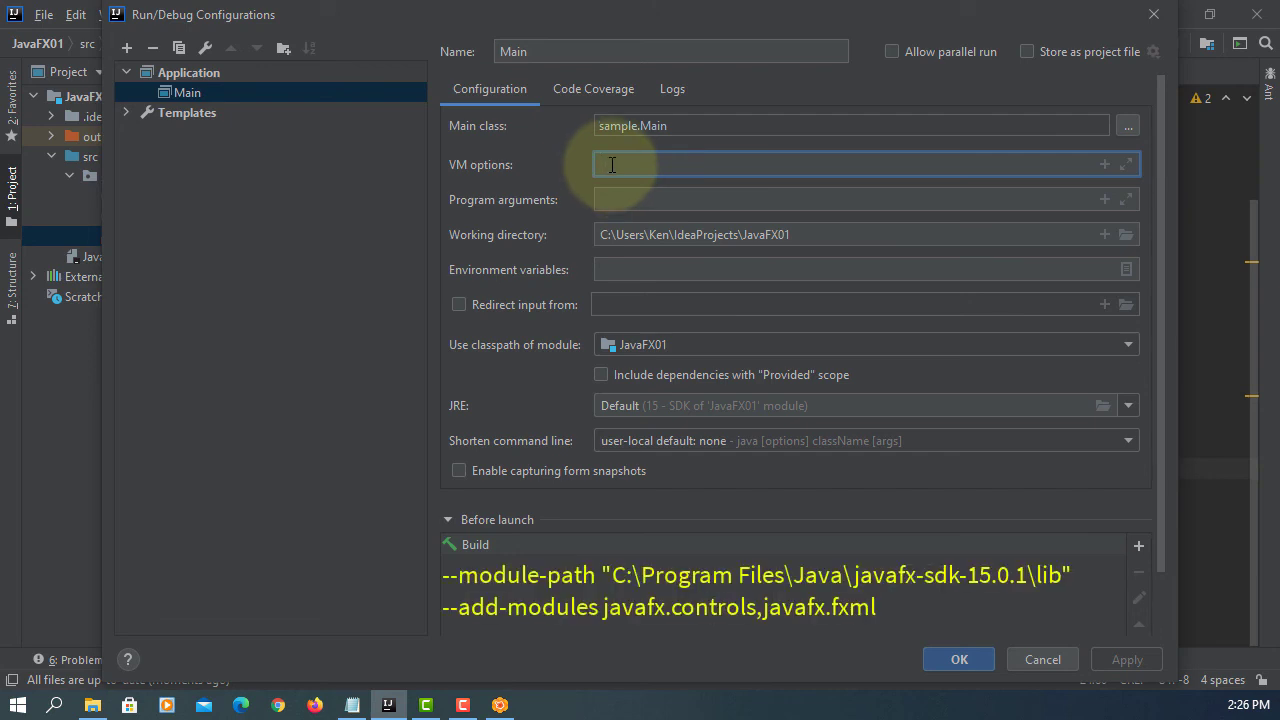
click(1126, 164)
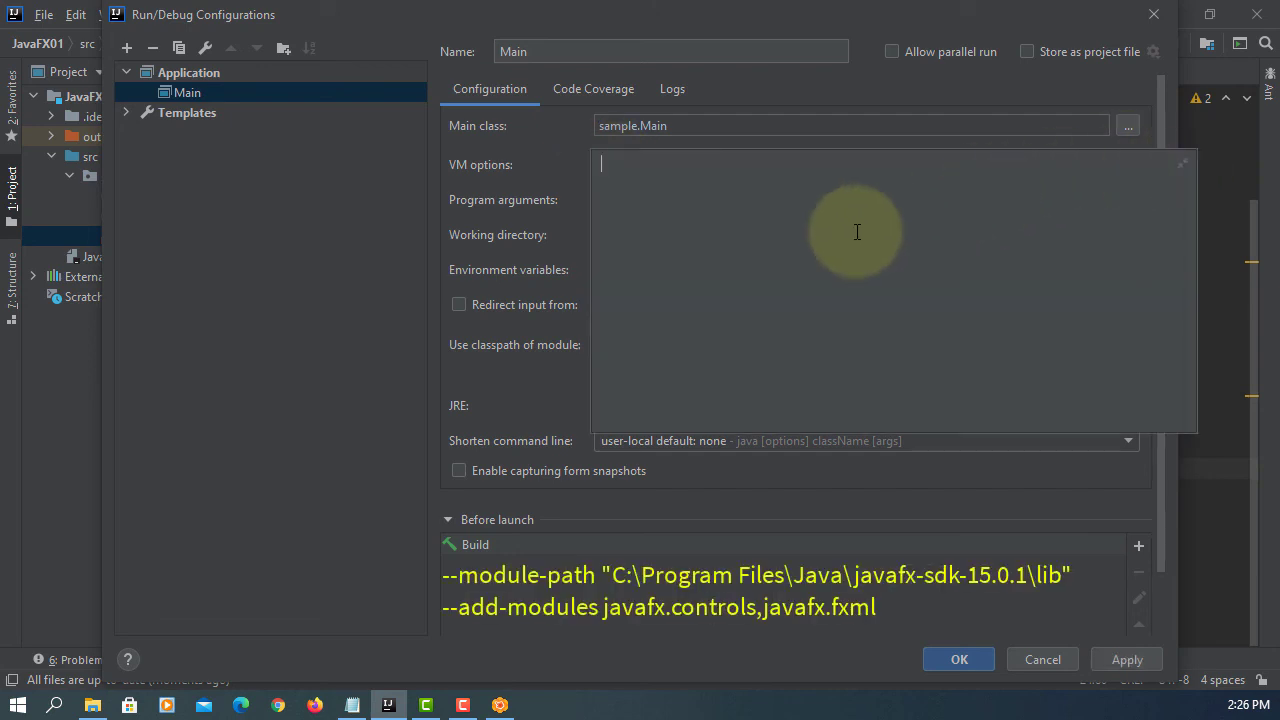
text(--module-path)
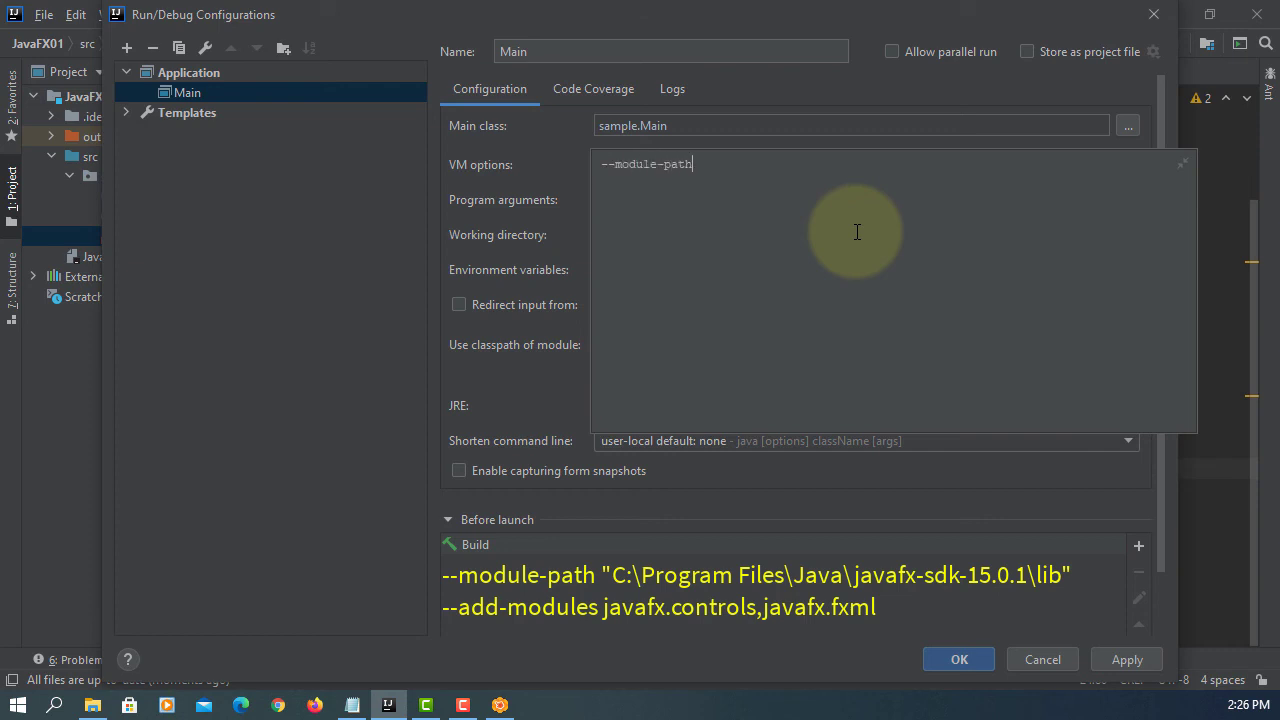
text("")
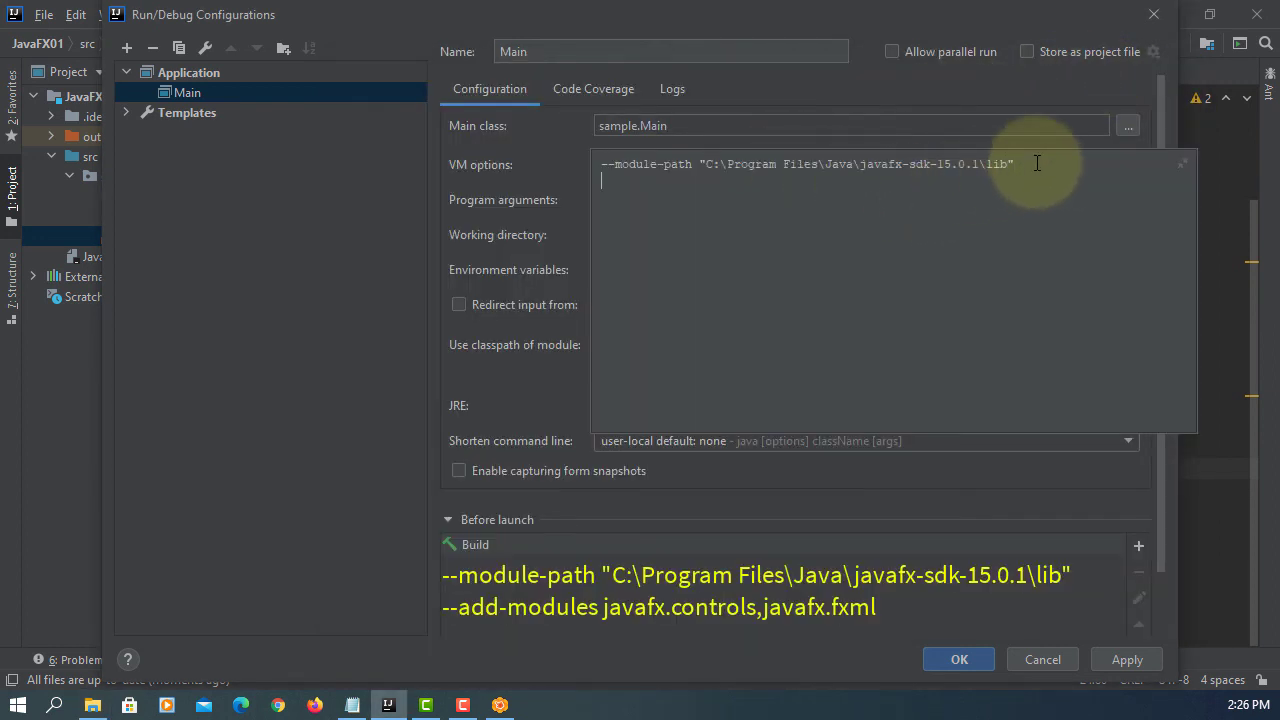
Add --add-modules javafx.controls,javafx.fxml and return to the configuration settings
text(--a)
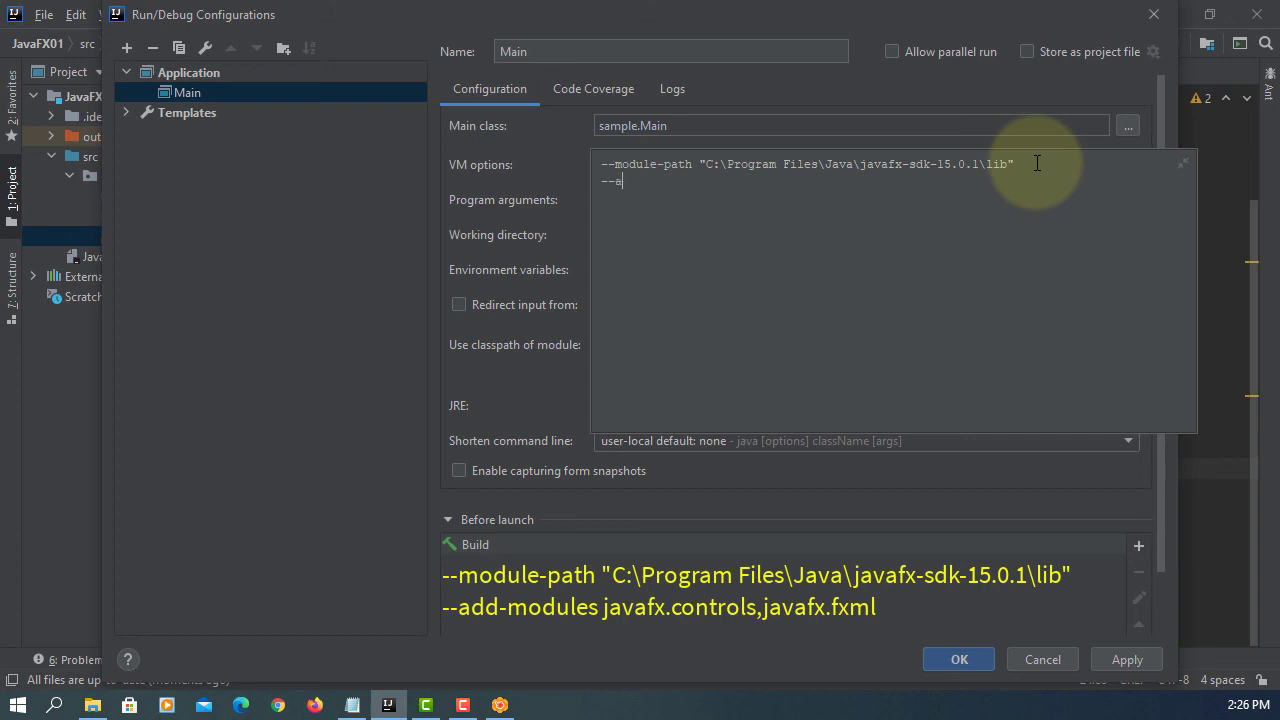
text(dd-modu)
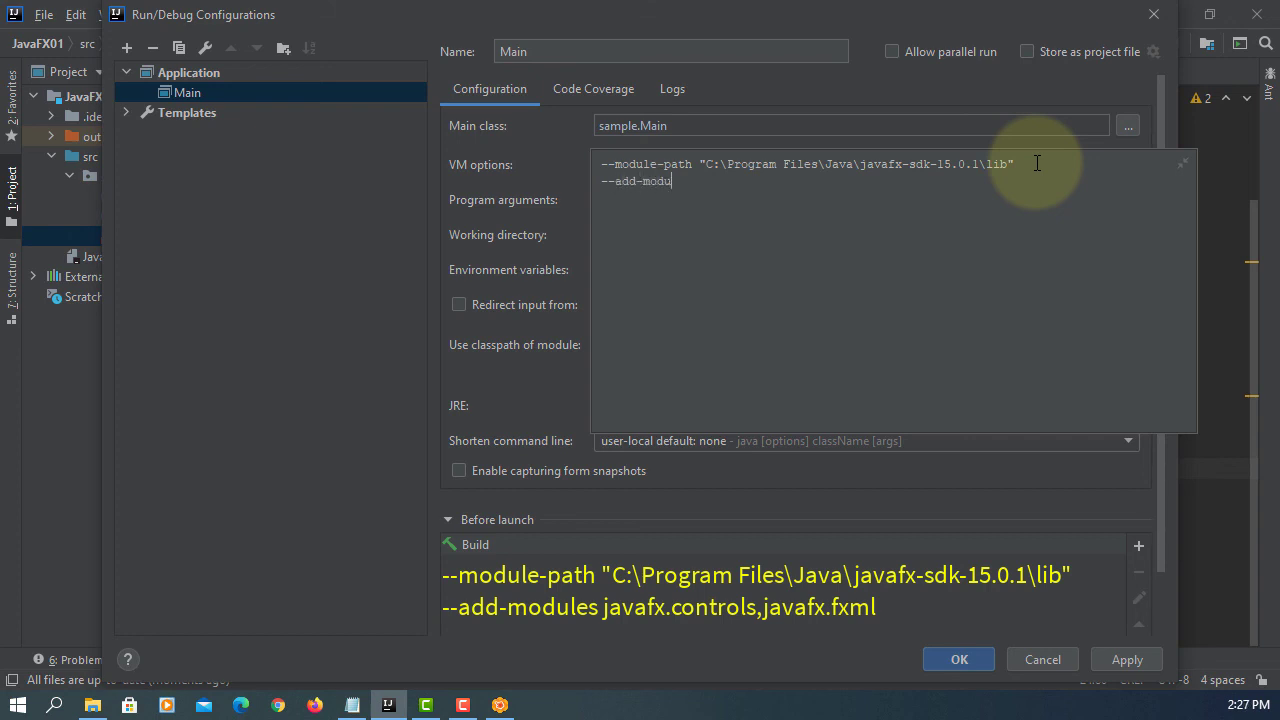
text(les javaf)
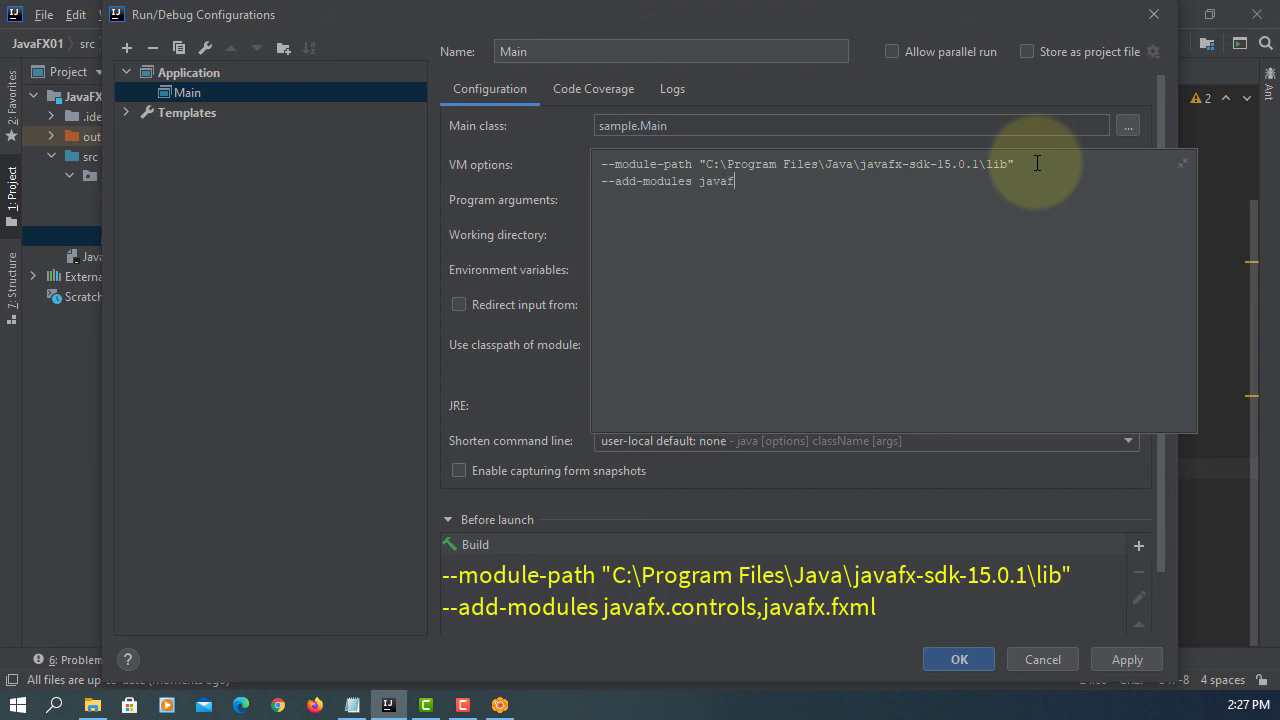
text(x.controls)
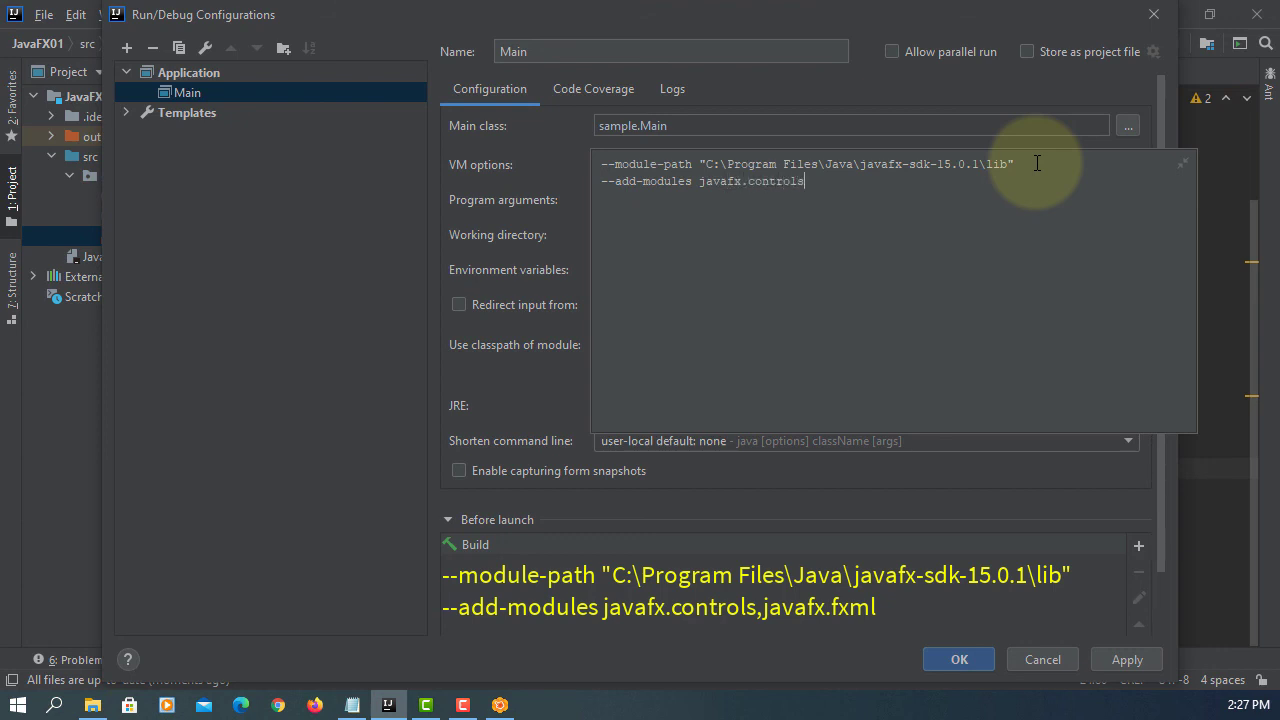
text(,javafx.)
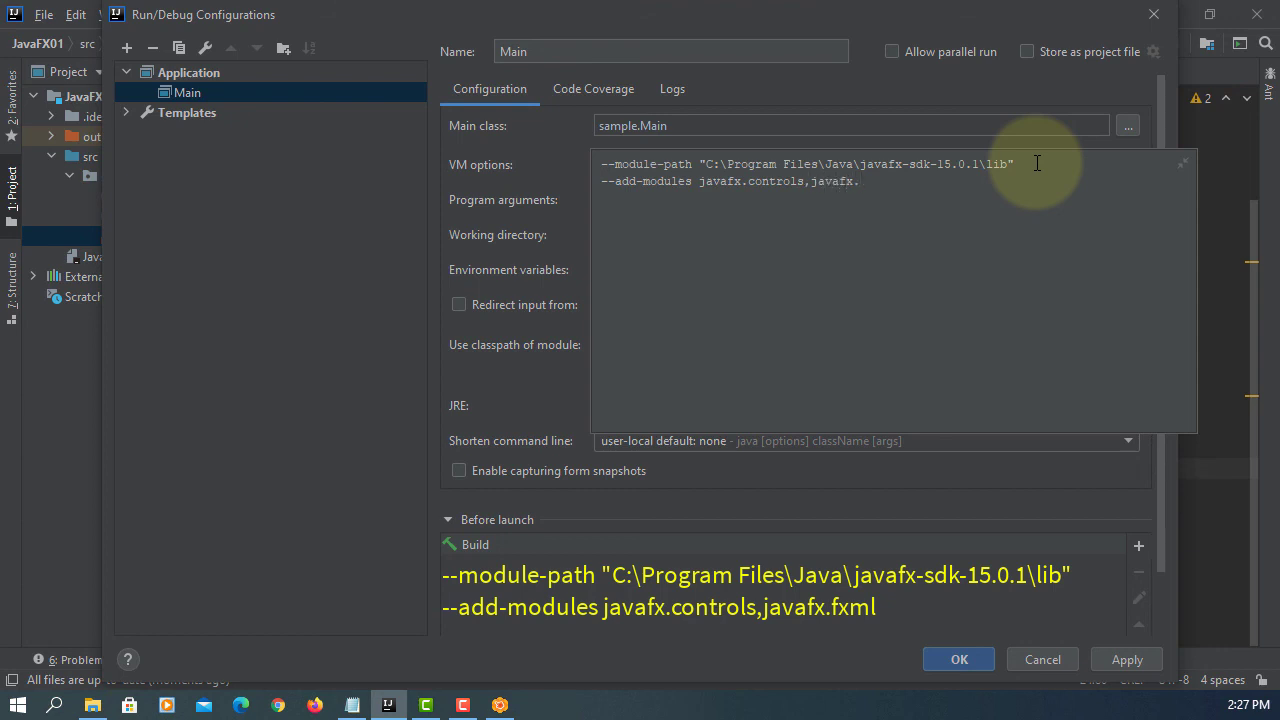
text(fxml)
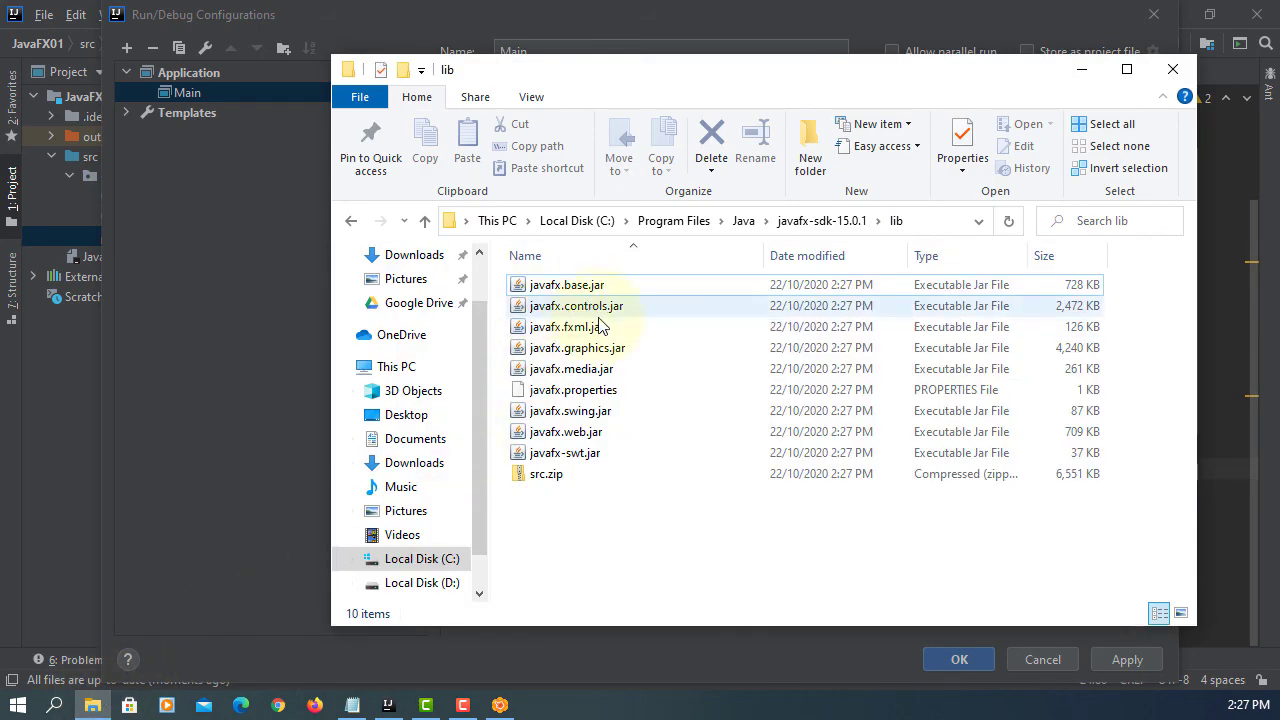
click(576, 304)
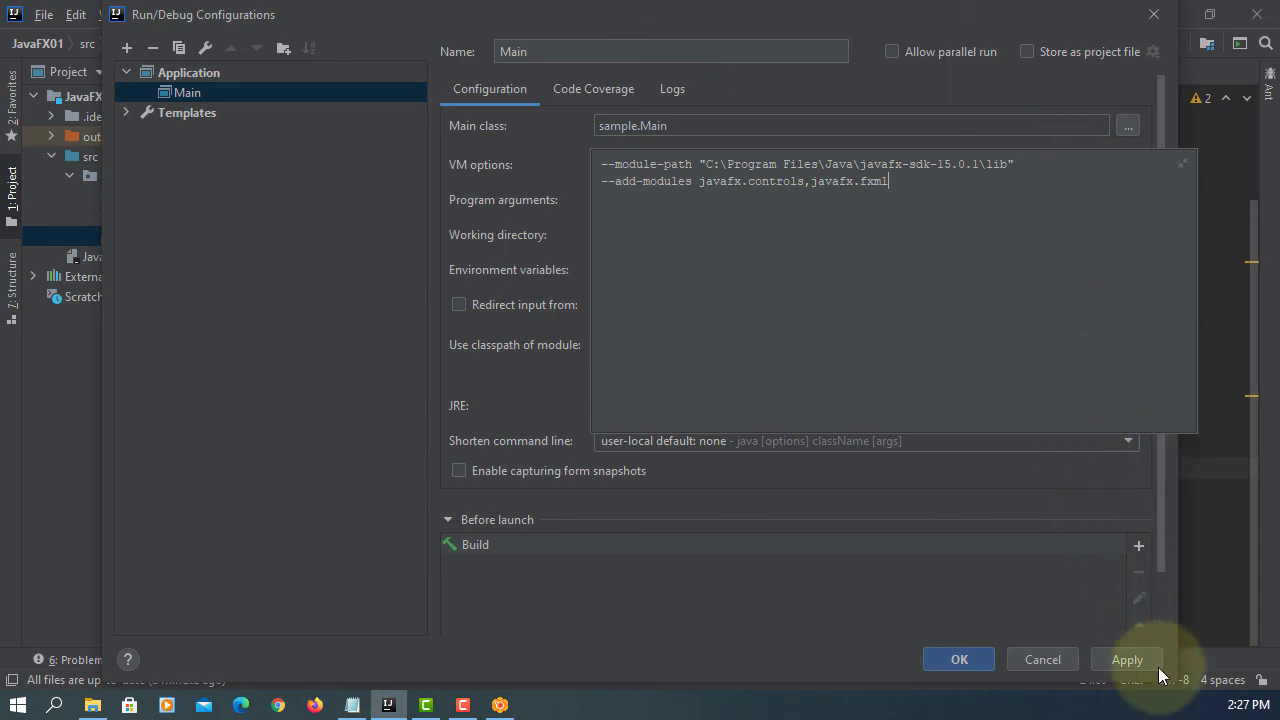
Apply the settings, run Main, sum 10.50 and 20.50 to get 31.0, and close the app
click(1128, 660)
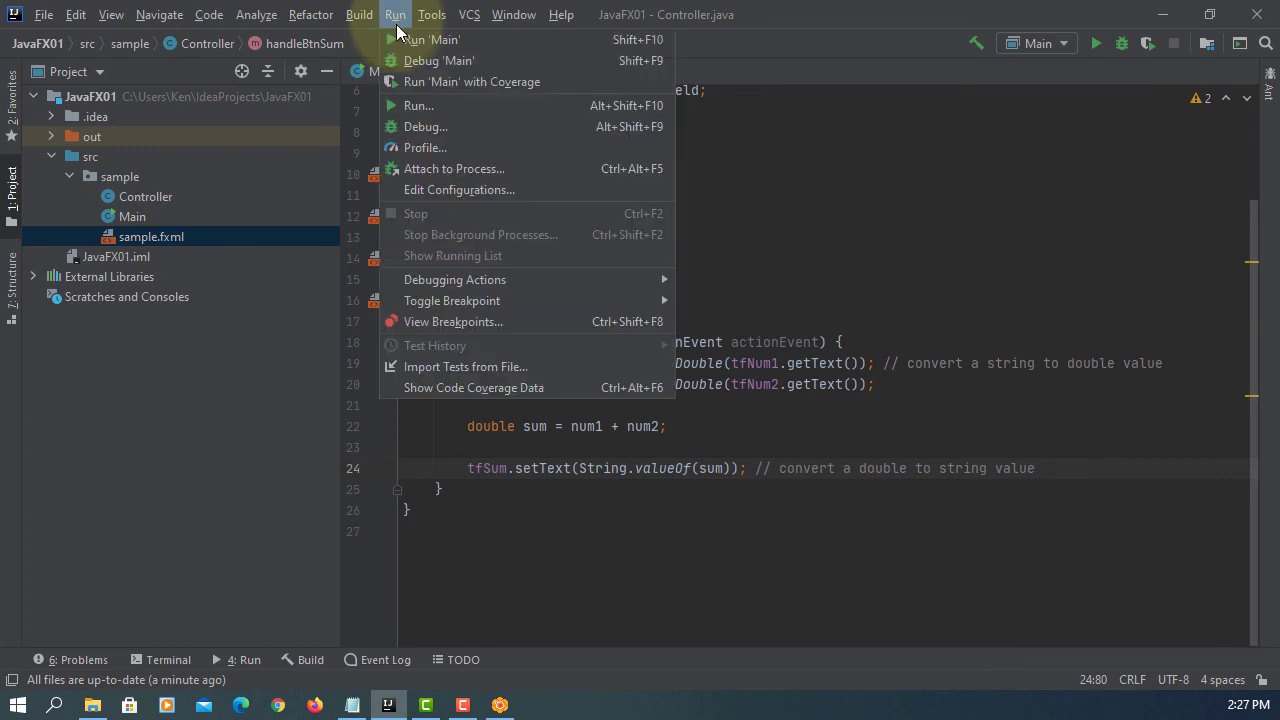
click(432, 40)
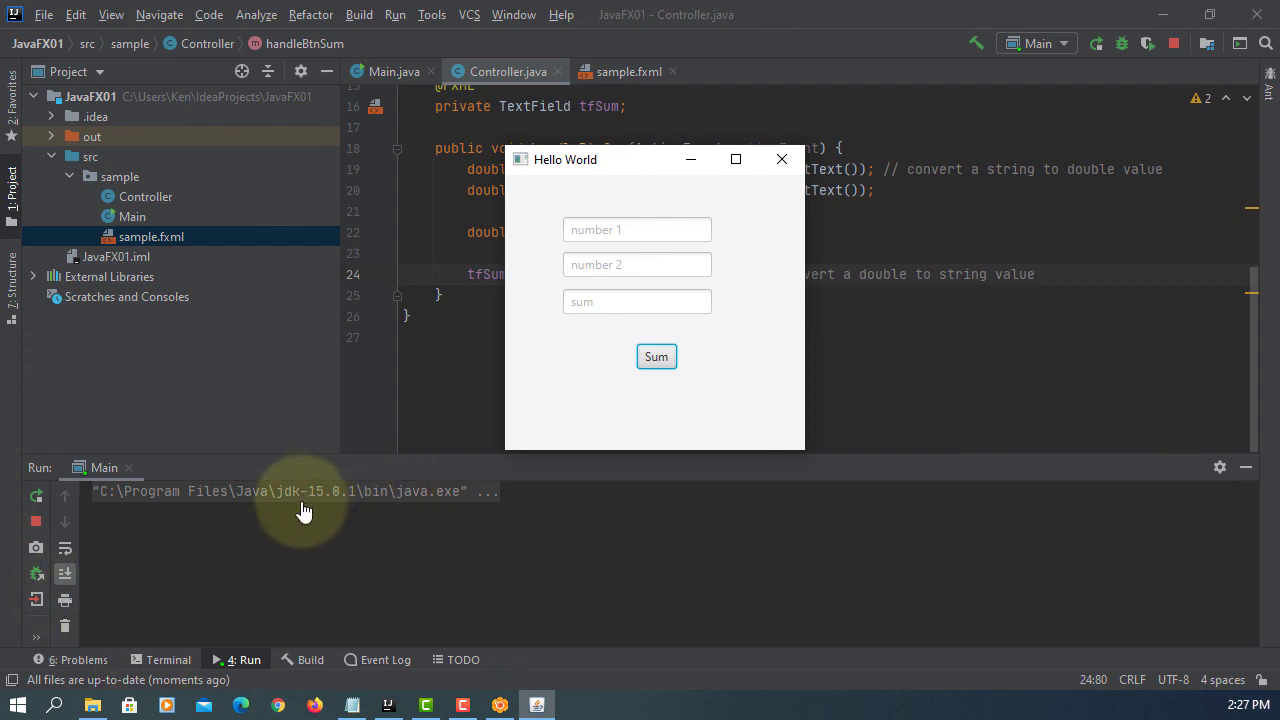
click(636, 228)
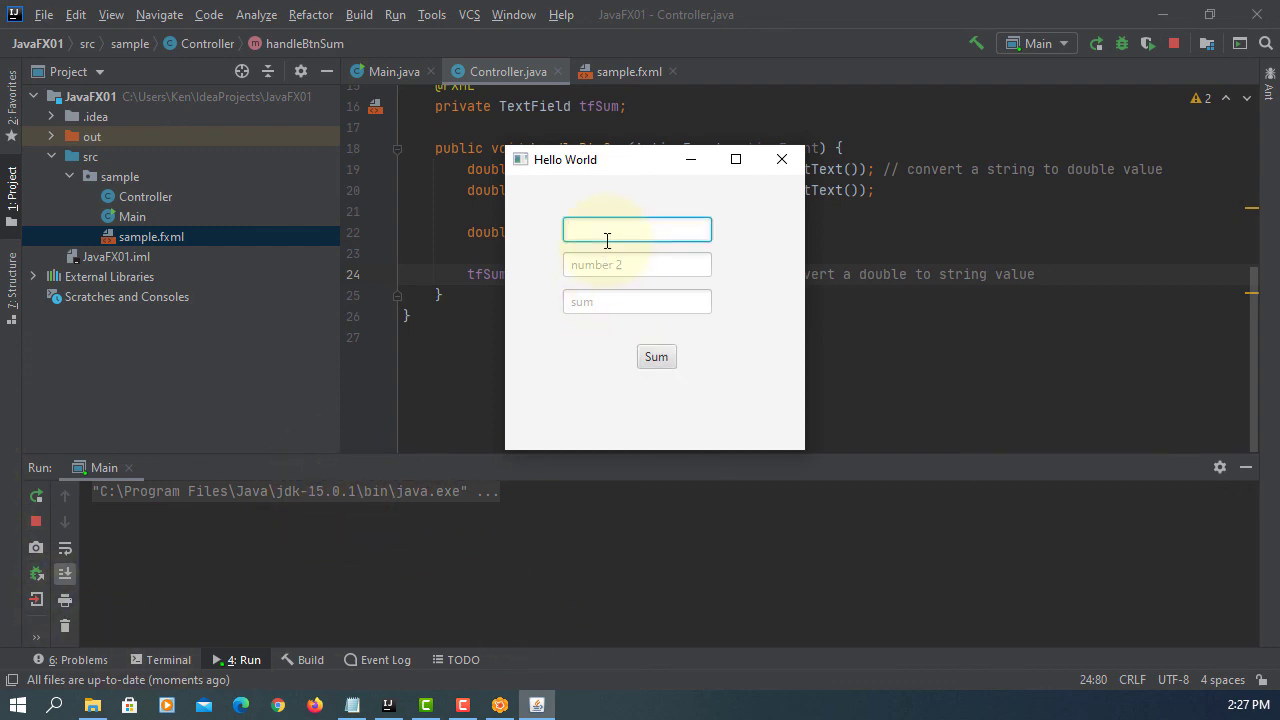
text(10.50)
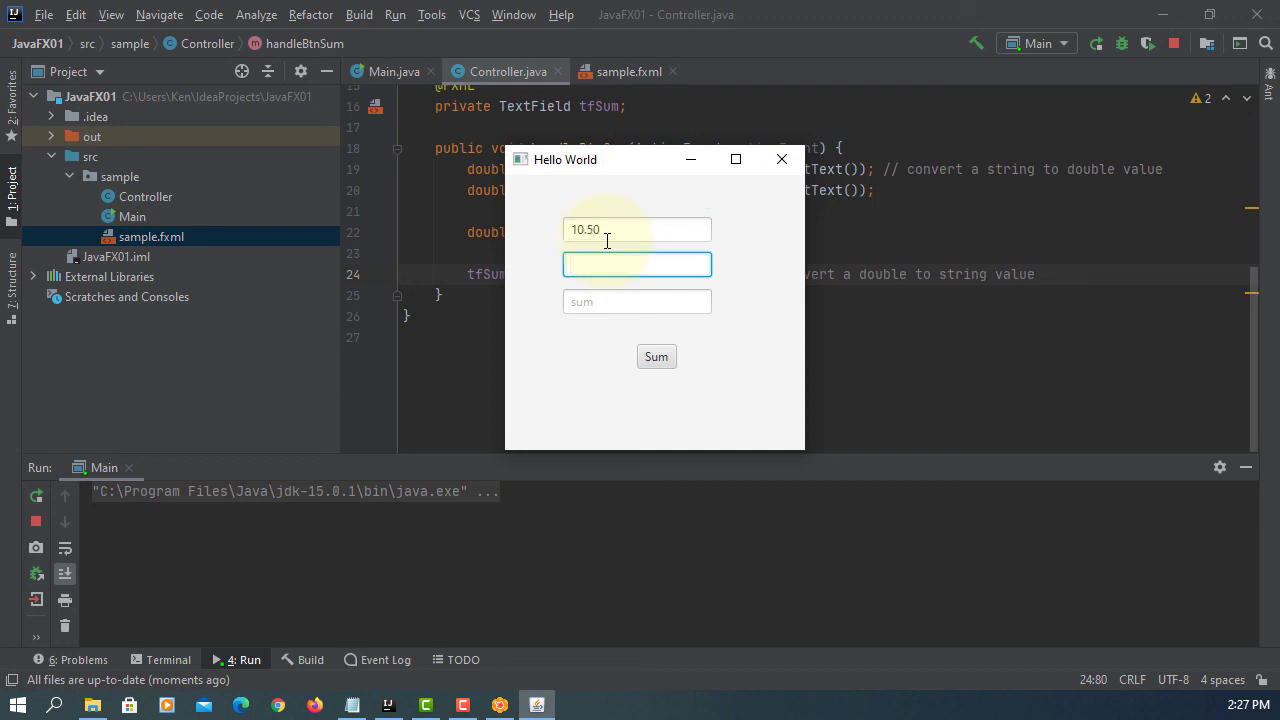
text(20.50)
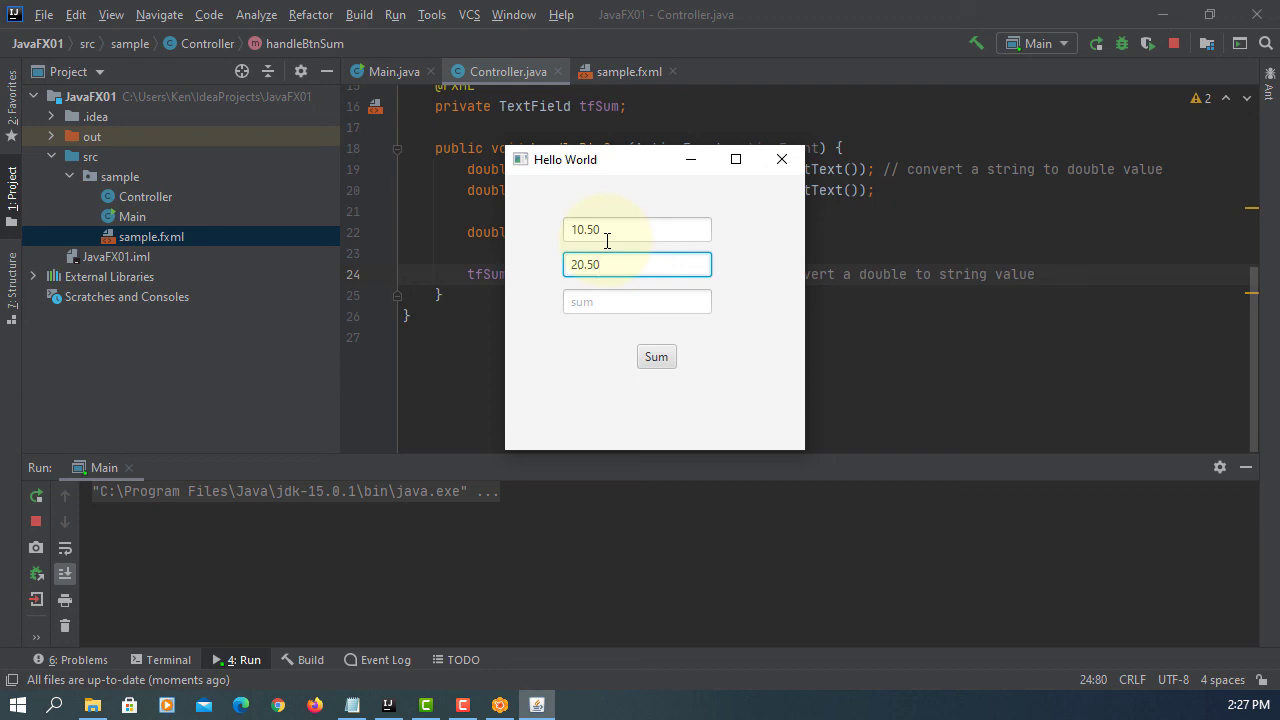
click(656, 356)
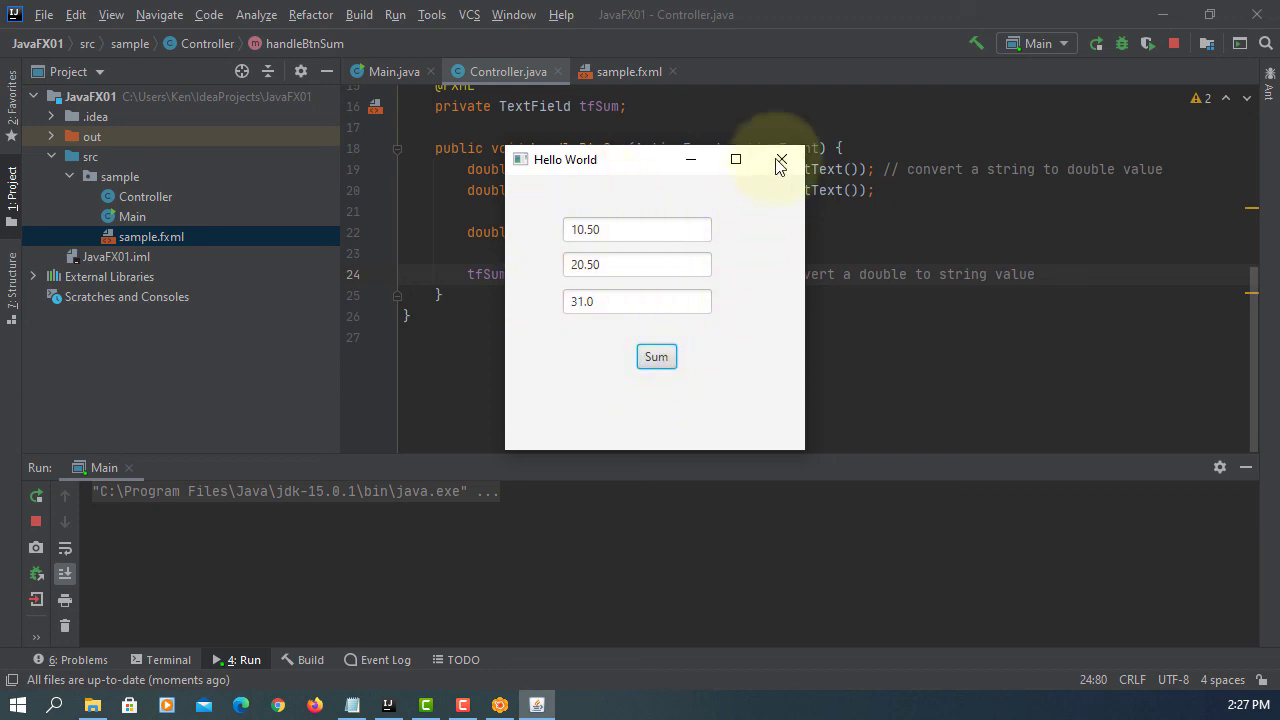
click(780, 160)
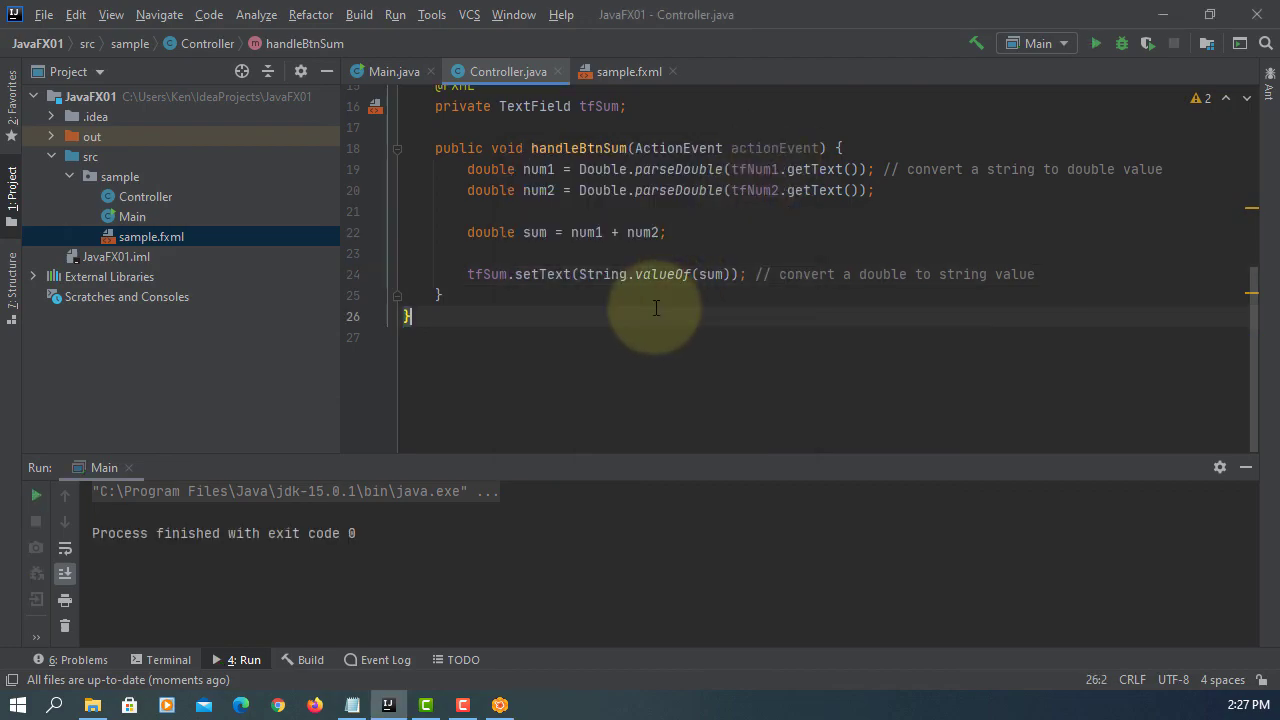